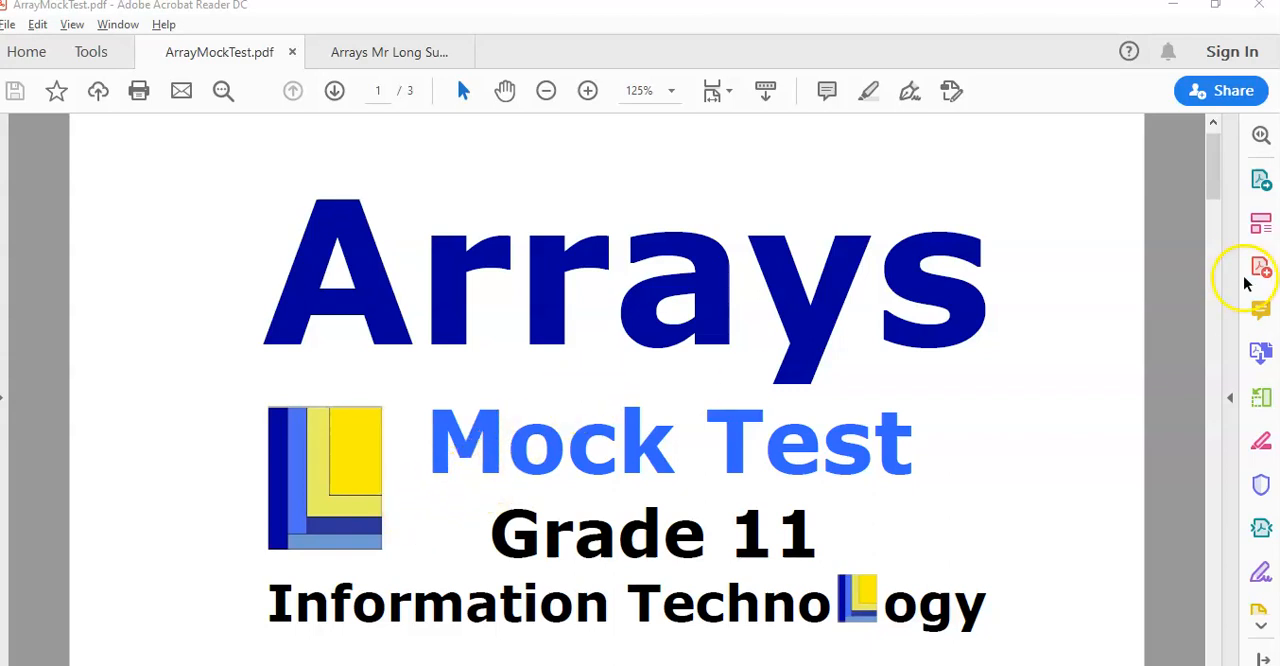
- Read questions Q4 and Q5 in ArrayMockTest.pdf and highlight 'ASCENDING' in Q5
scroll("down", 3)
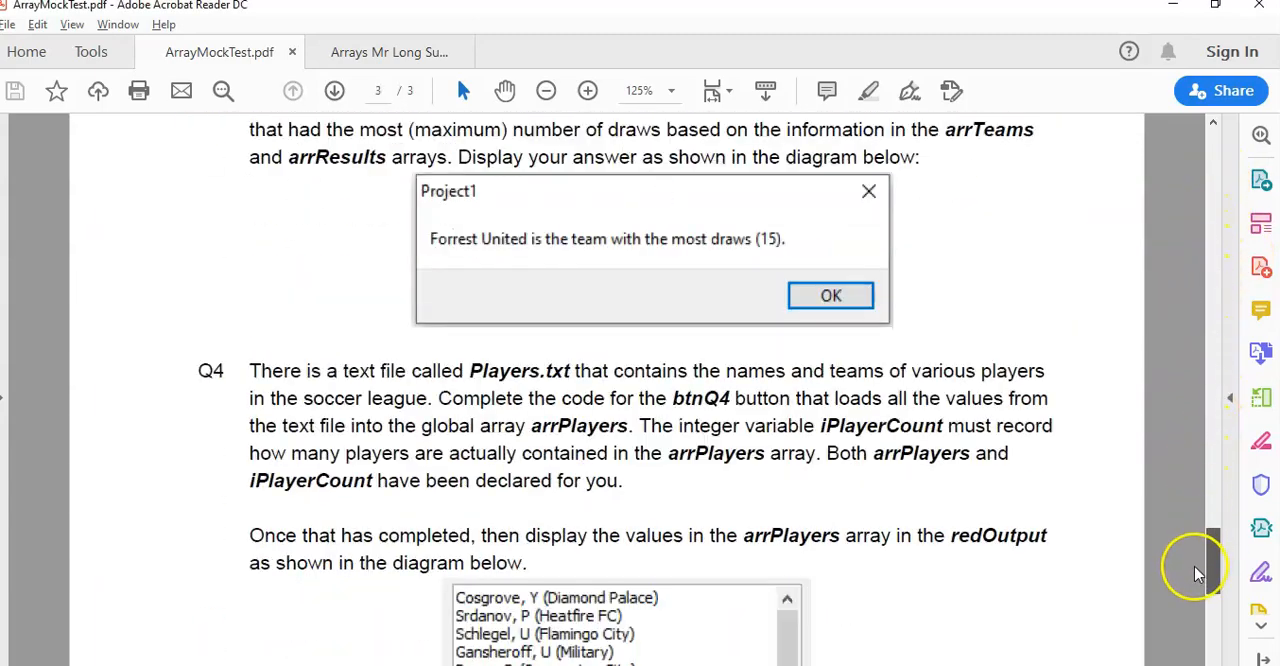
left_click(830, 295)
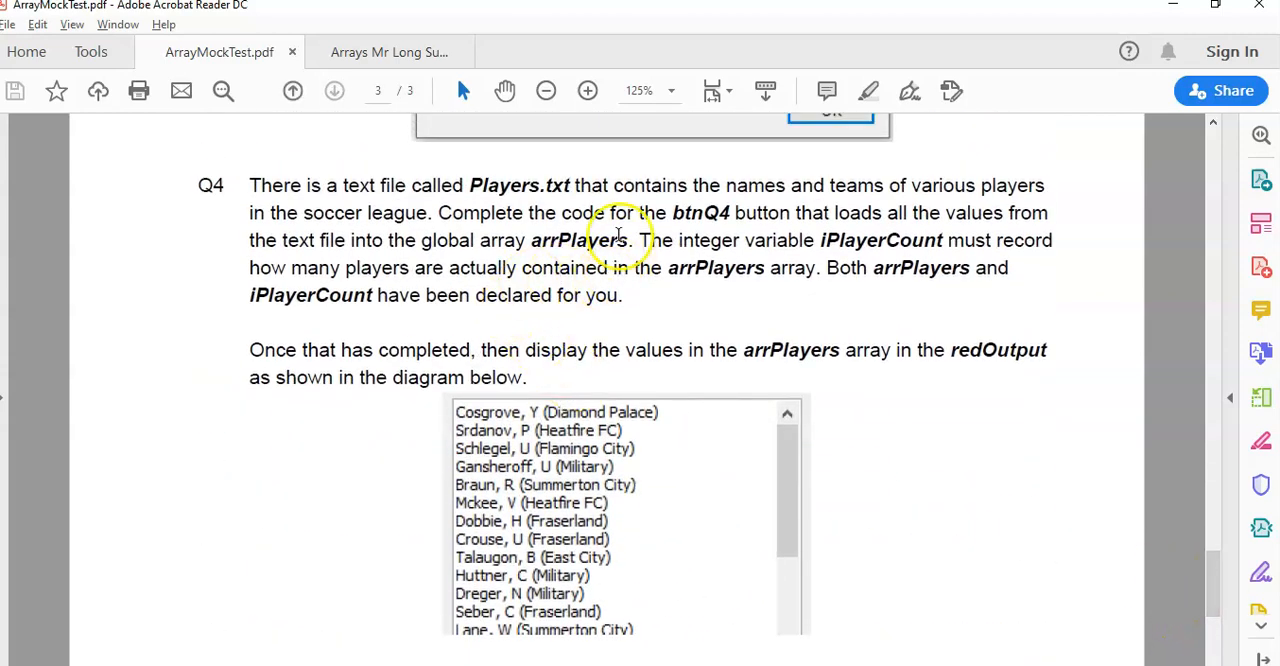
mouse_move(558, 186)
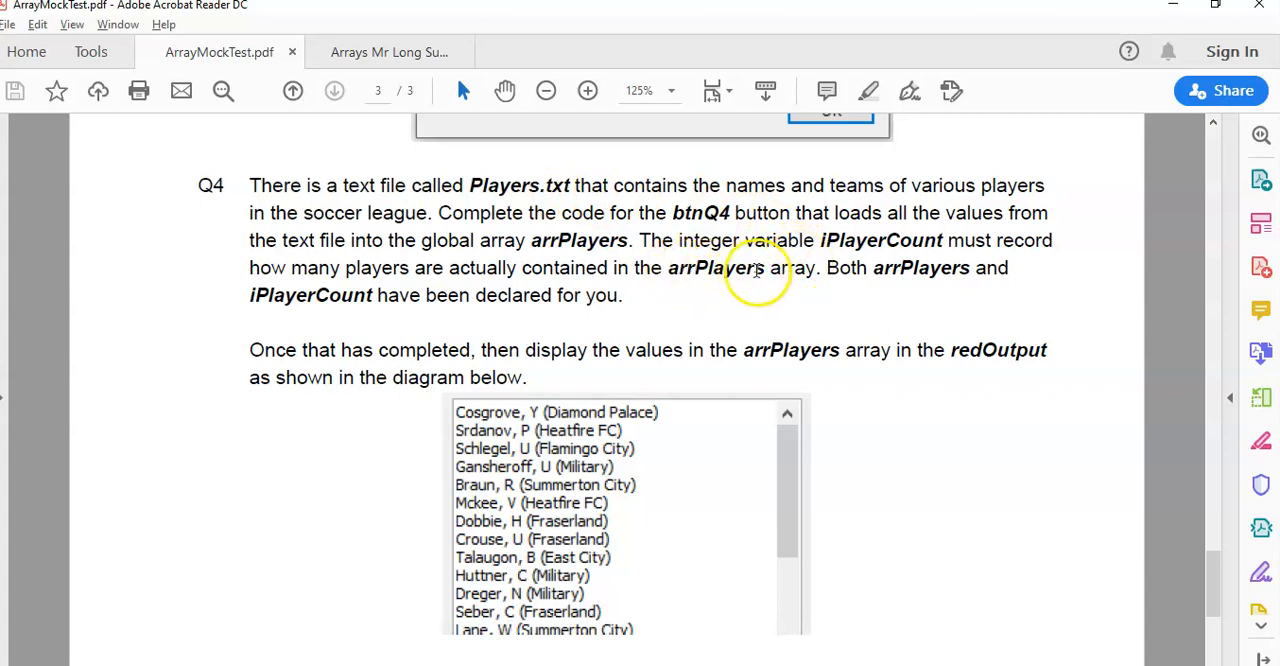
mouse_move(857, 240)
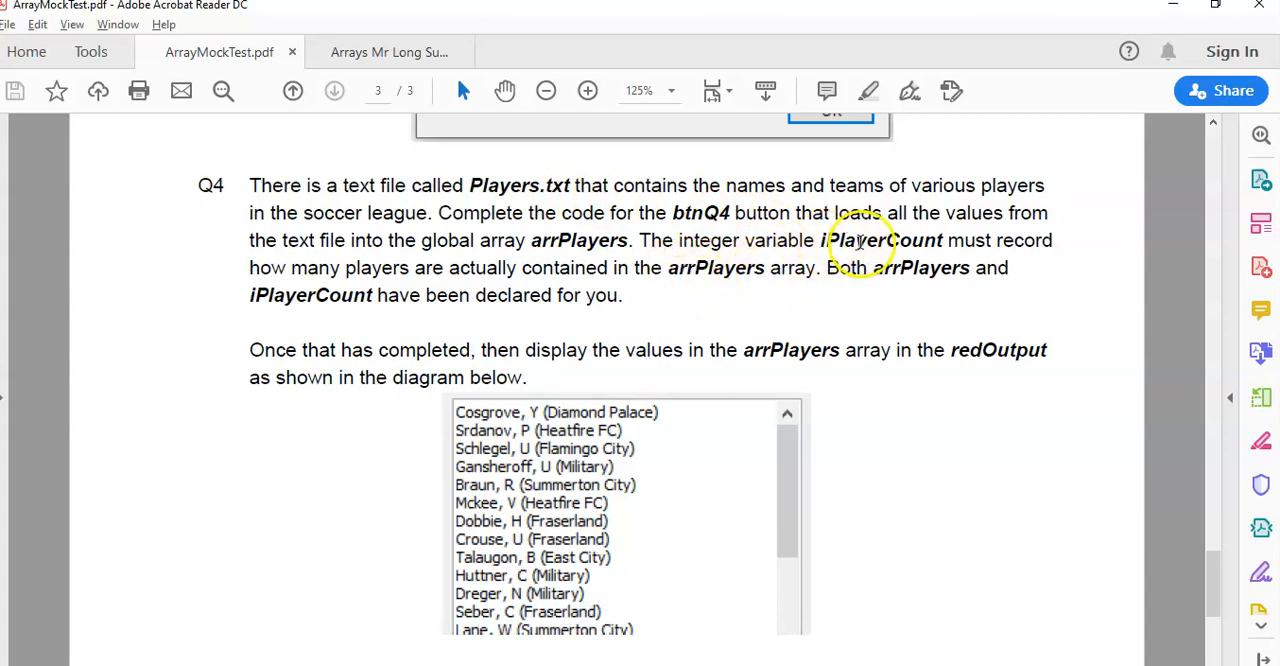
scroll("down", 3)
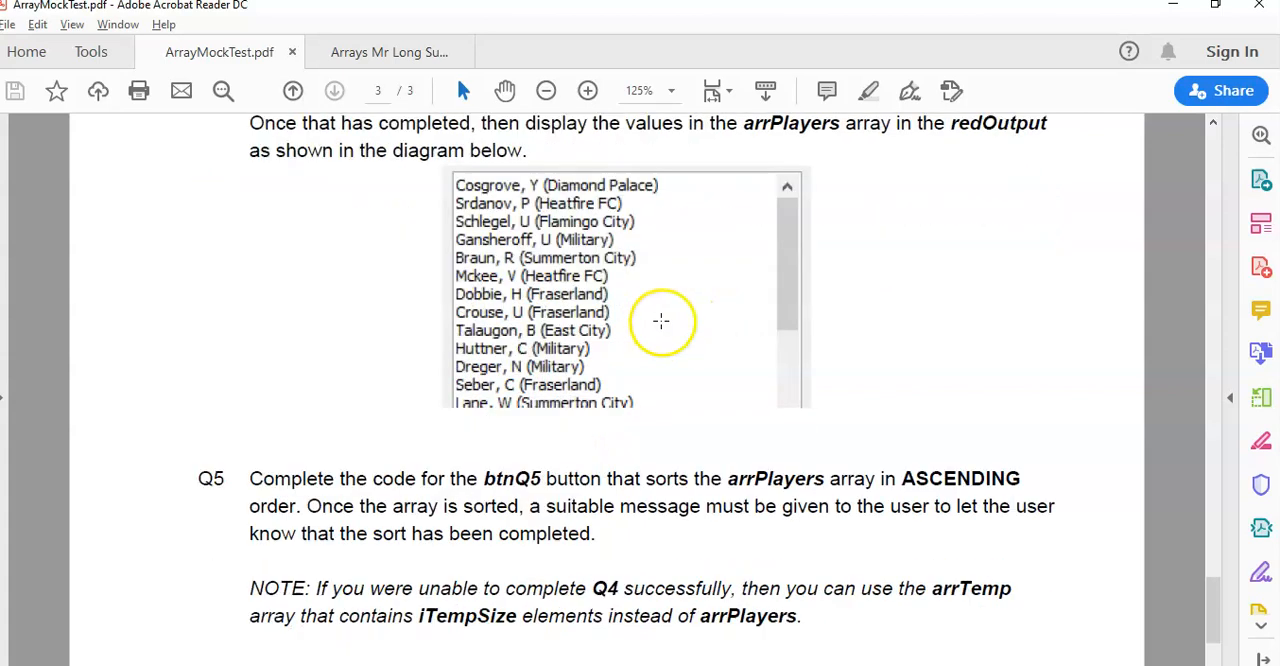
scroll("down", 3)
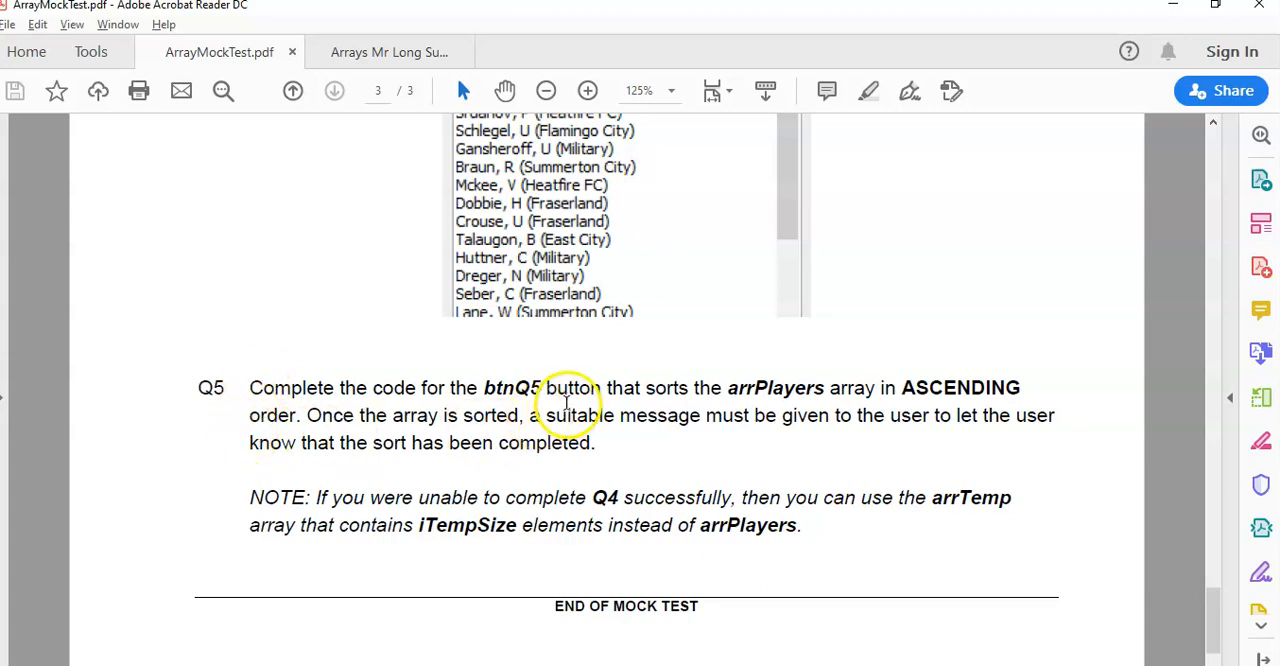
mouse_move(788, 388)
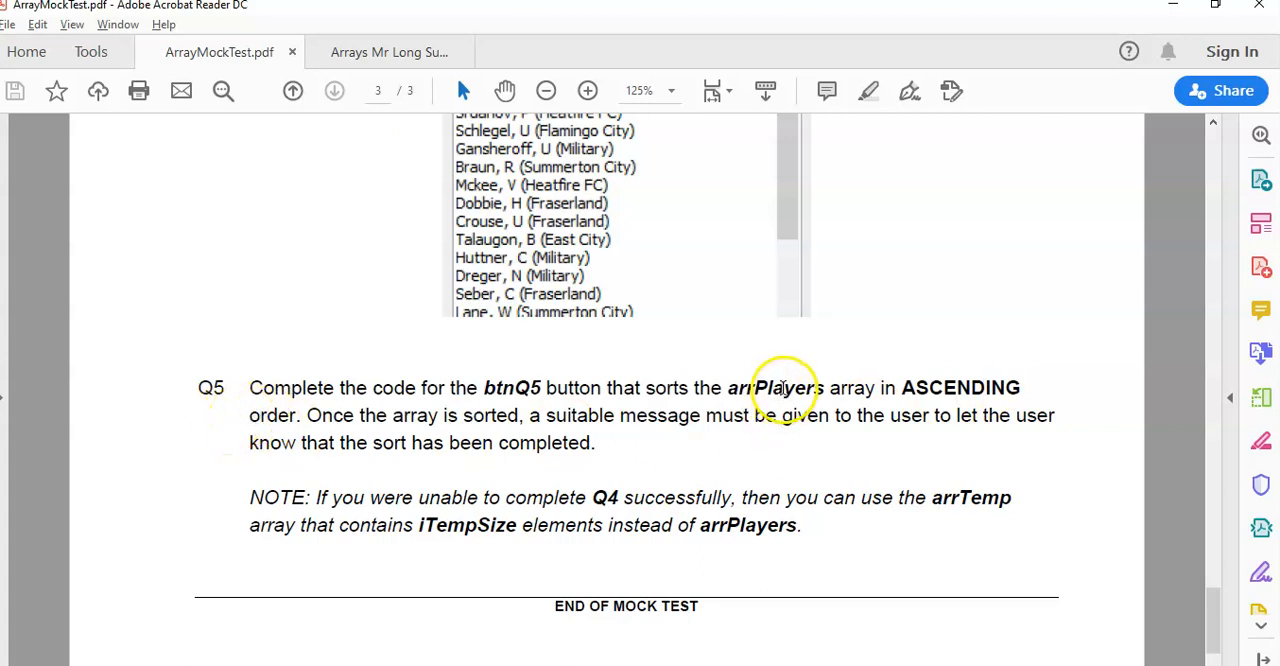
mouse_move(707, 408)
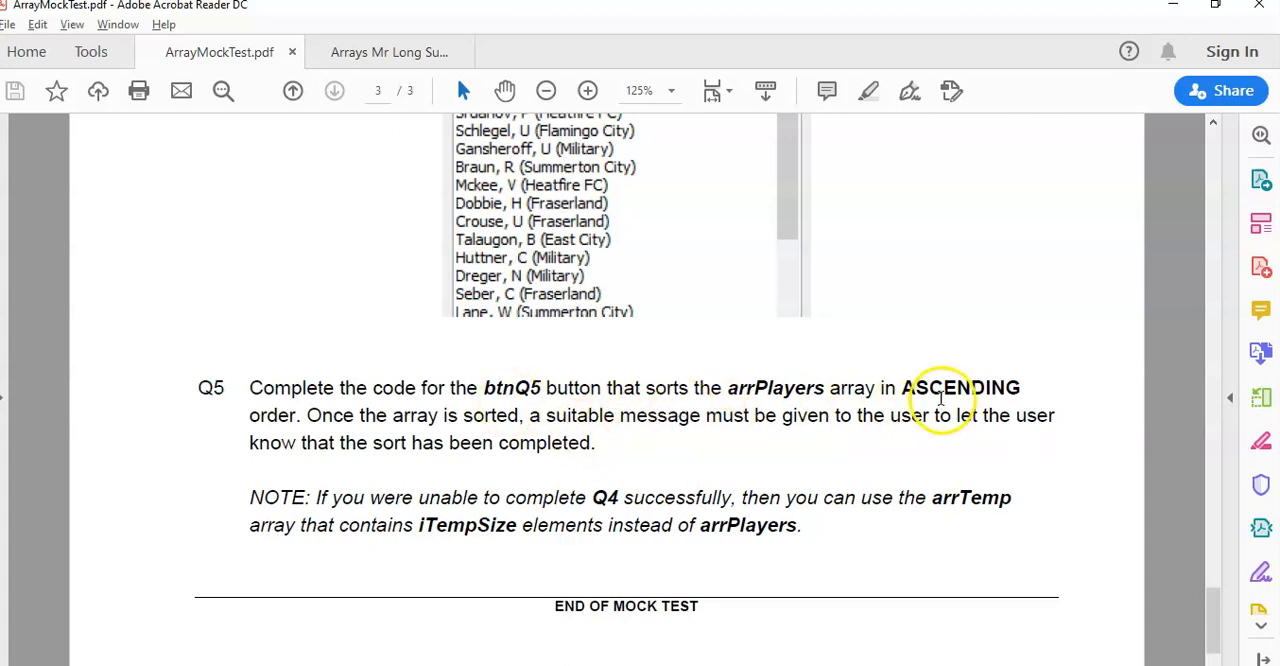
double_click(958, 388)
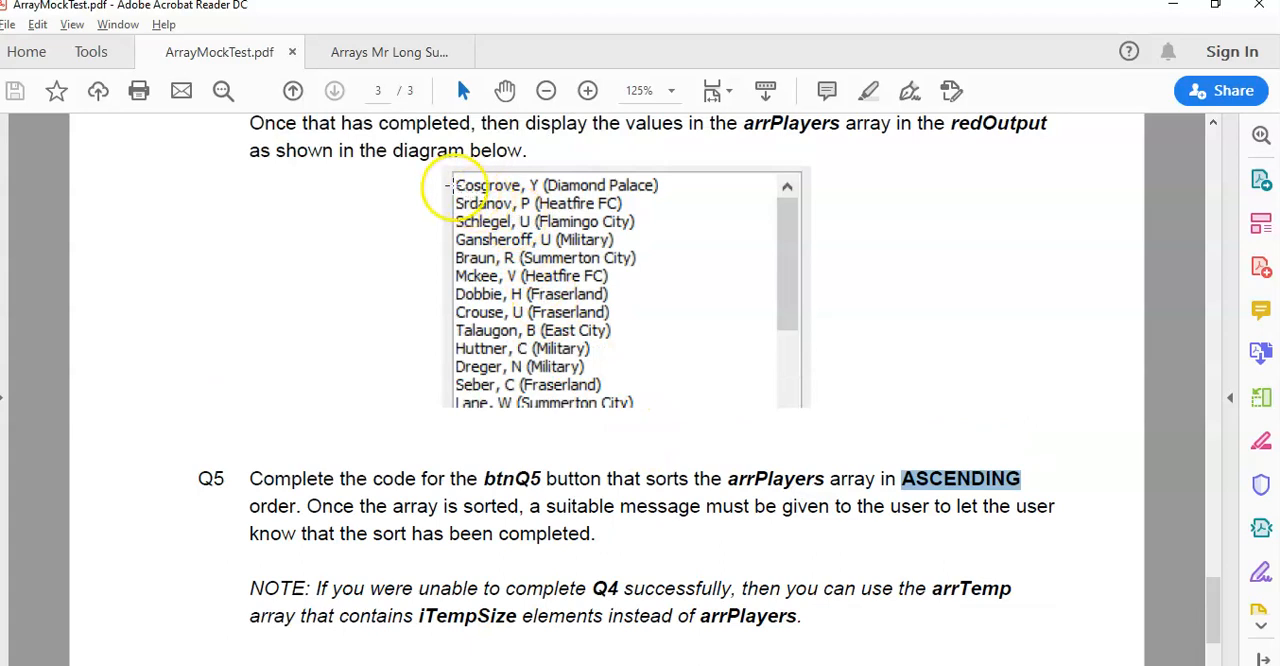
mouse_move(655, 195)
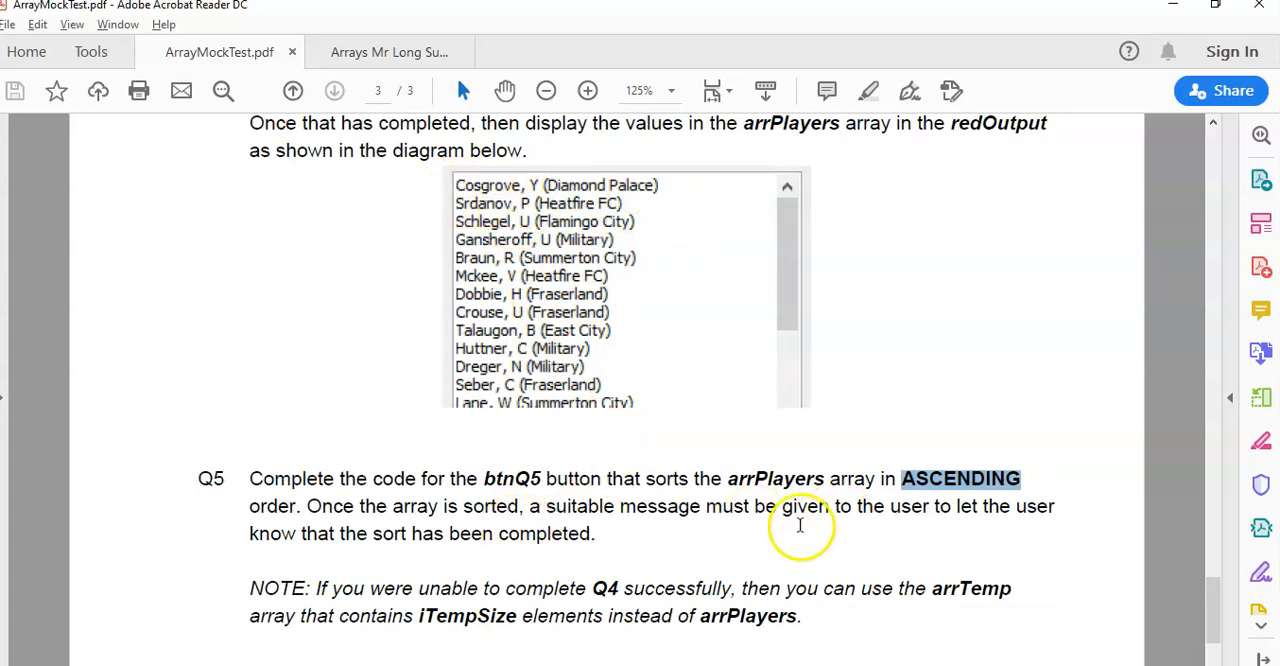
mouse_move(595, 205)
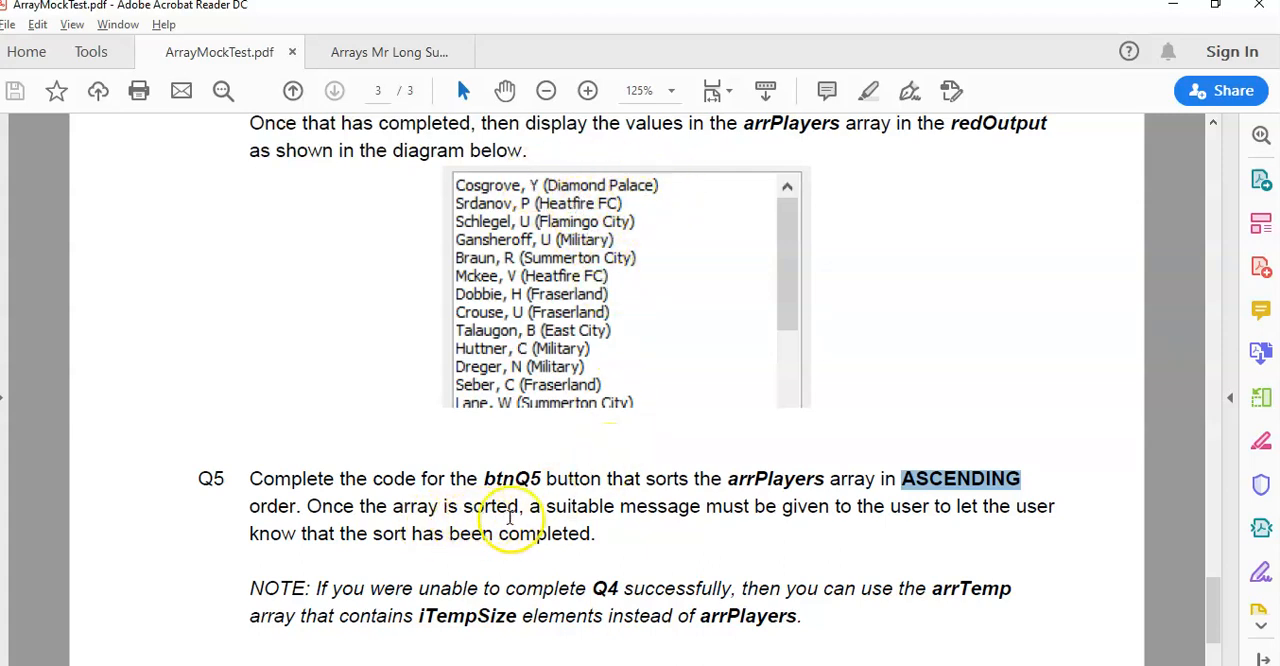
mouse_move(548, 543)
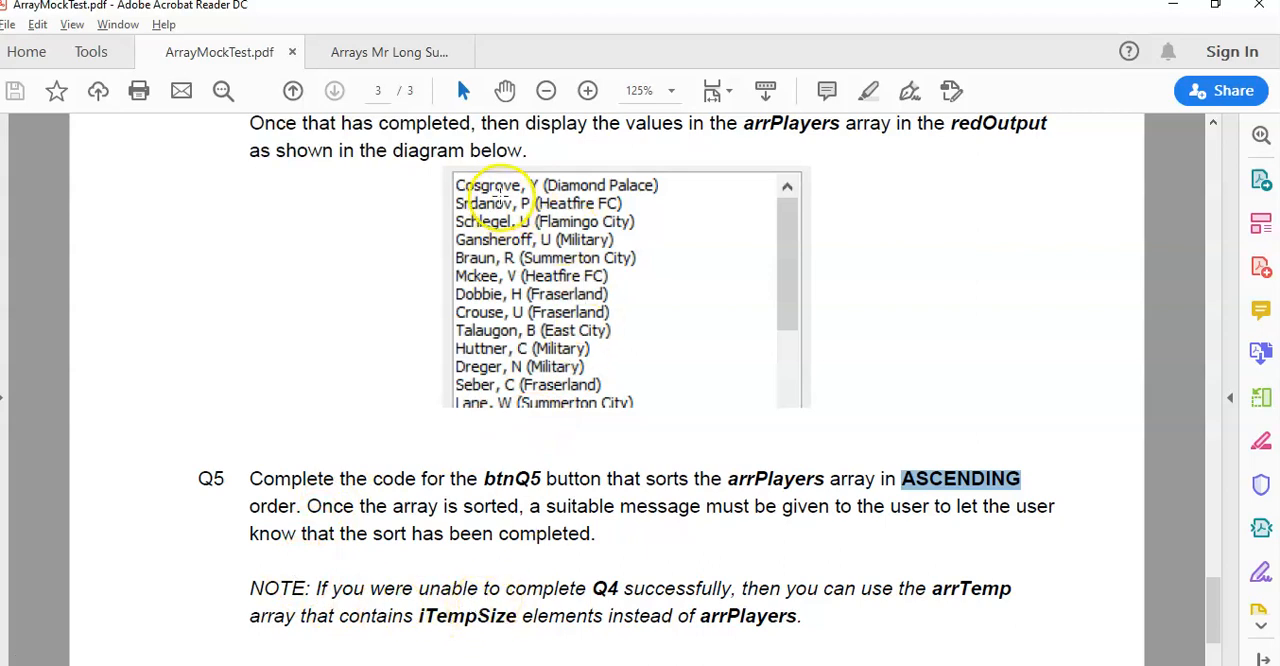
mouse_move(620, 452)
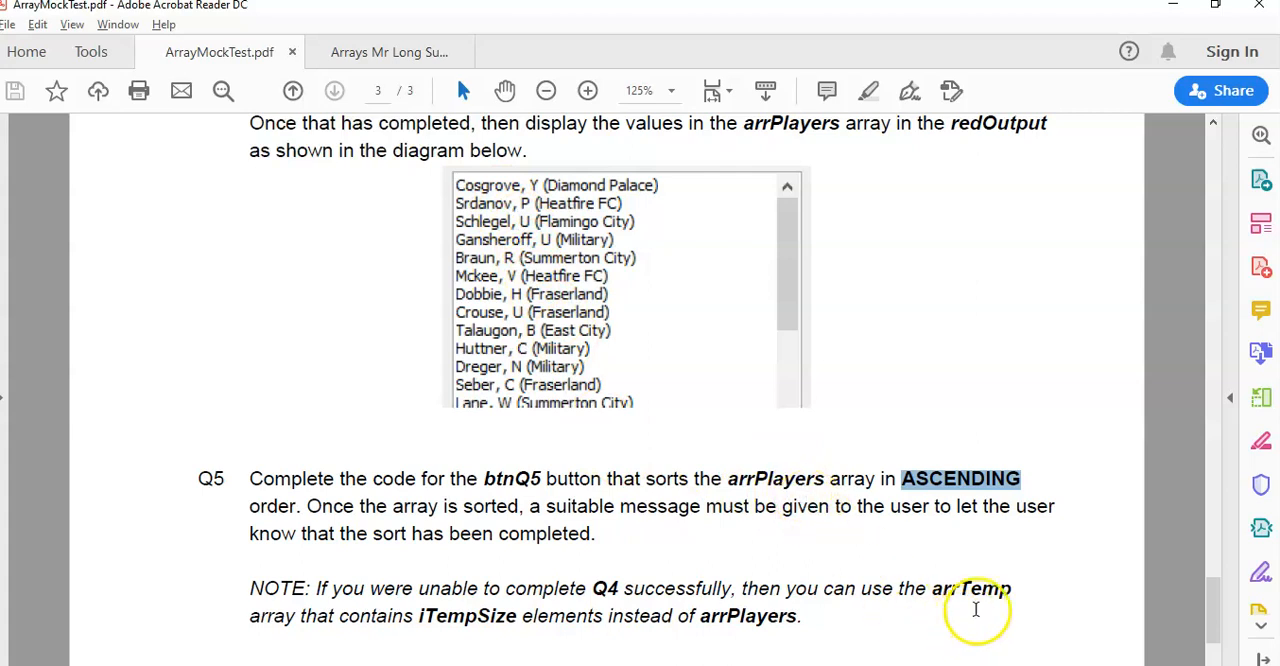
mouse_move(968, 596)
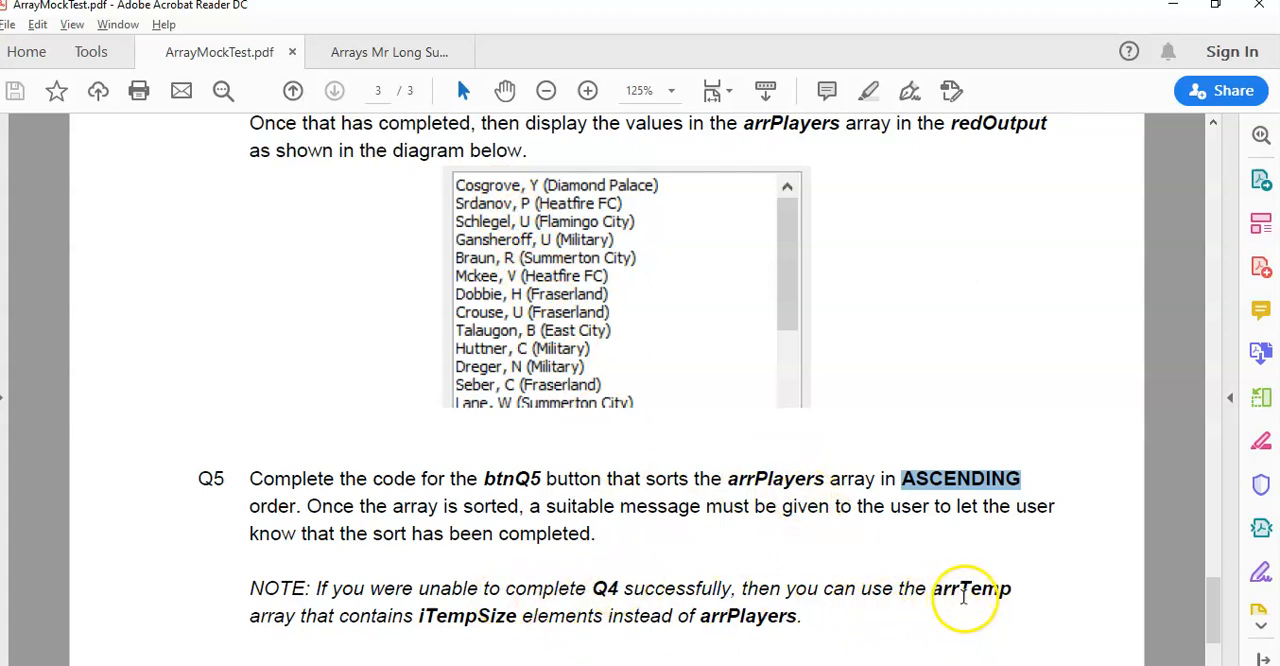
mouse_move(555, 625)
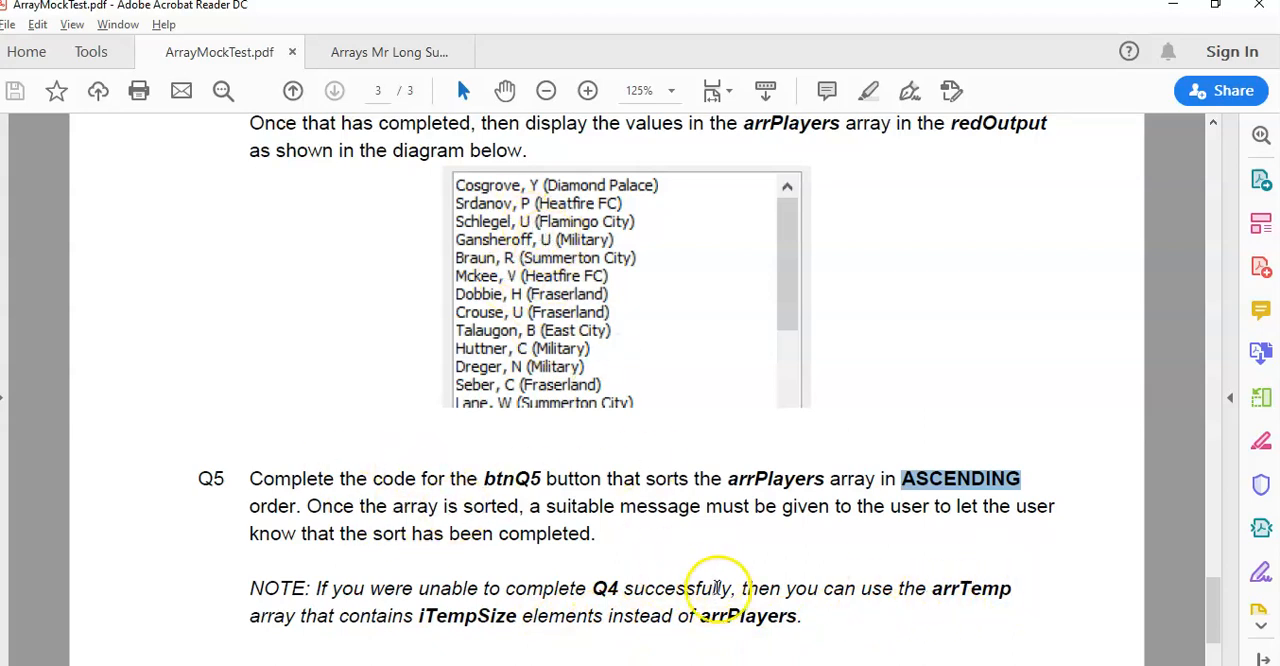
mouse_move(512, 597)
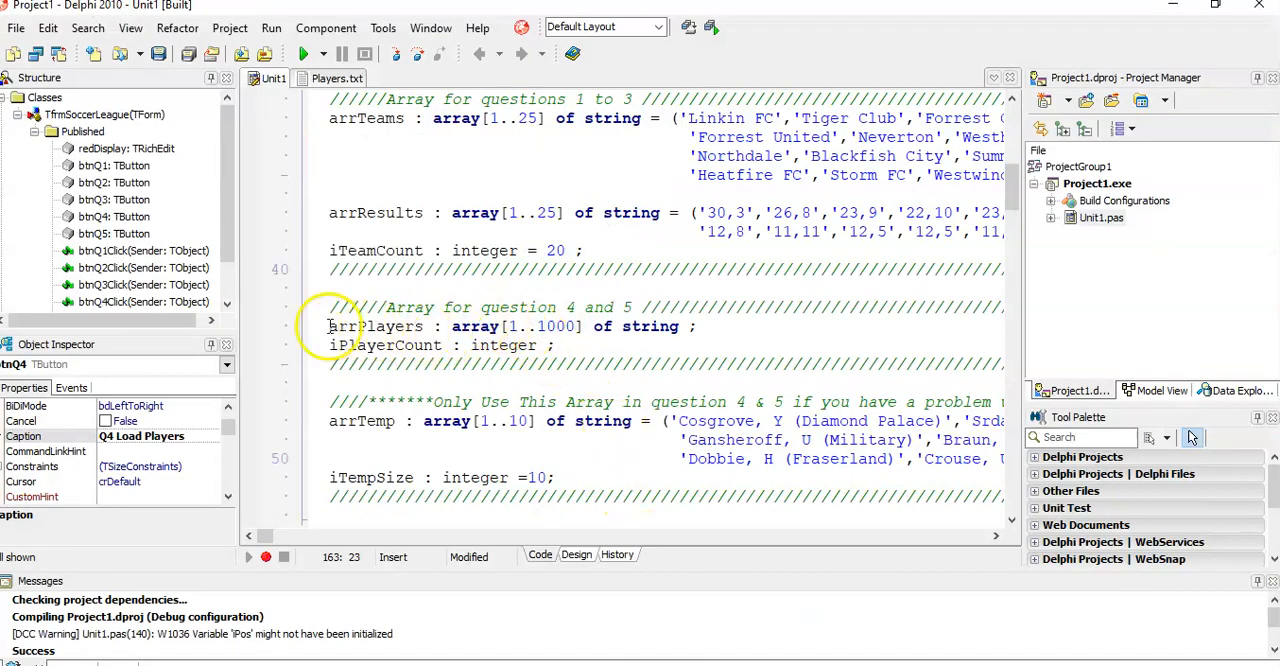
- Generate the btnQ5Click handler from the Q5 Sort Players button and place the cursor inside
left_click_drag(329, 326, 556, 345)
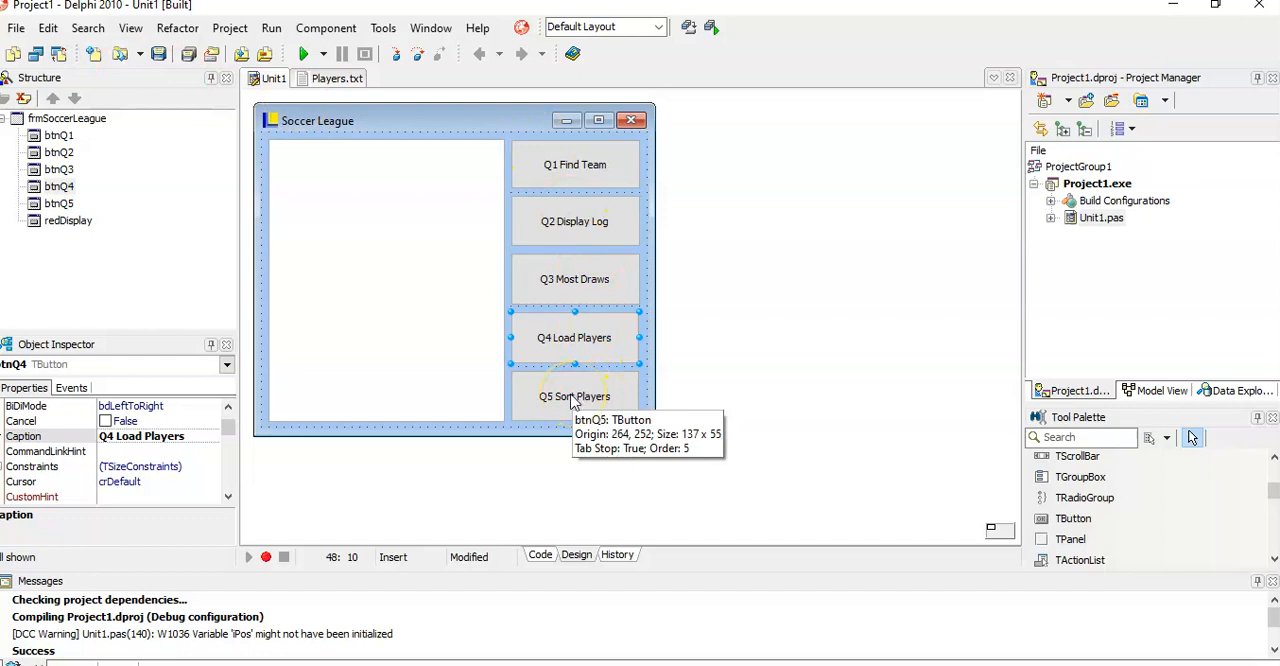
double_click(574, 396)
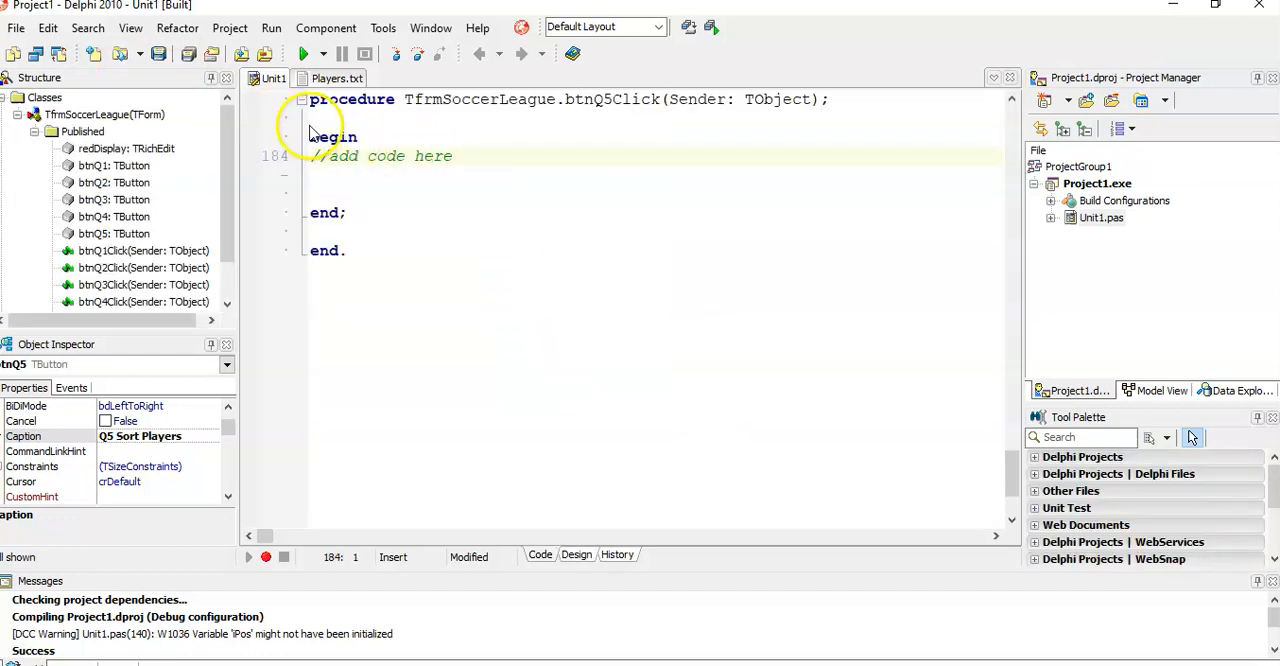
left_click(450, 156)
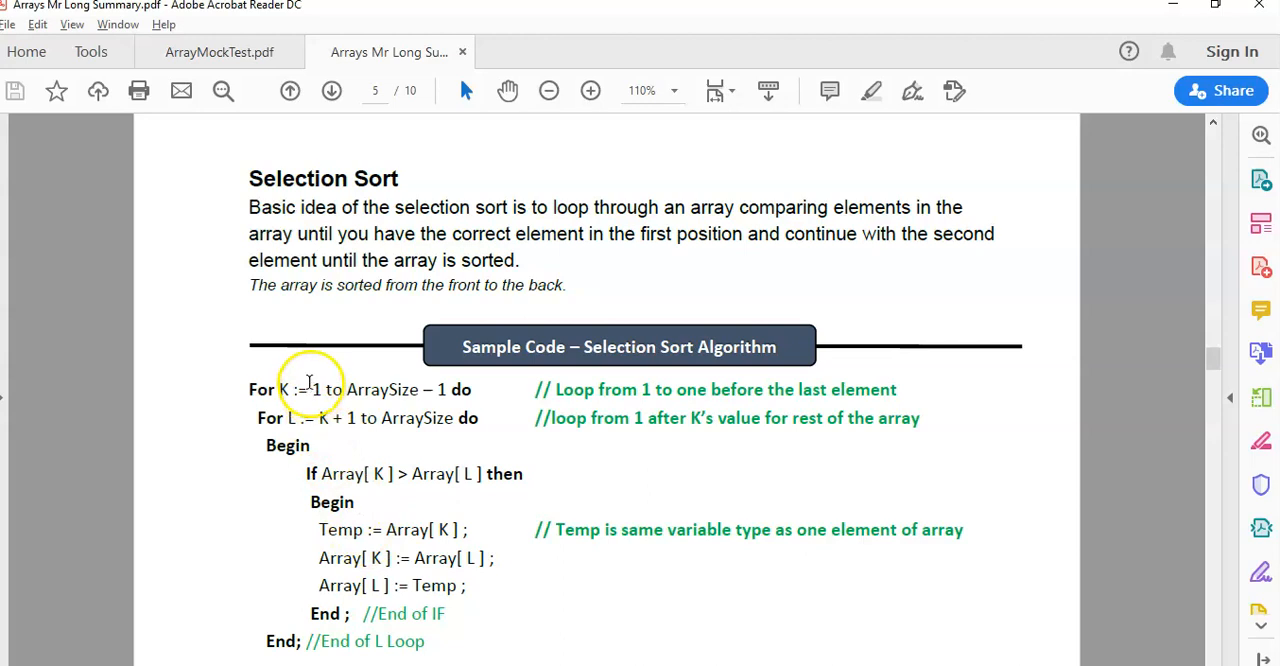
mouse_move(363, 427)
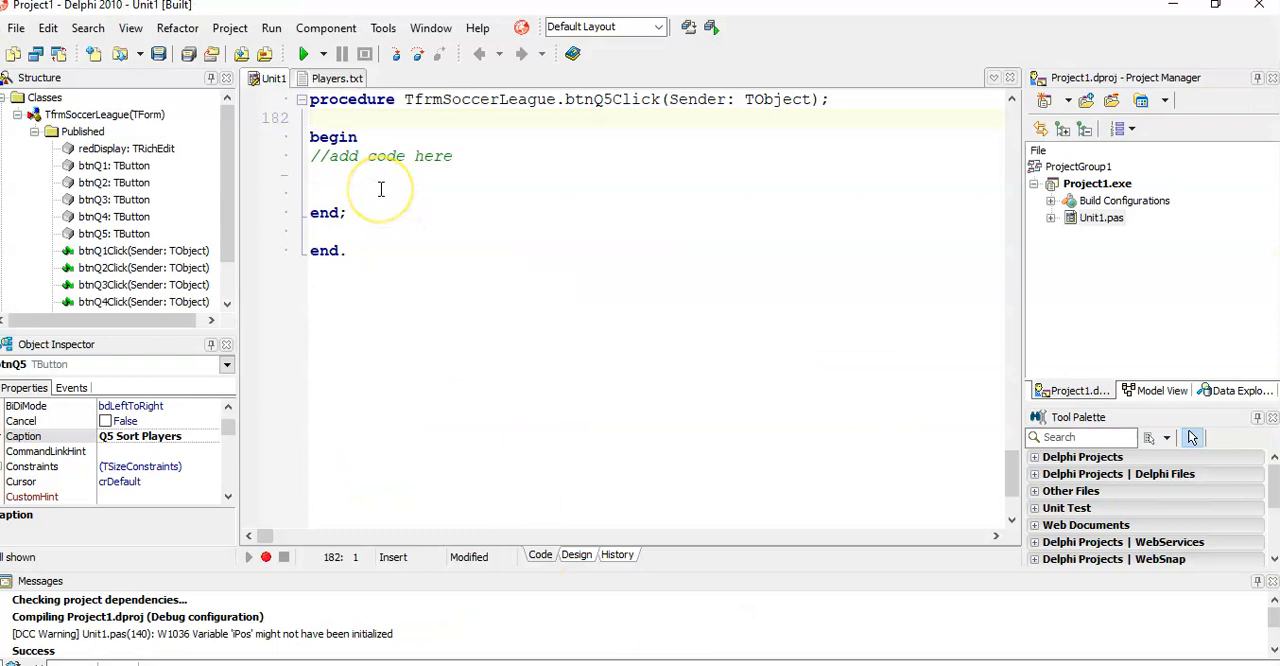
- Declare 'K, L : integer' and 'sTemp : string' in btnQ5Click, then begin the outer for loop
type("var k,")
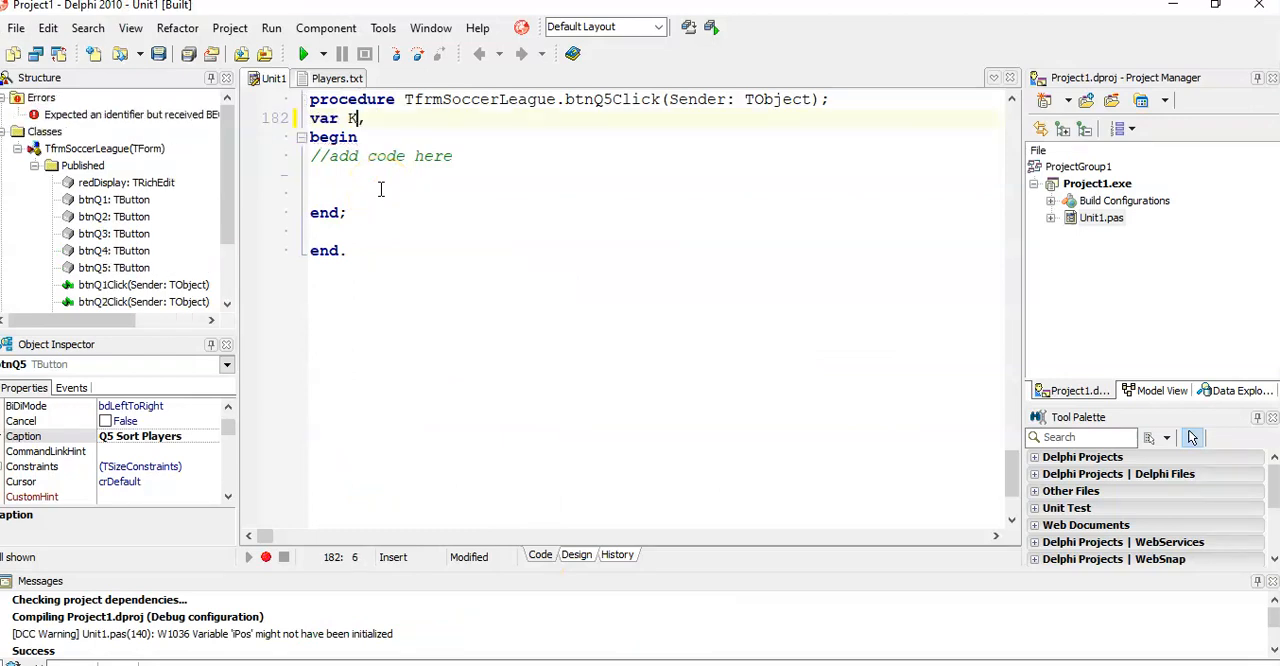
type(", L")
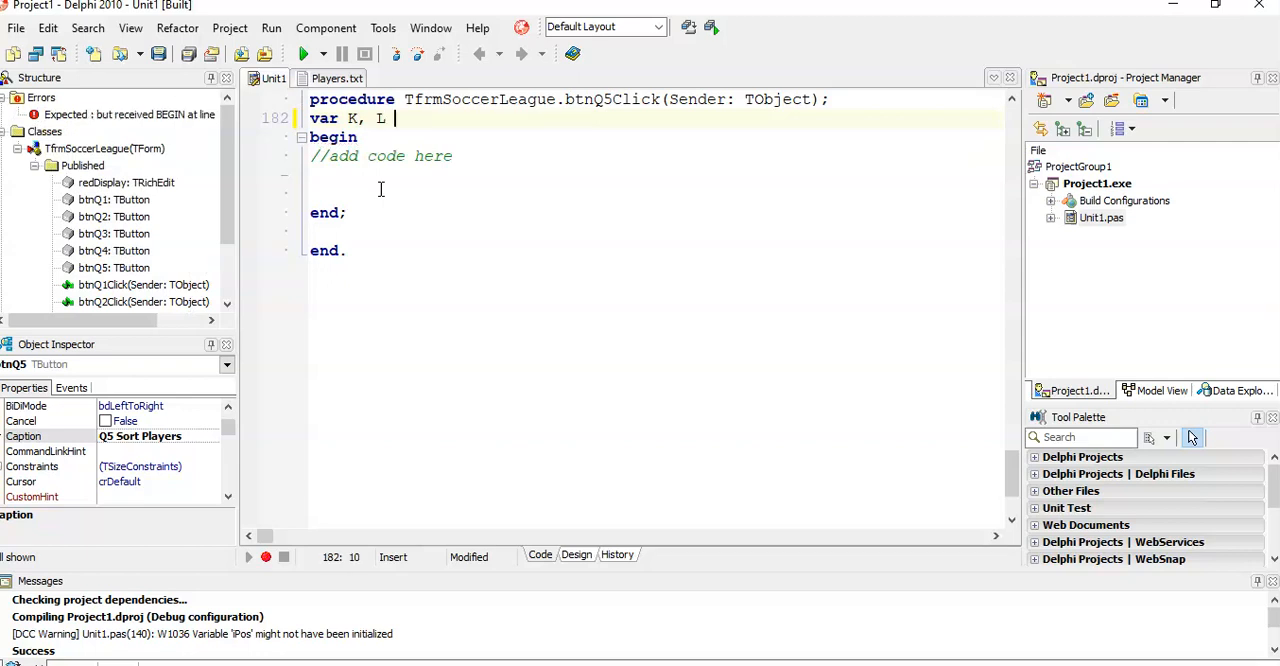
type(": integer ;")
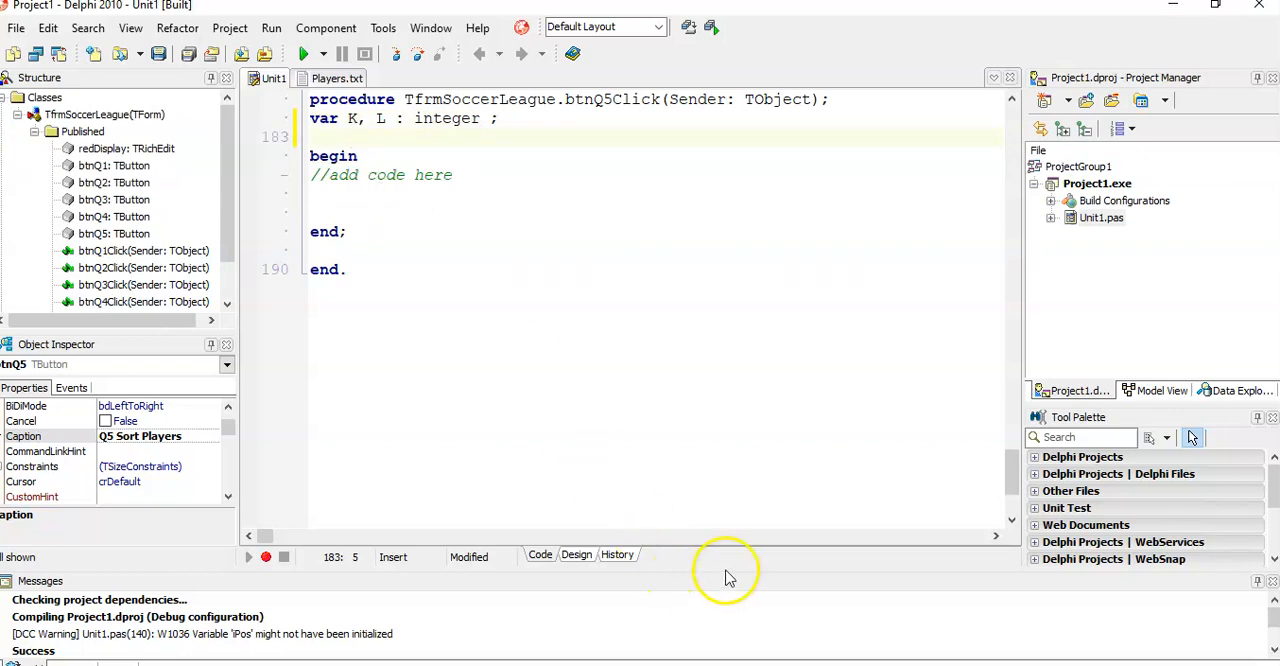
mouse_move(666, 480)
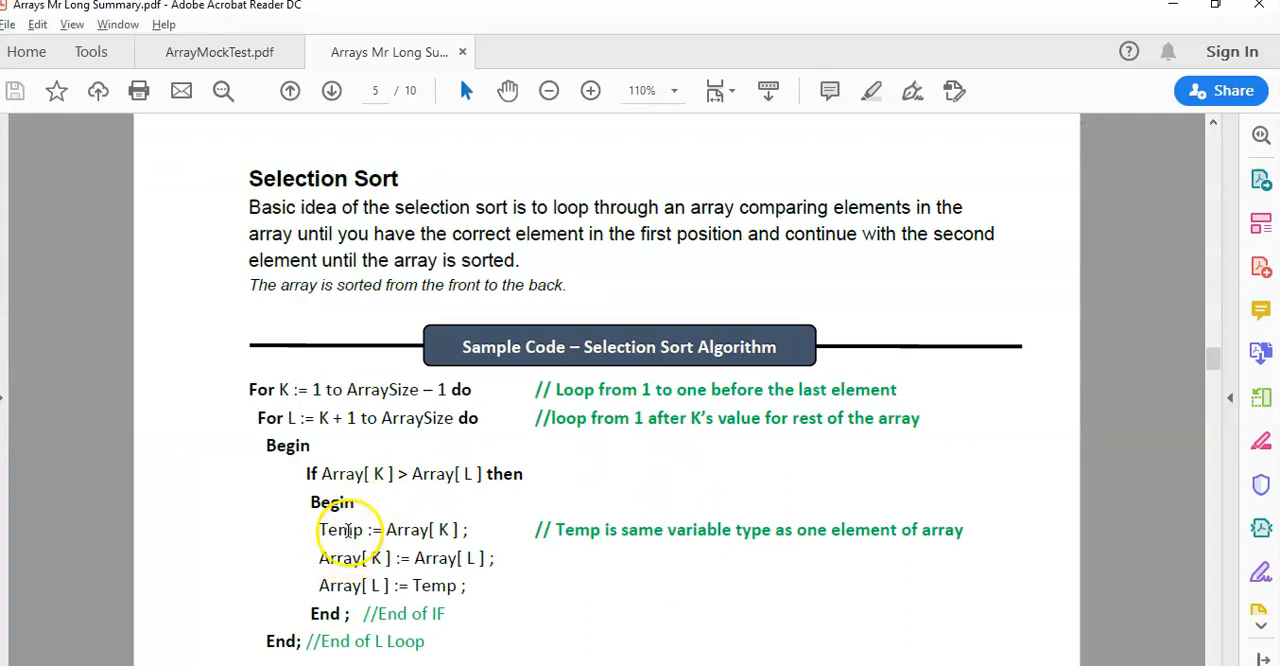
mouse_move(385, 563)
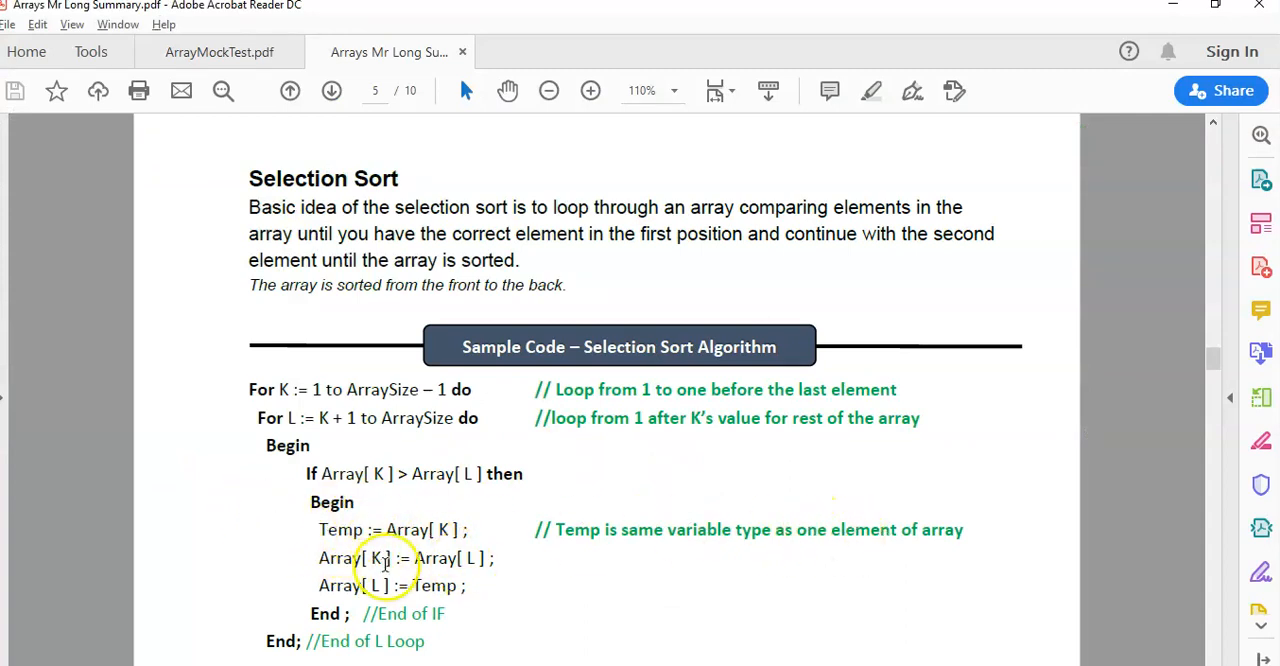
mouse_move(770, 540)
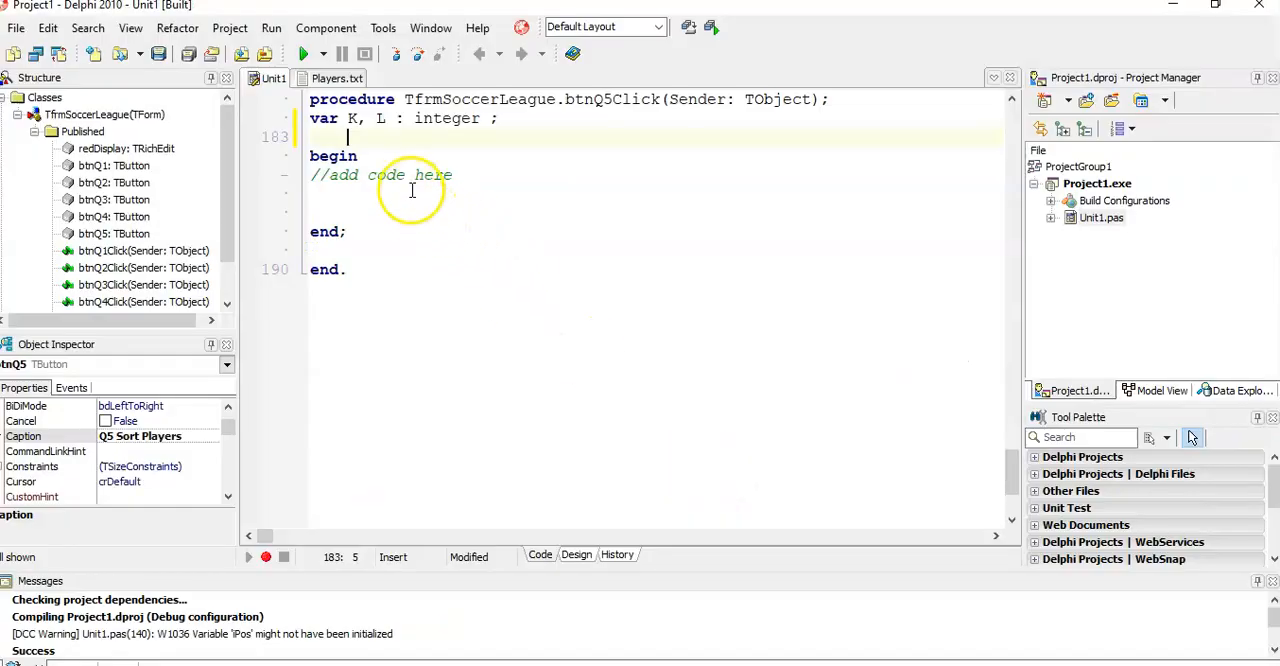
type("sTemp")
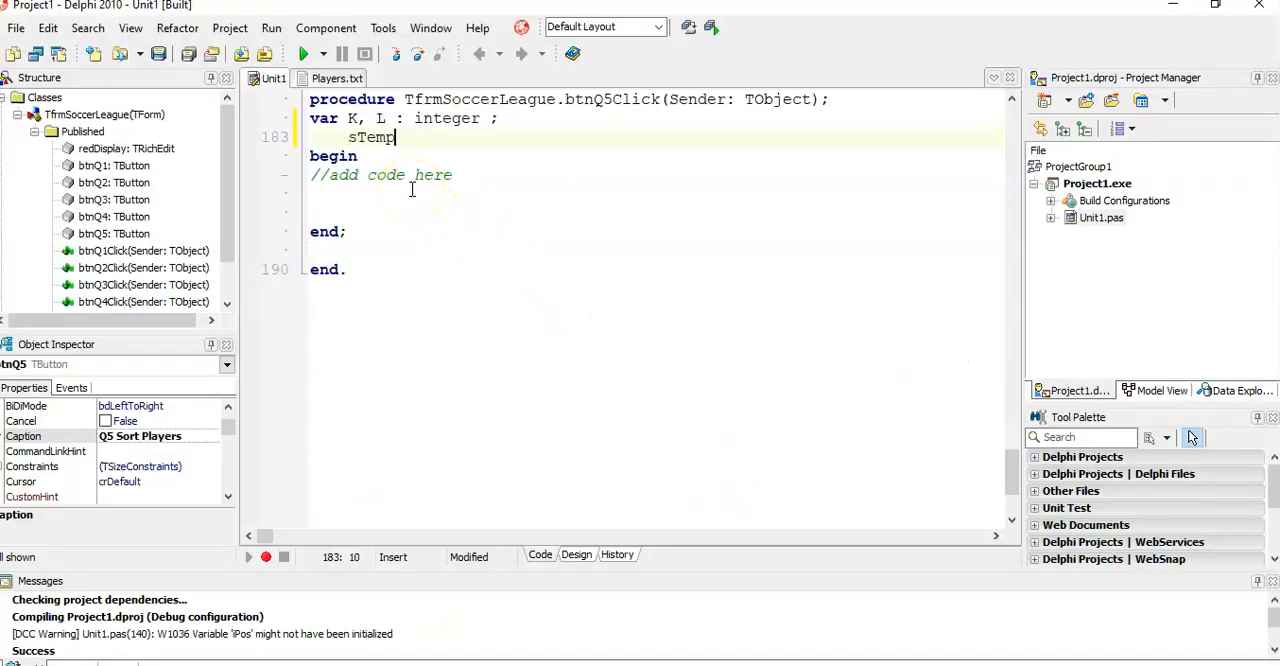
type(": string ;")
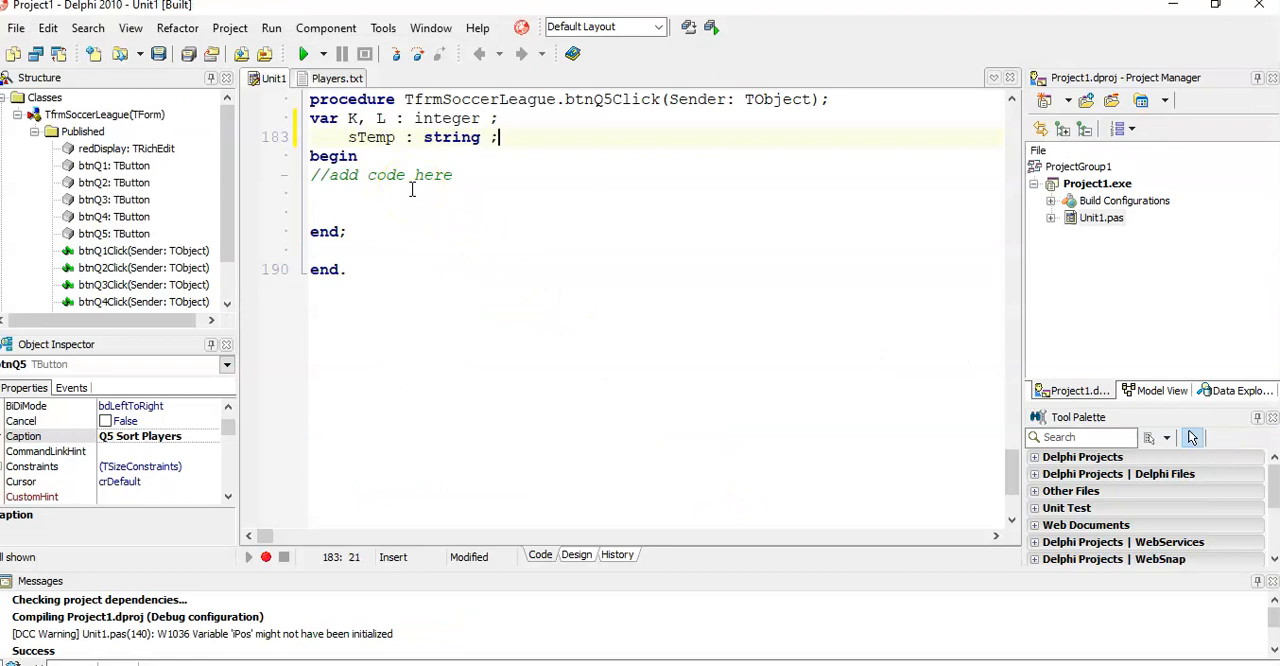
type("for")
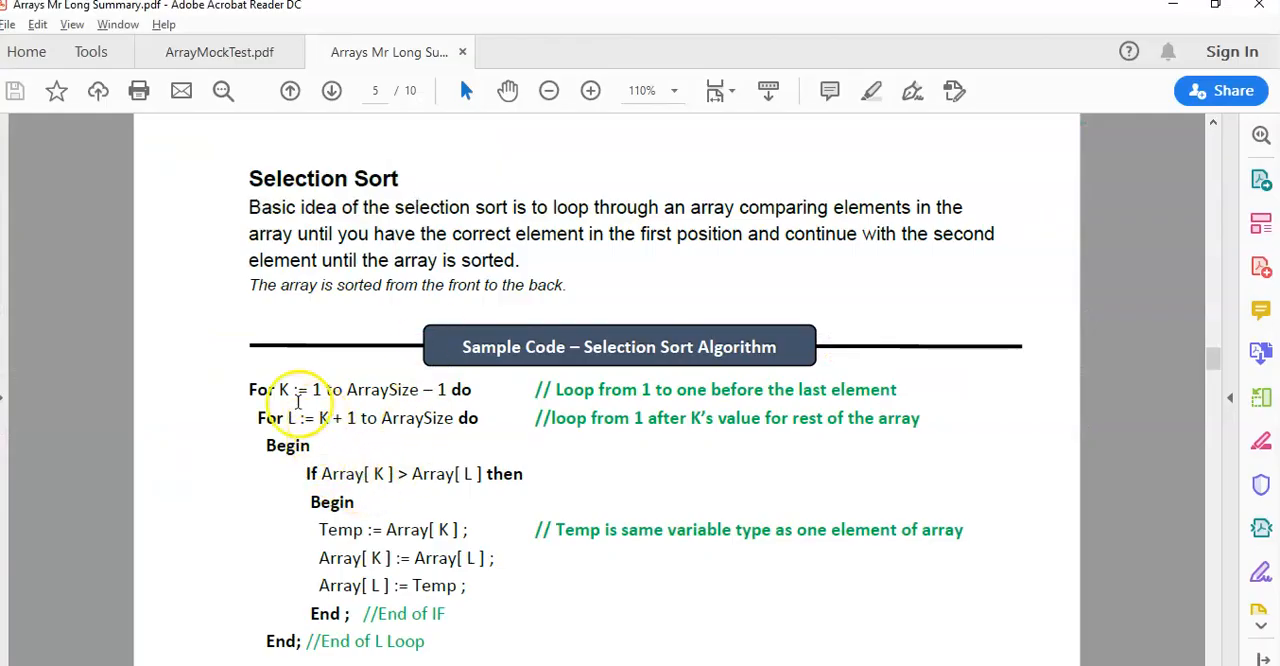
mouse_move(440, 389)
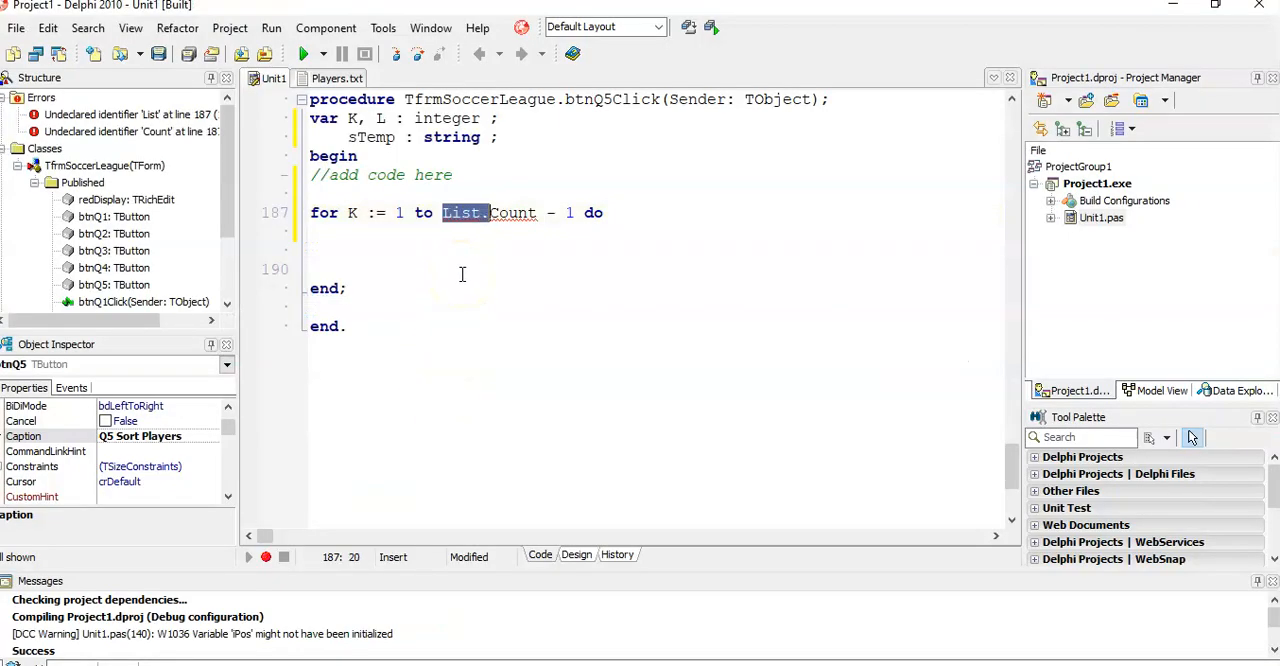
- Bound the outer K loop by iPlayerCount and add inner loop 'for L := K + 1 to iPlayerCount do'
type("iPlayer")
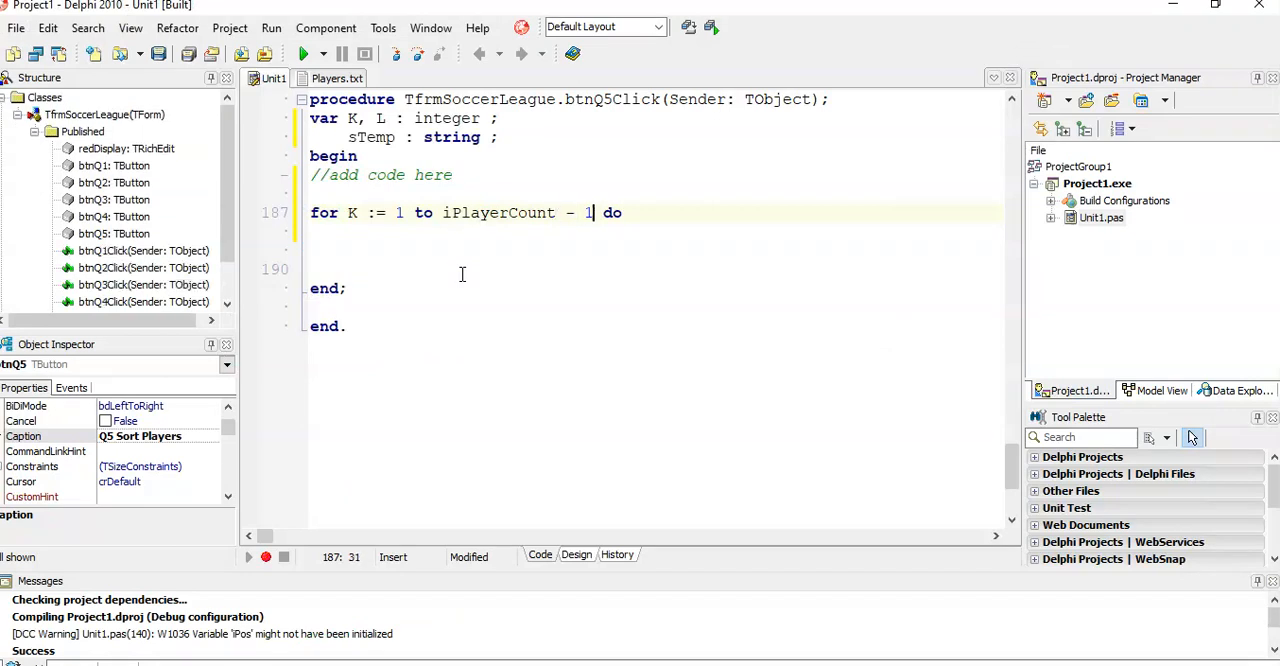
key("enter")
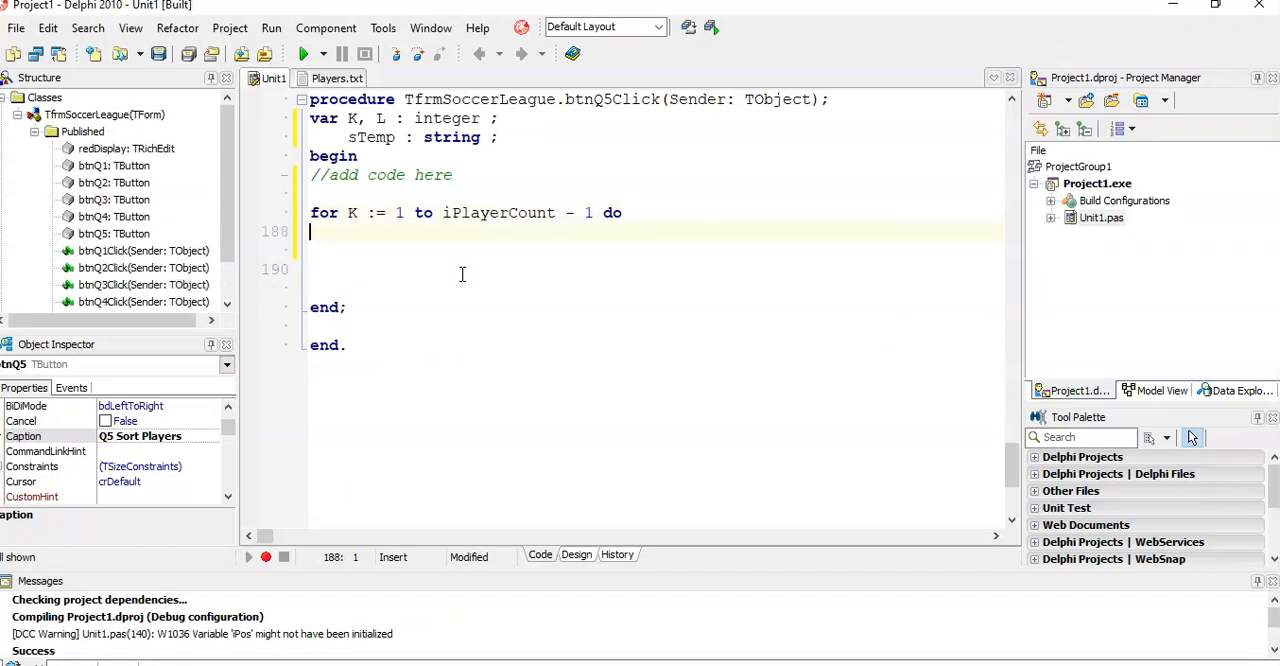
type("for I := 0 to List.Count - 1 do")
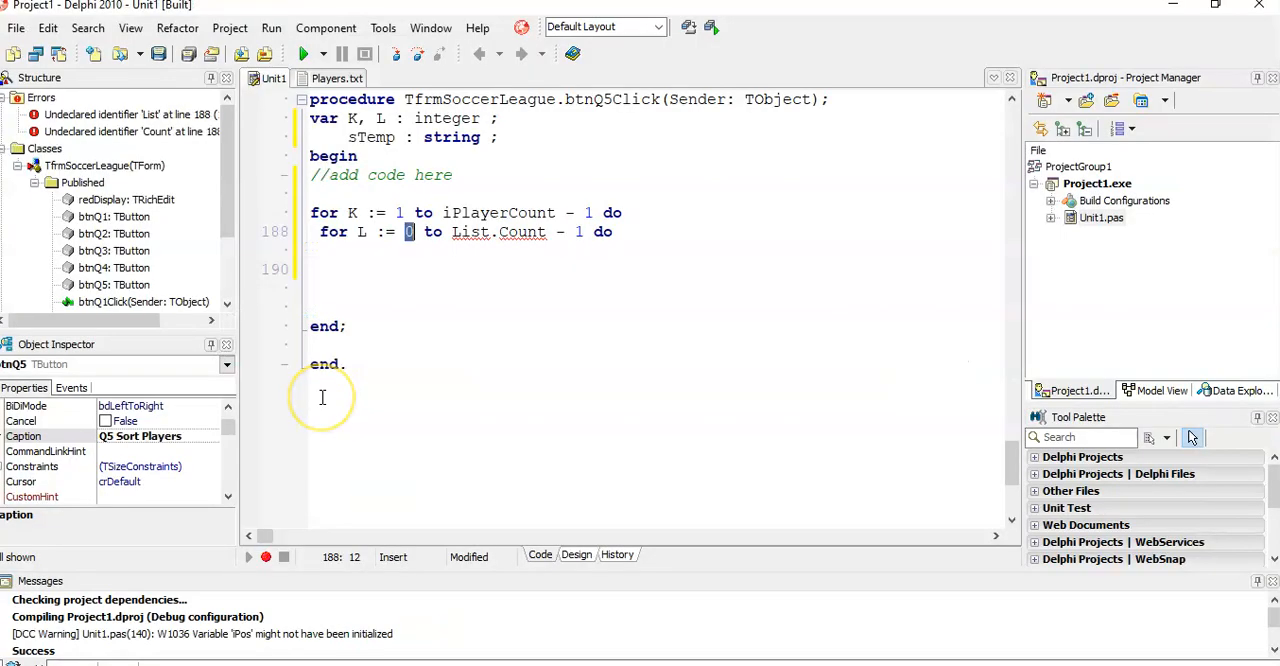
type("K + 1")
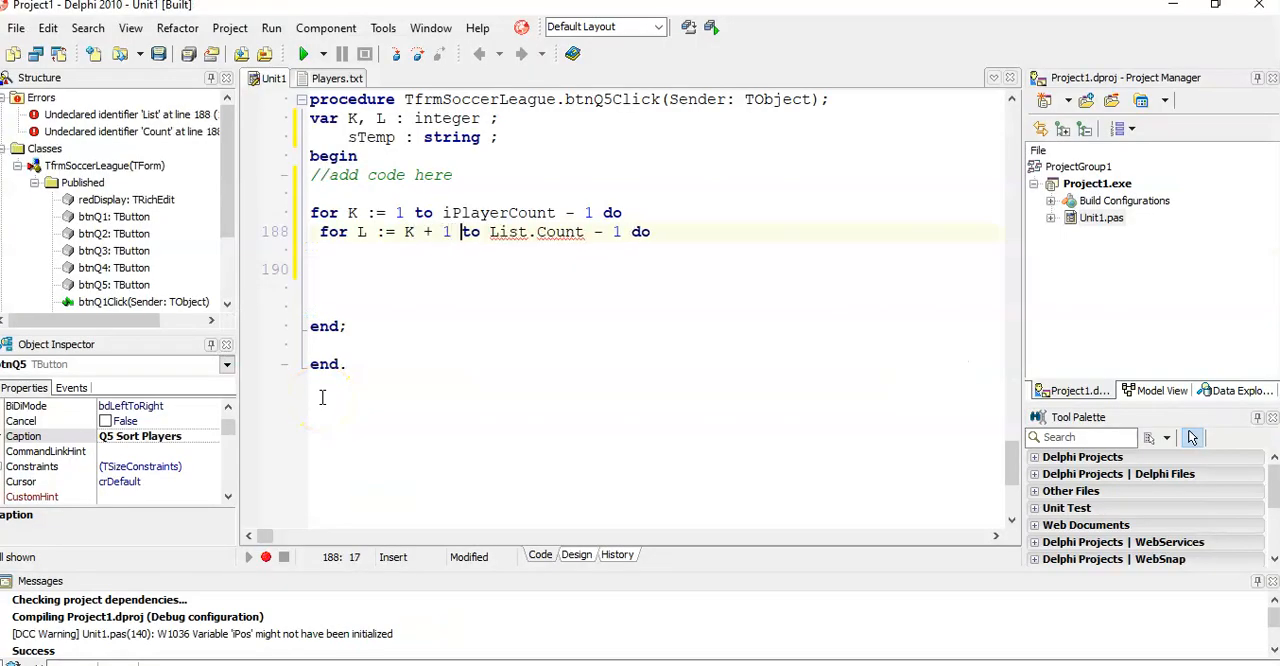
left_click_drag(489, 232, 620, 232)
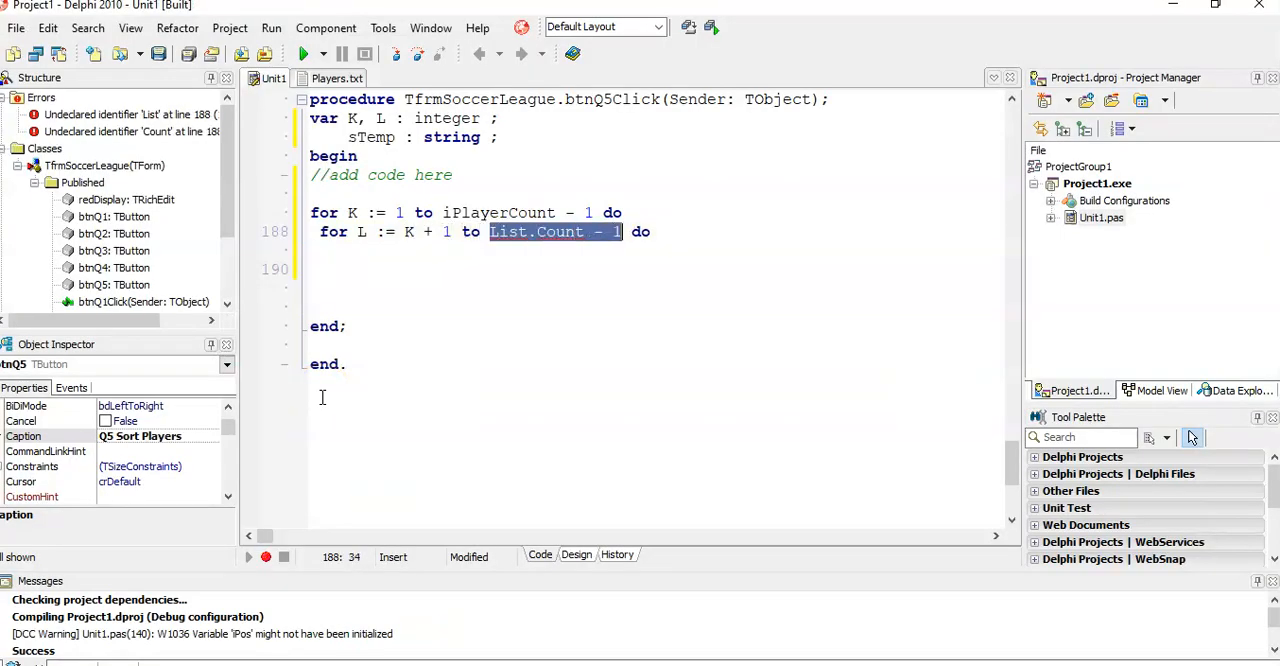
type("iPlayerCount")
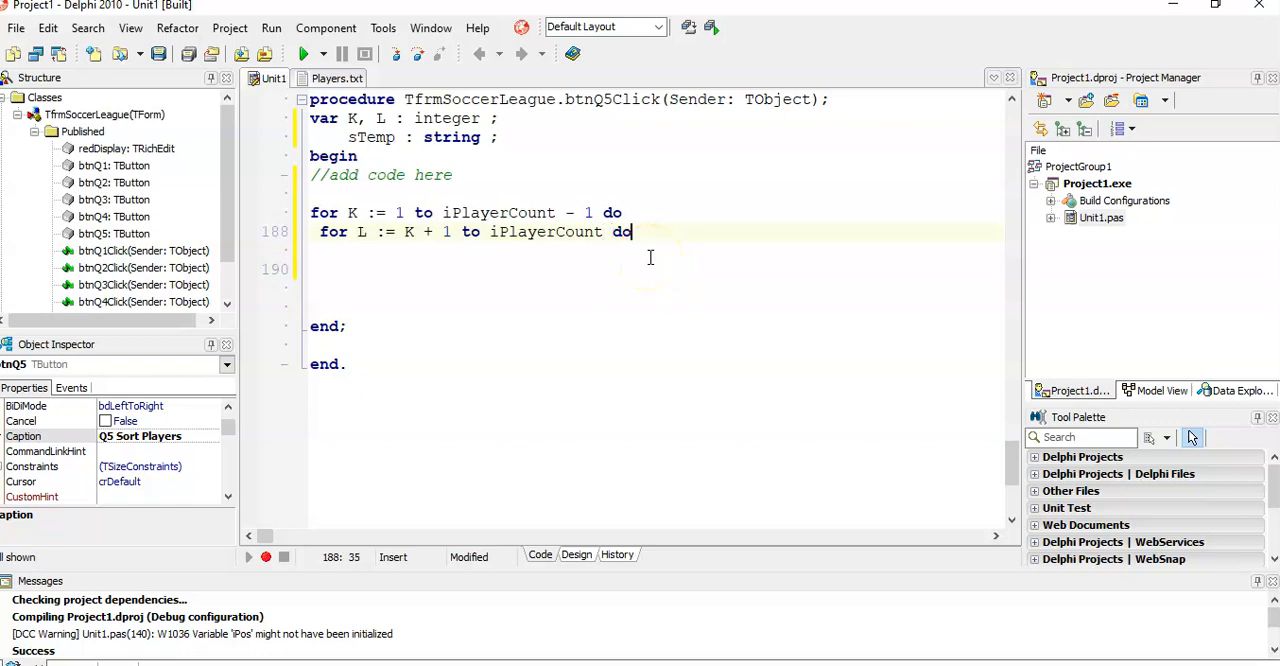
- Add the ascending check 'if arrPlayers[K] > arrPlayers[L]' with an //ascending comment and begin block
type("begin")
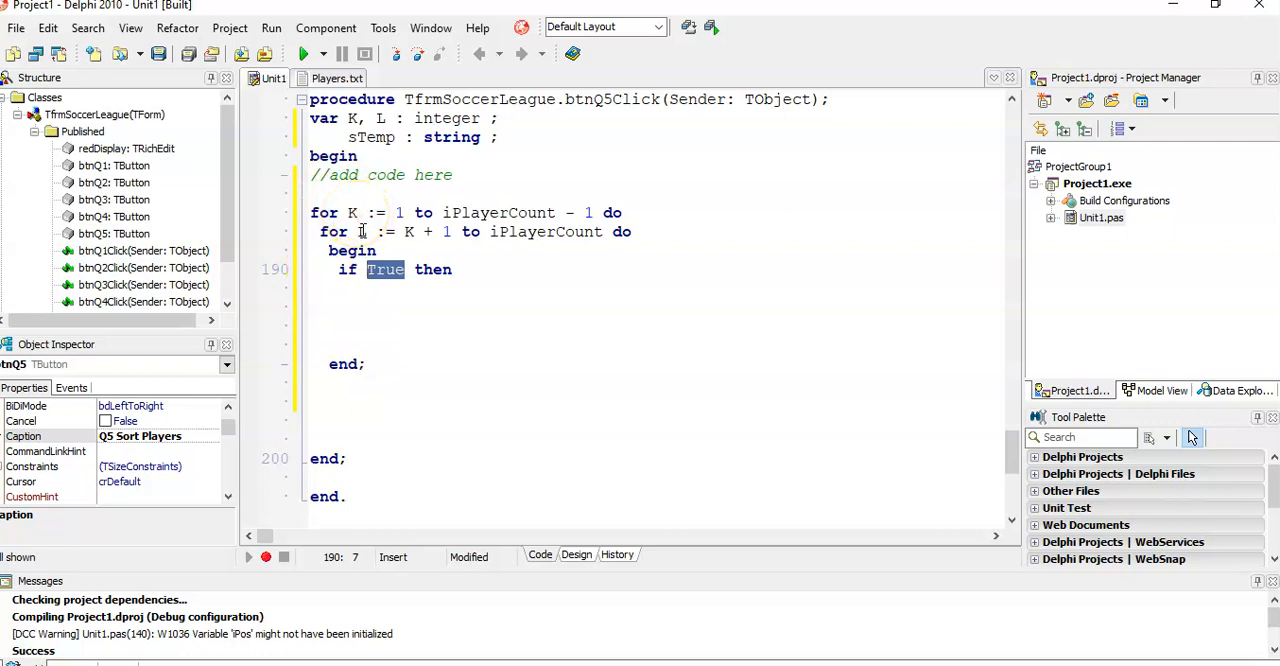
type("arrPlayers[")
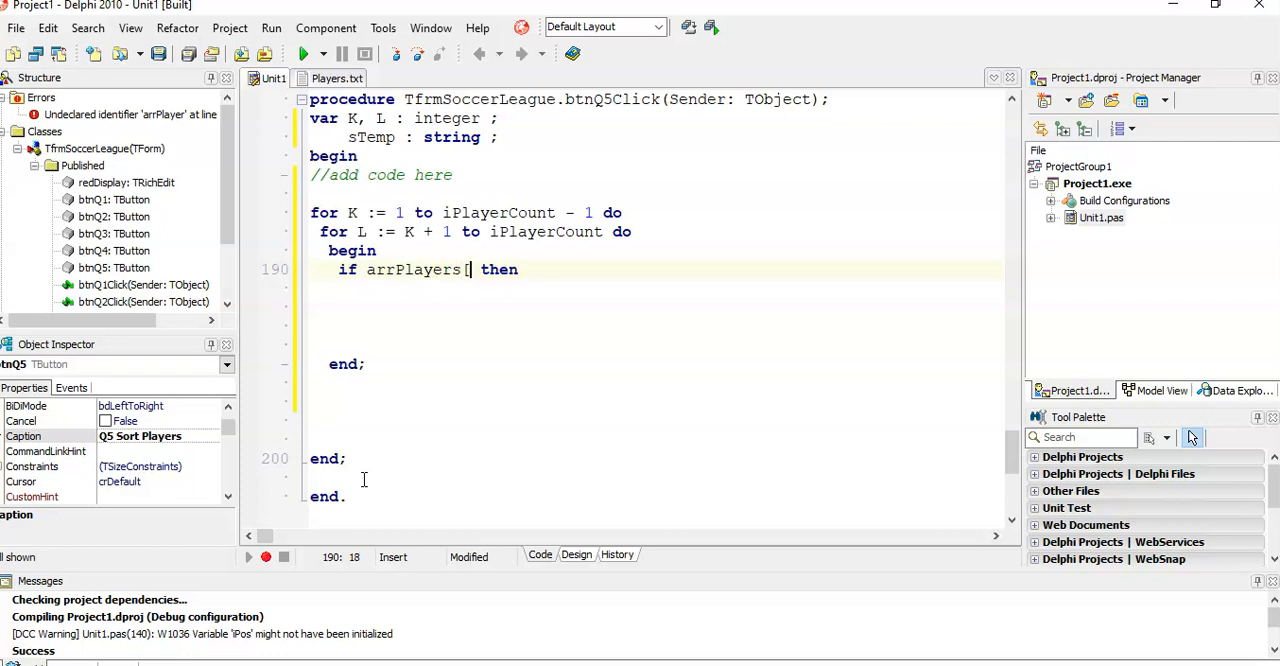
type("K]")
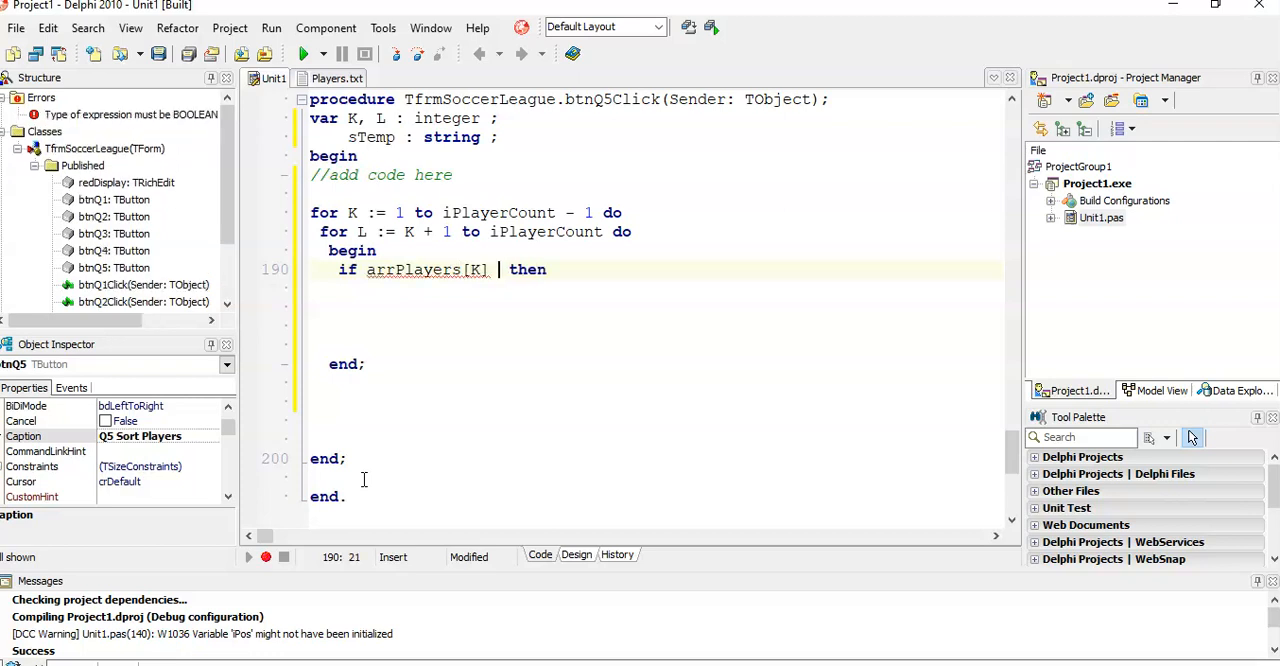
type("> arrPlayer")
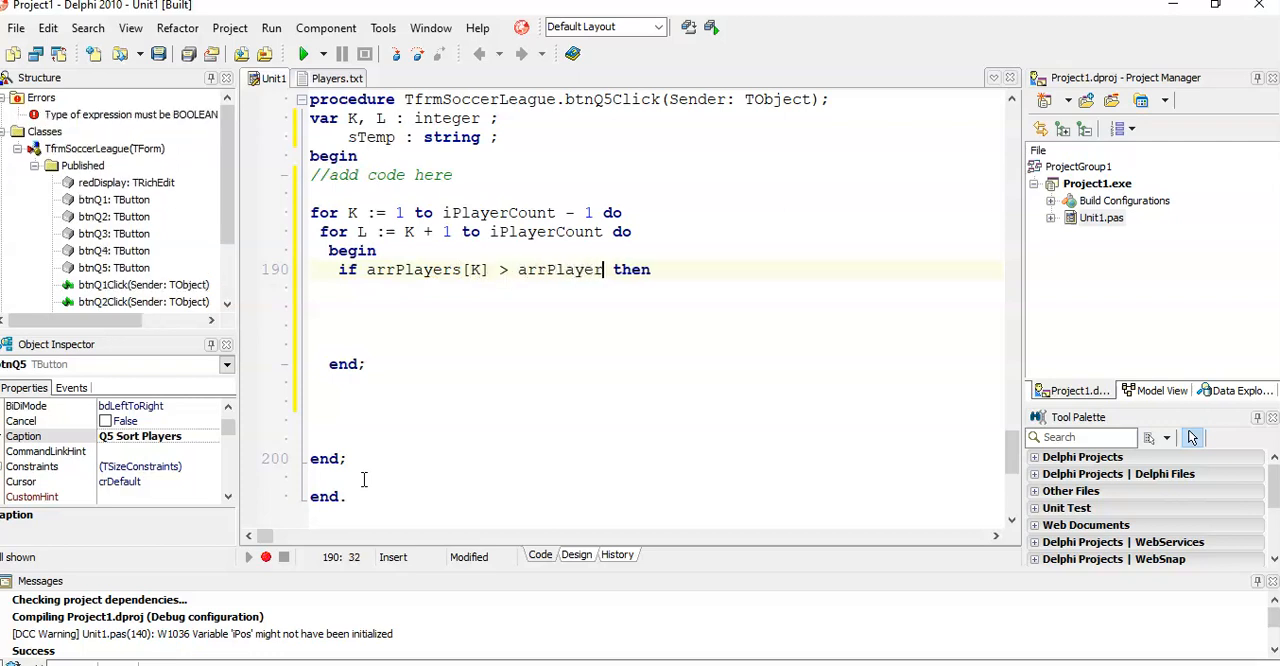
type("[L]")
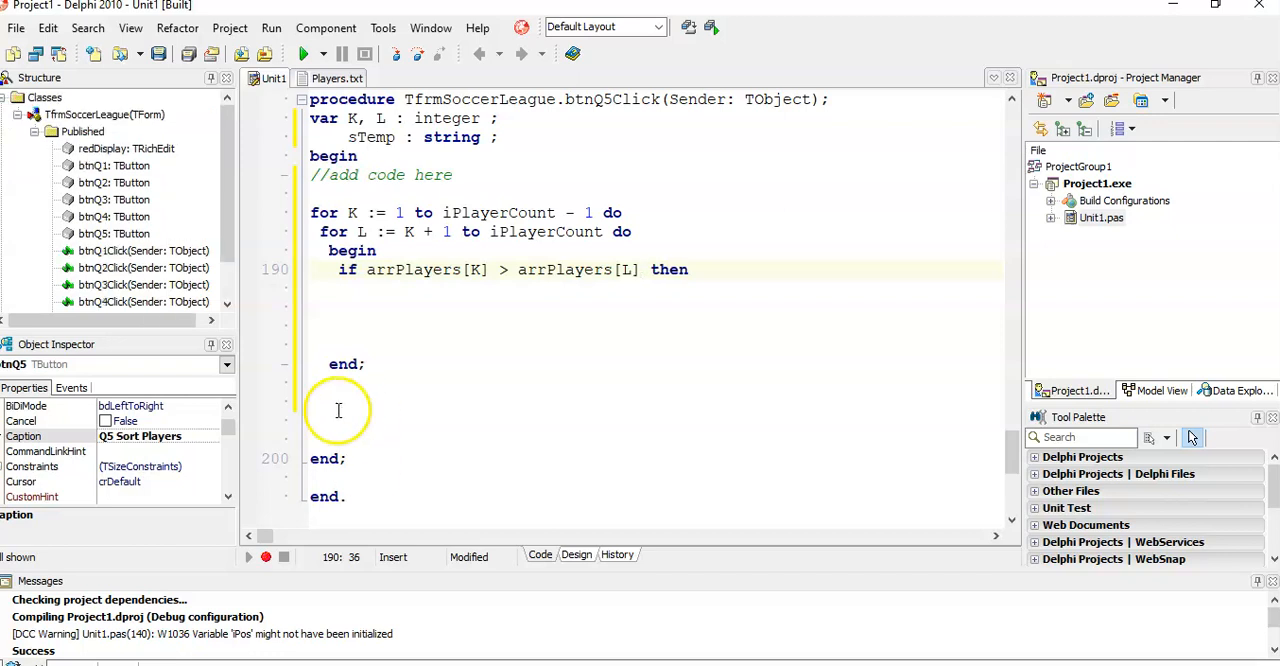
left_click(503, 269)
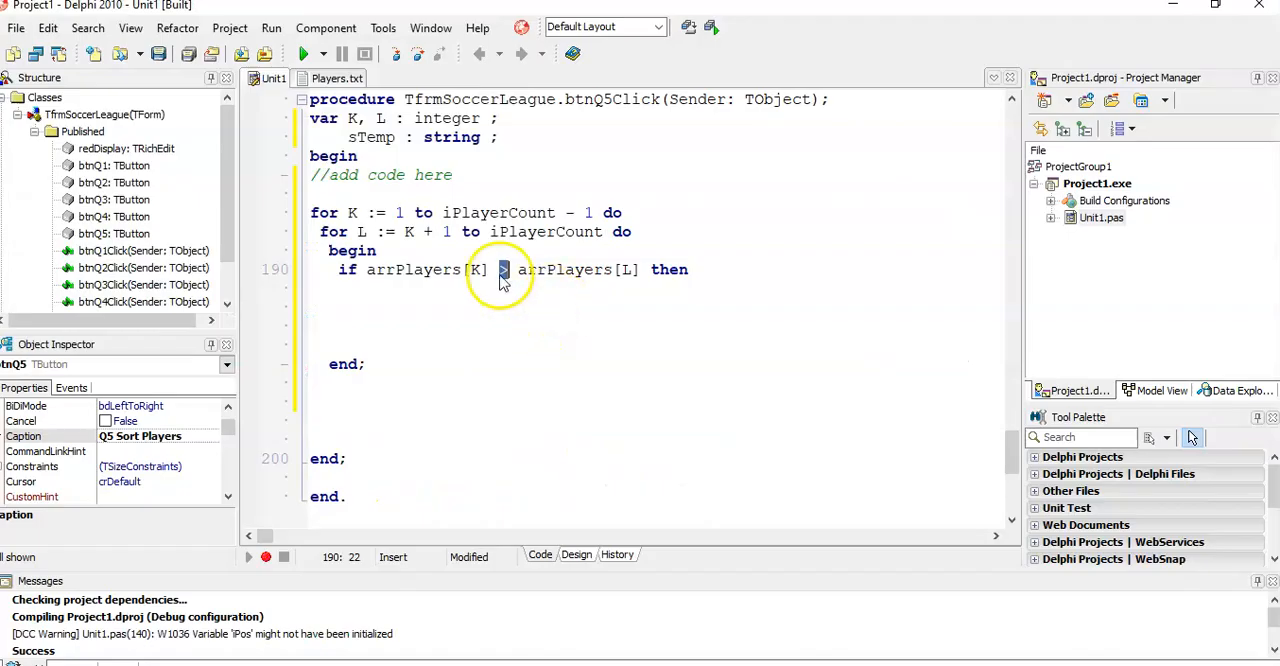
type(">")
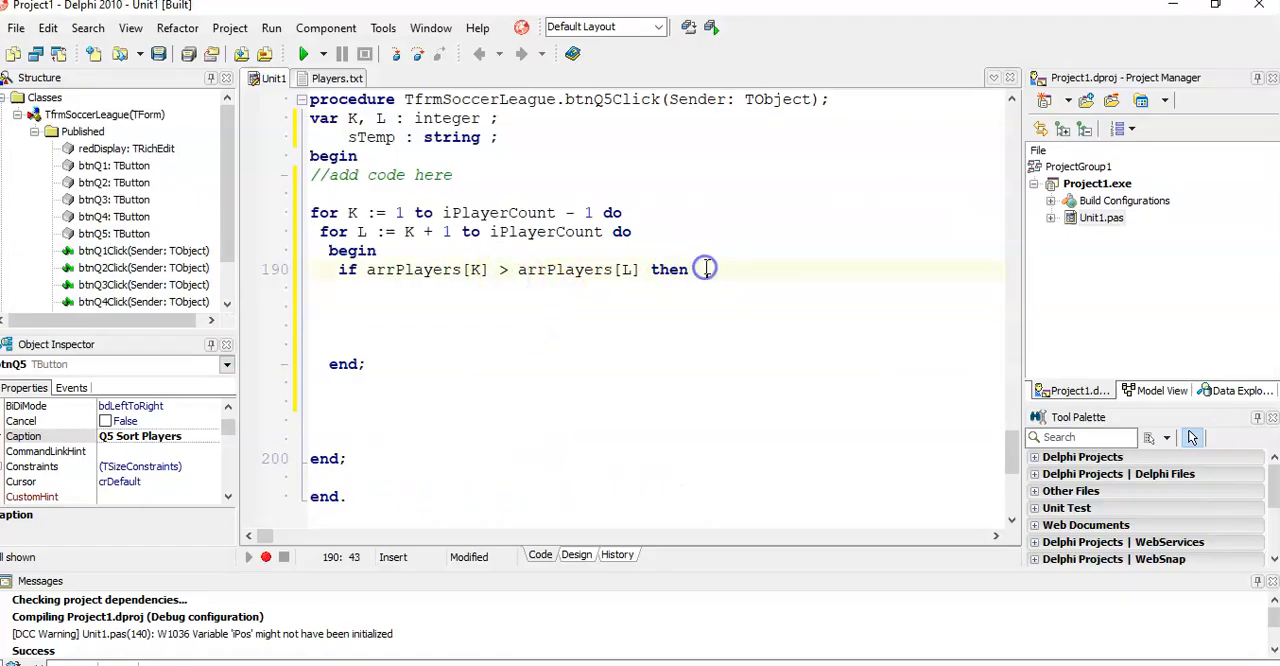
type("//asced")
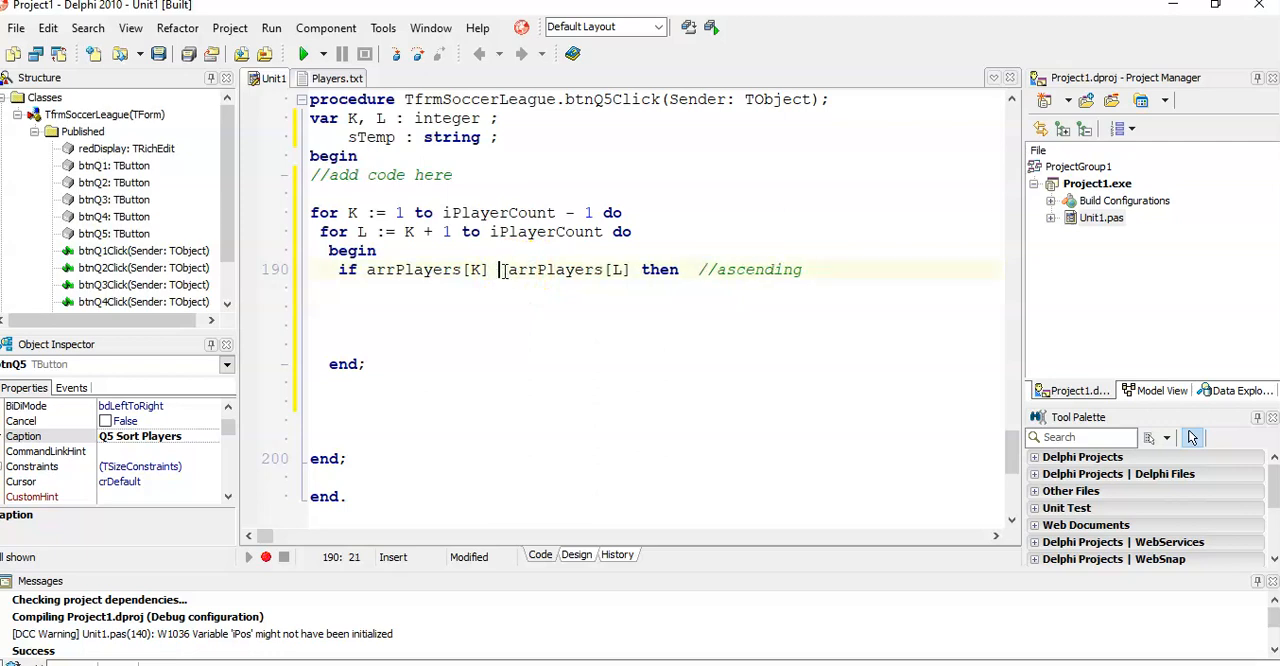
type(">")
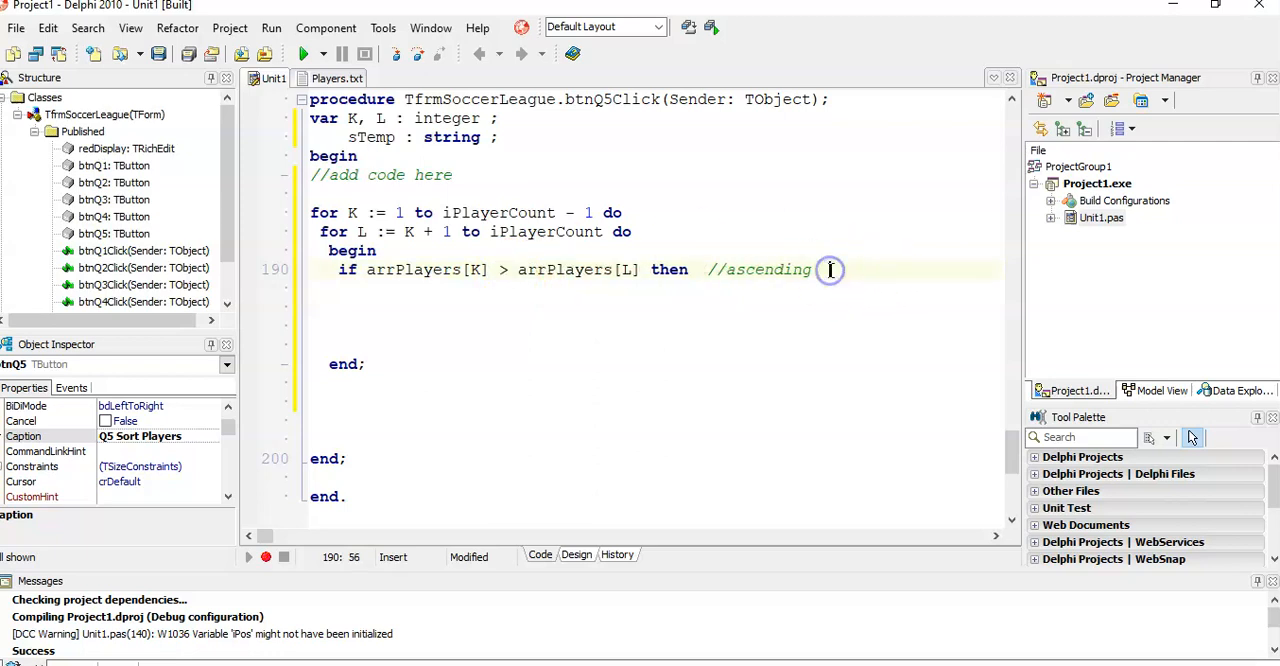
type("begin")
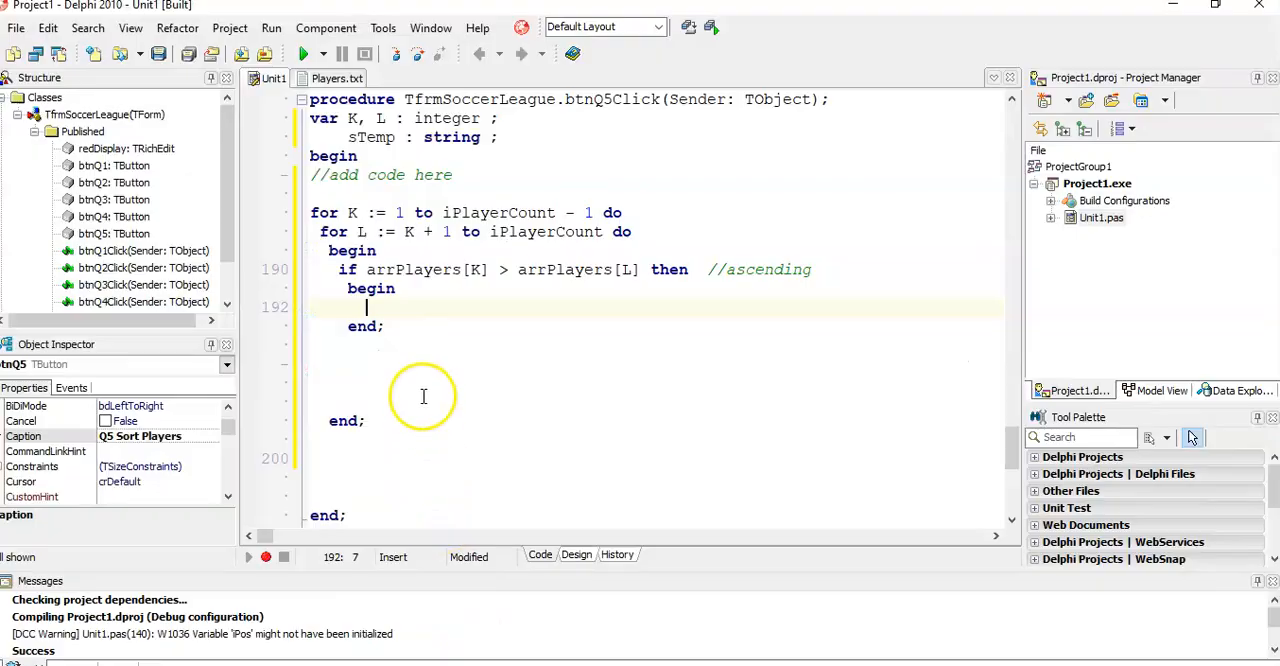
- Write 'sTemp := arrPlayers[K];' and 'arrPlayers[K] := arrPlayers[L]' inside the if block
type("sTemp")
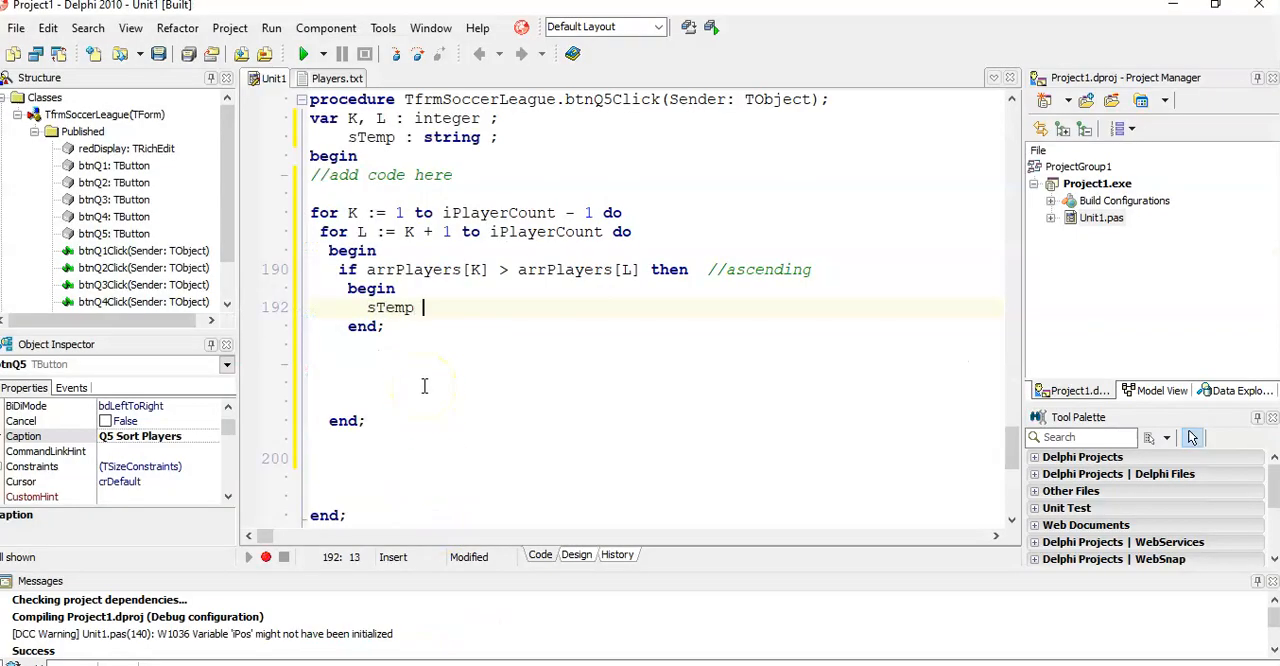
type(":= arrP")
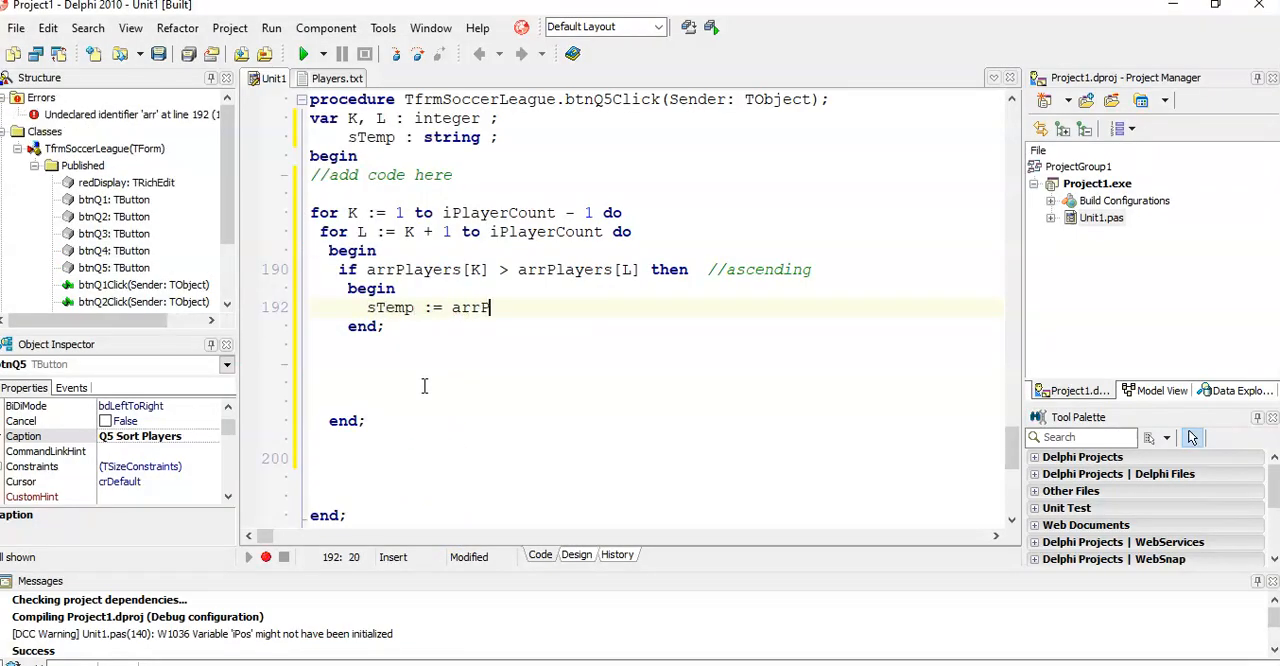
type("layers[K")
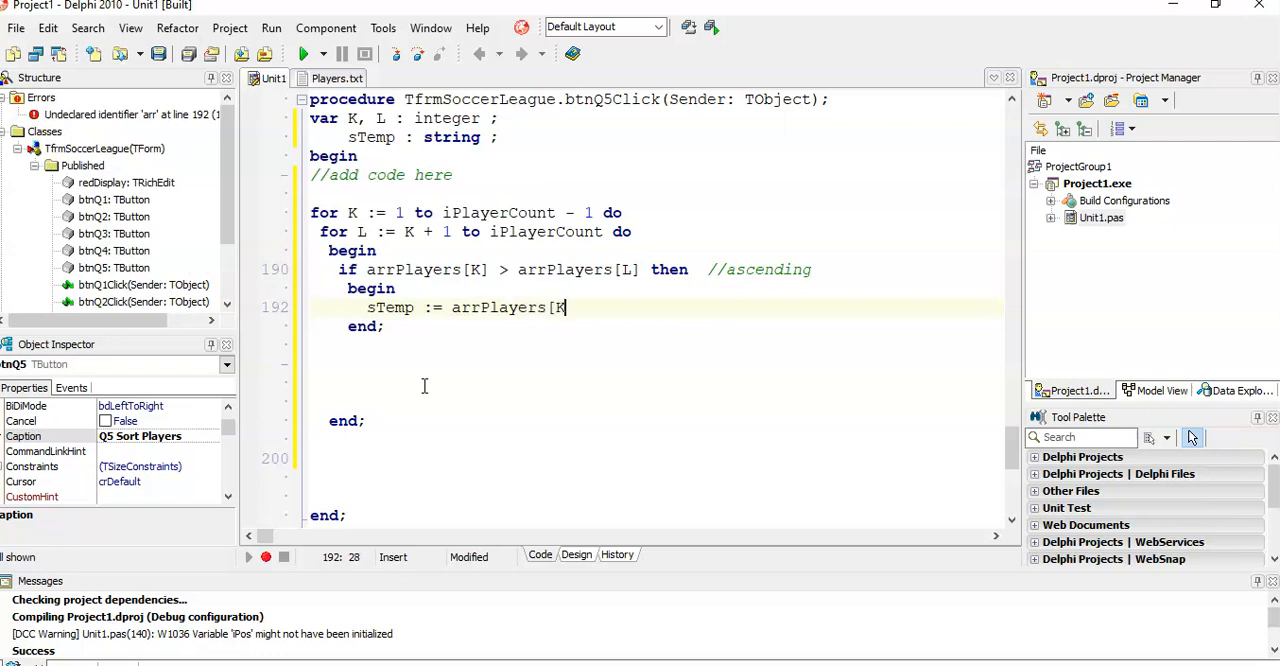
type("] ;")
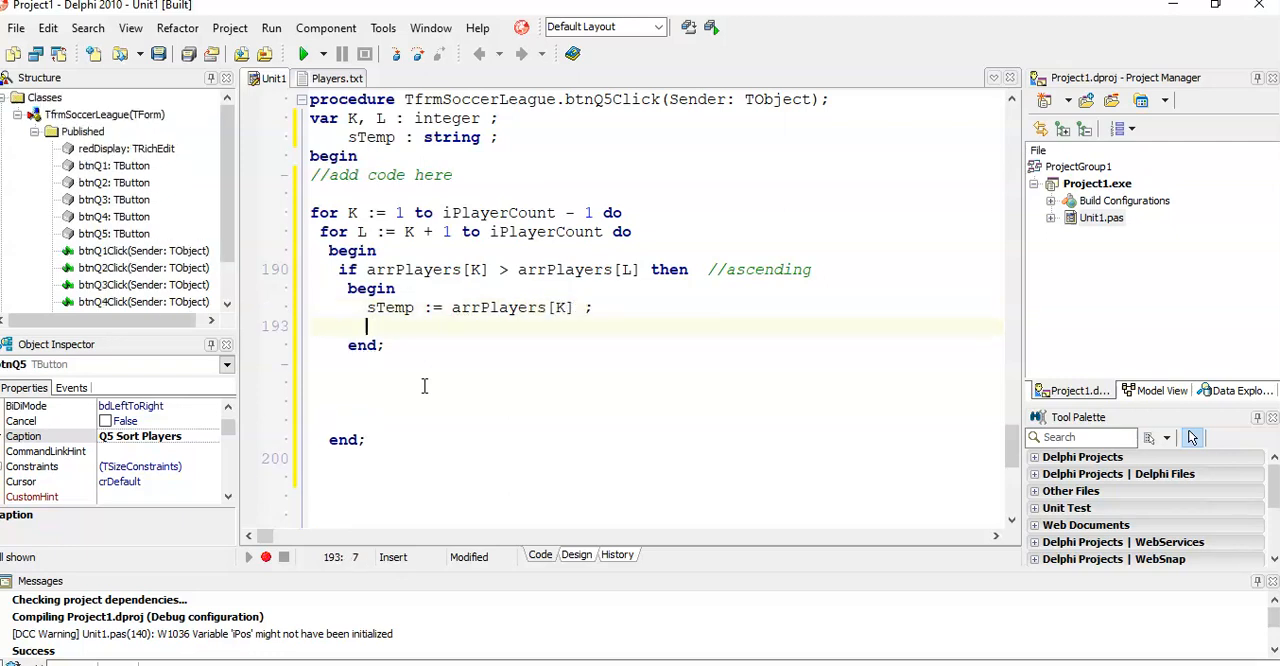
type("arrPla")
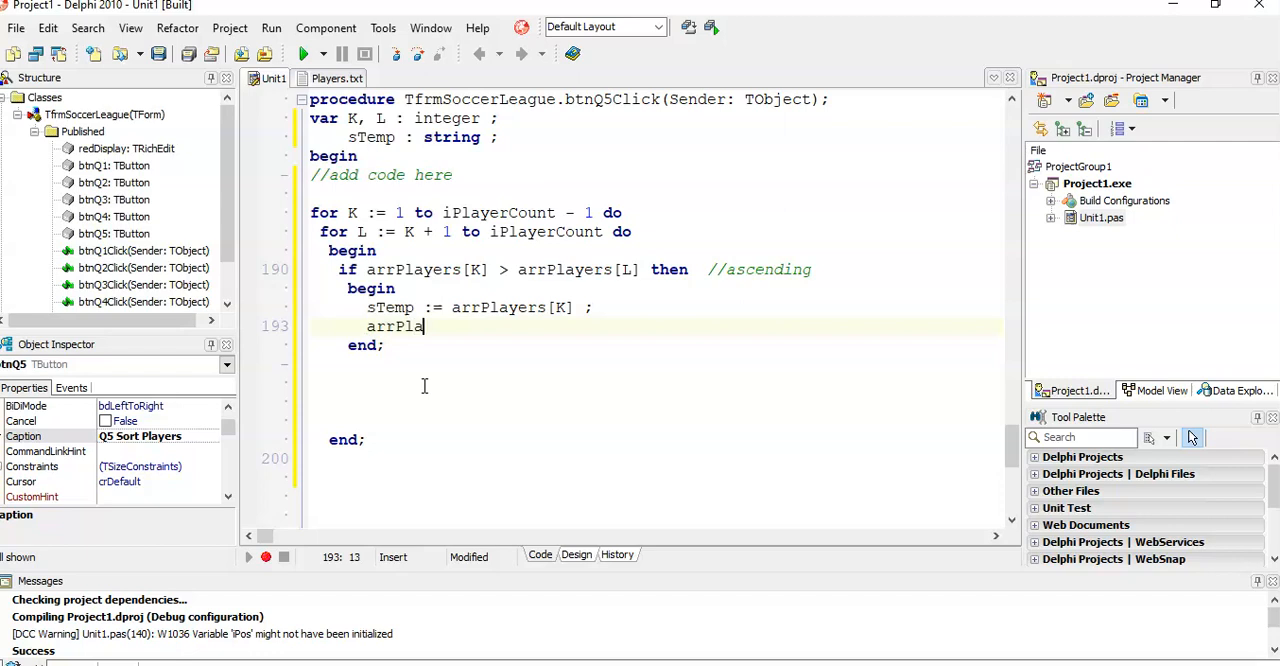
type("yers[K]")
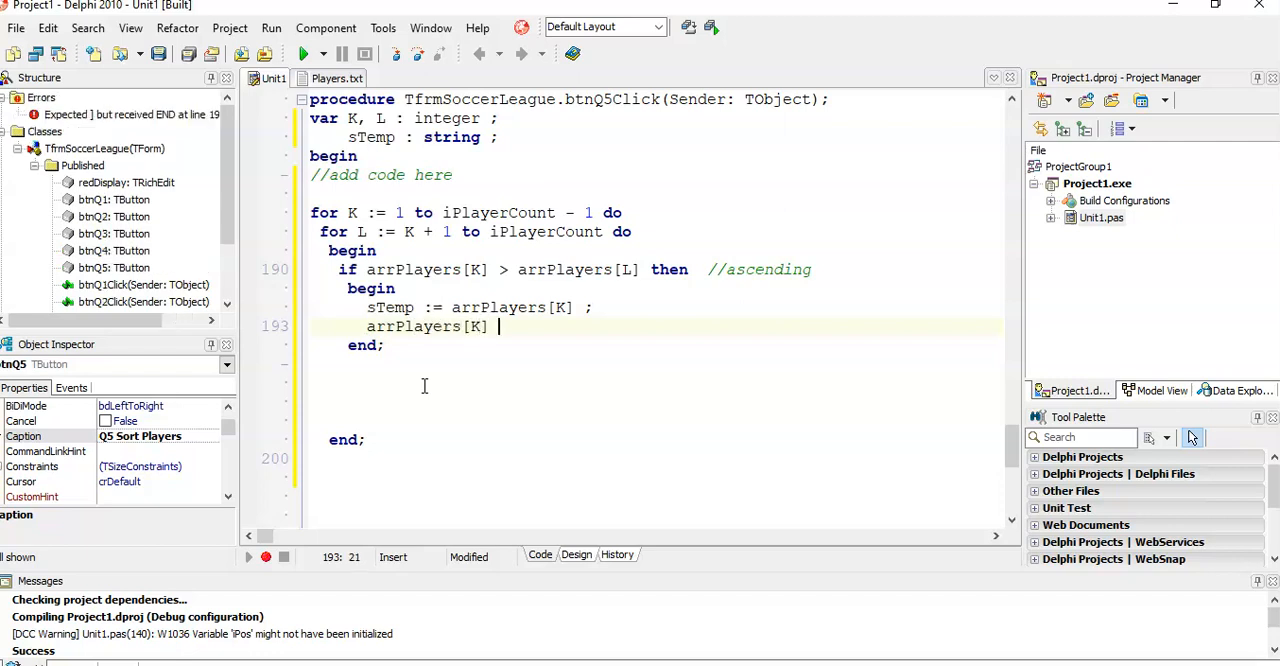
type(":= arrPlayers")
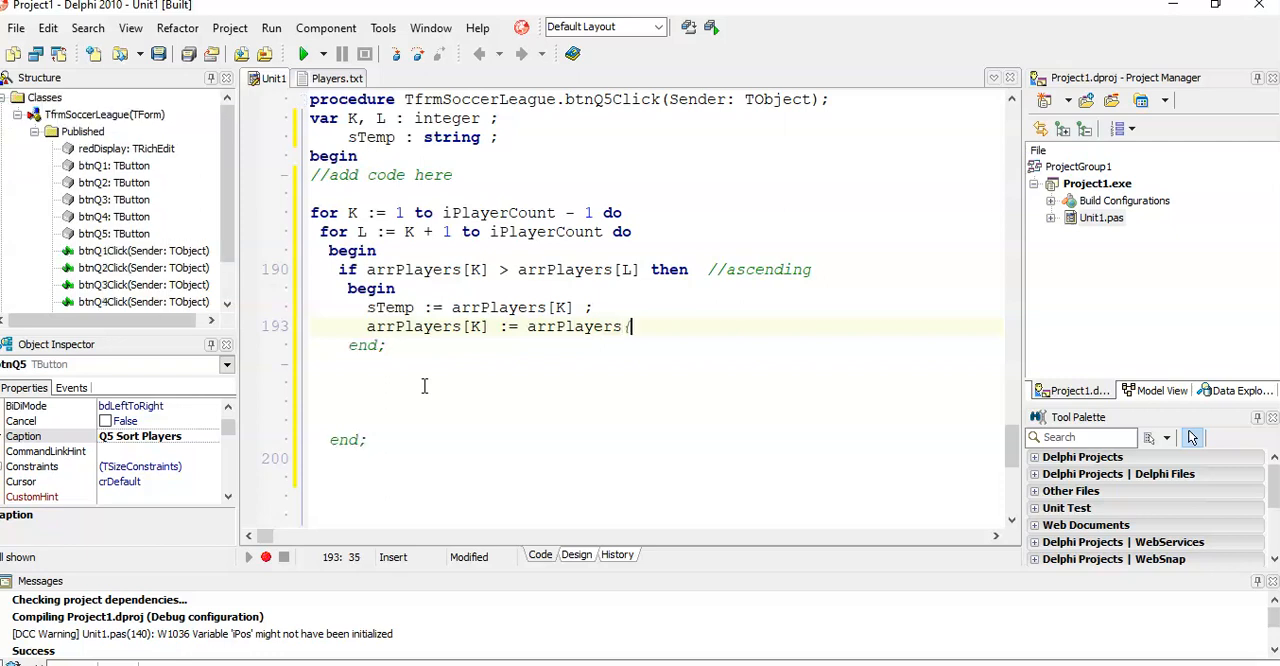
type("[L] ;")
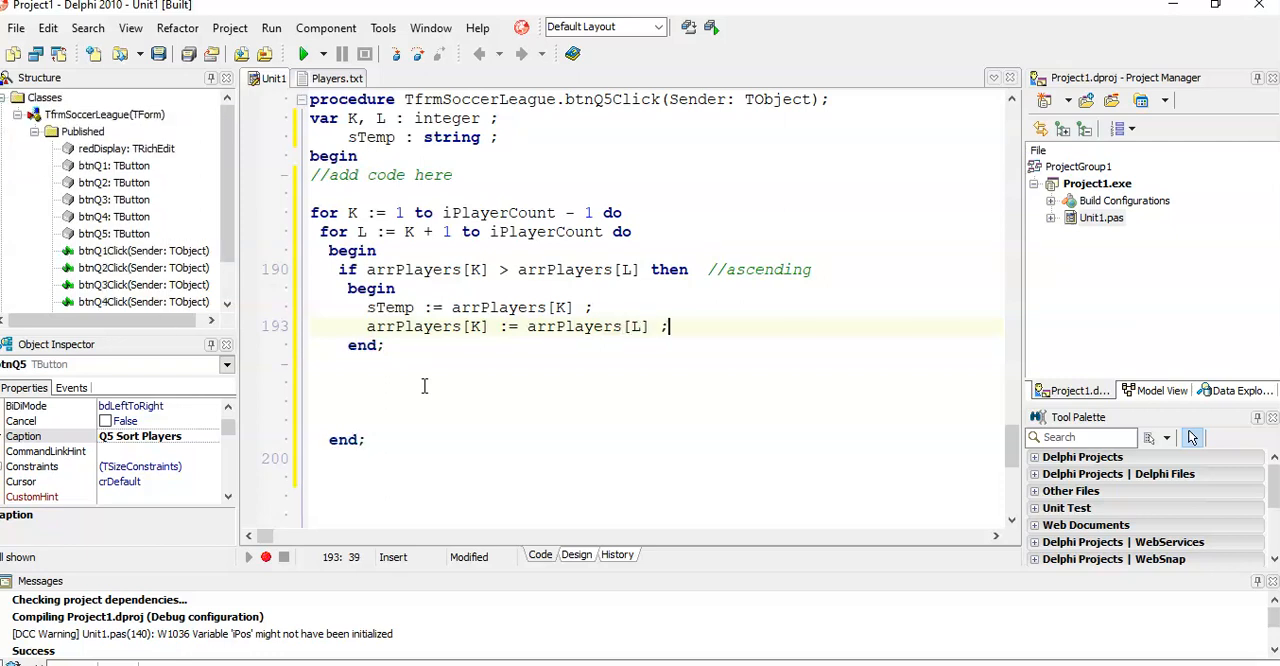
mouse_move(410, 335)
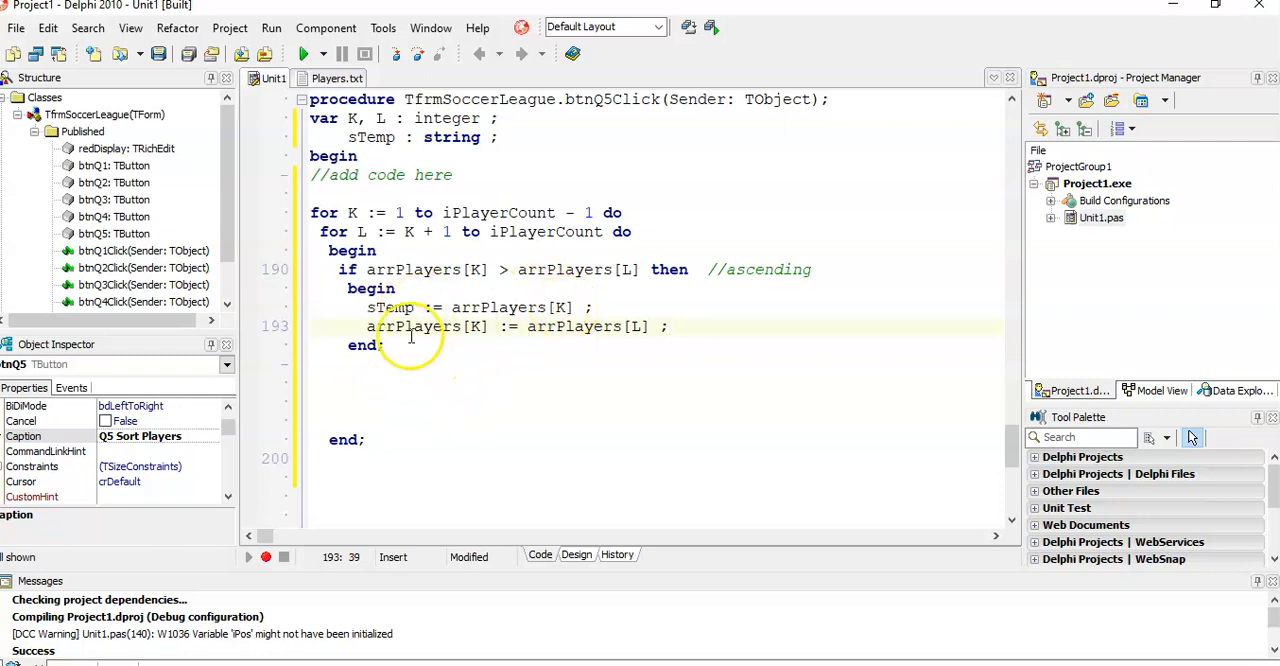
- Finish the swap with 'arrPlayers[L] := sTemp;' and comment the inner end as //end of if
double_click(473, 326)
type("arrPlayers[L] :=")
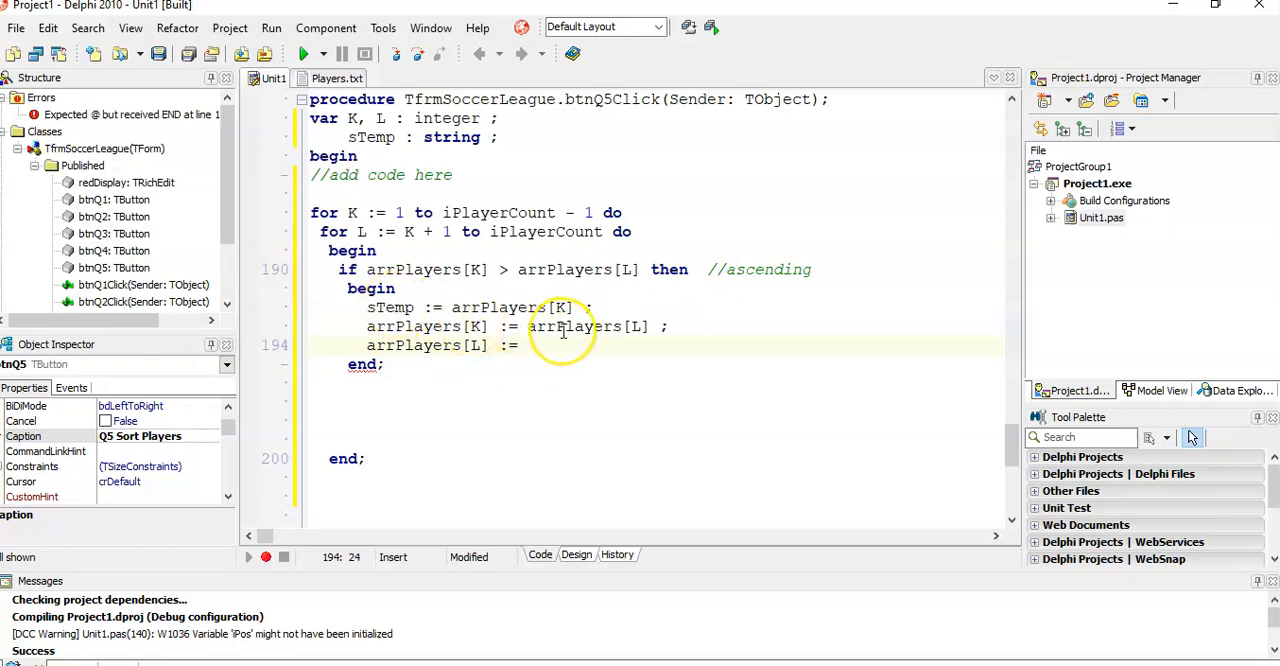
type("sTemp ;")
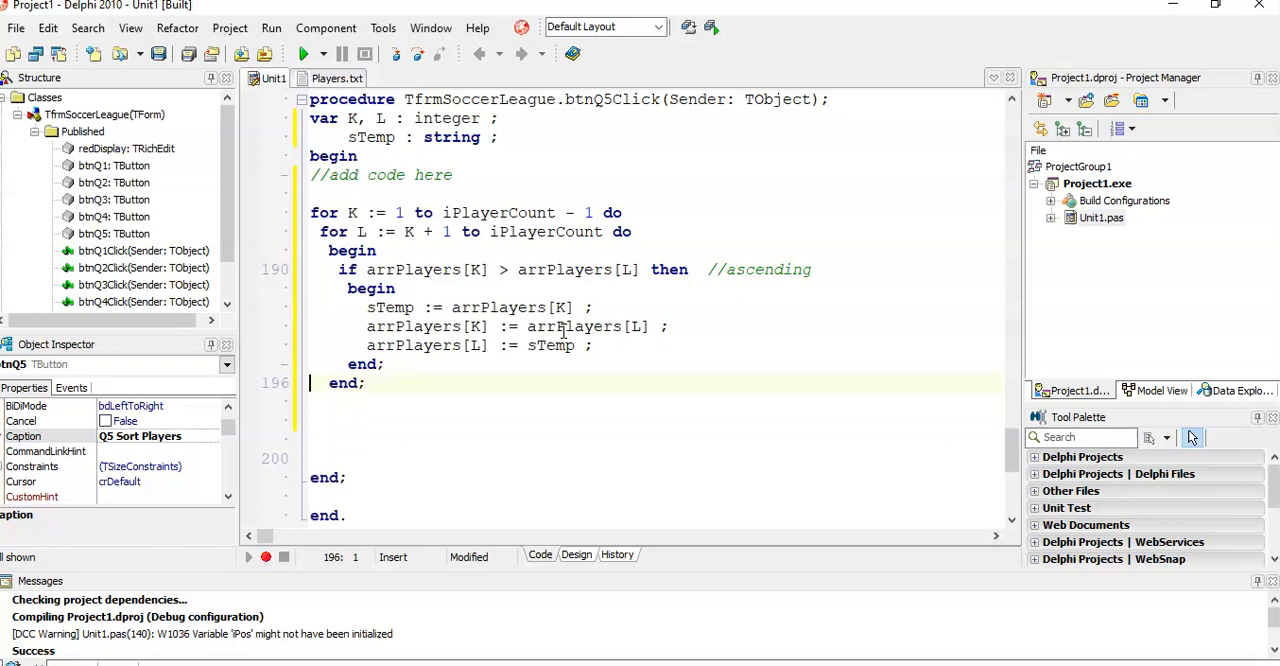
type("//end of for loop")
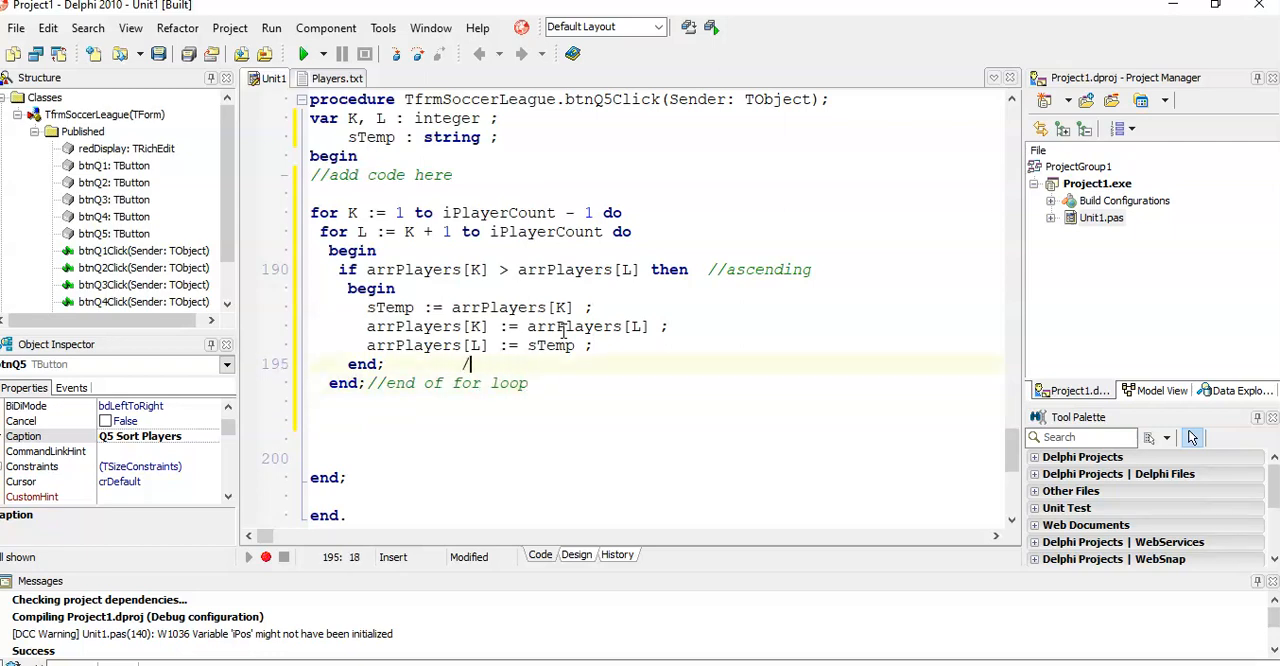
type("/end of if")
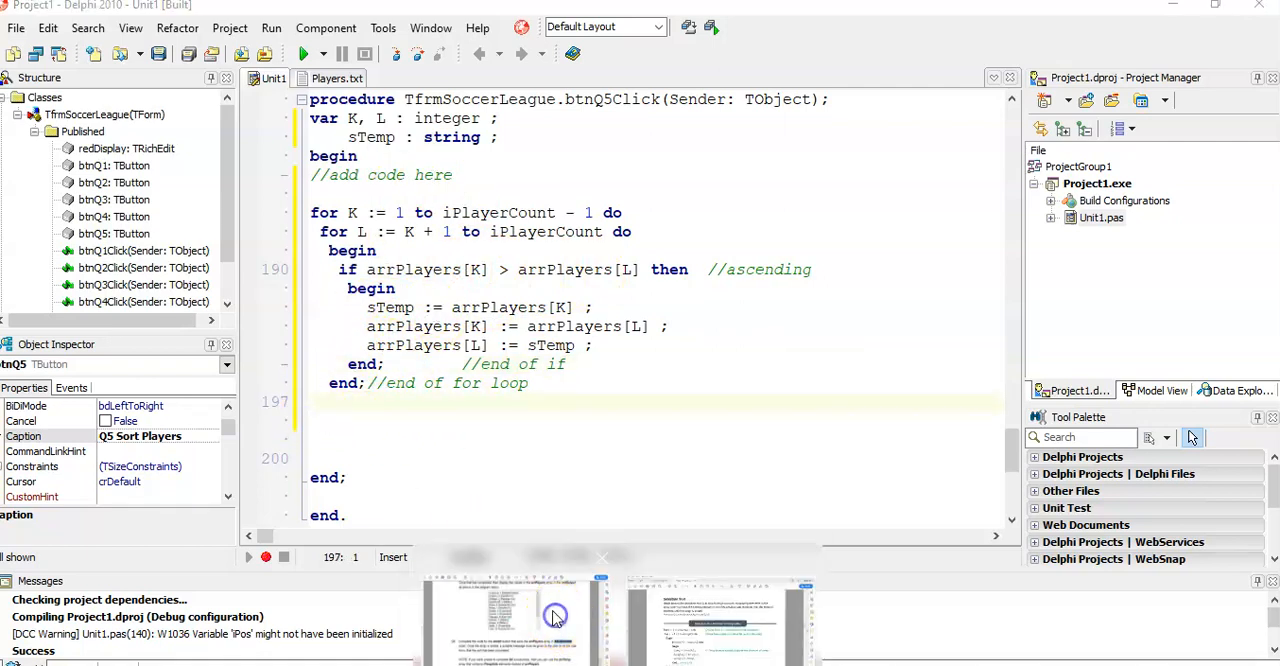
- Below the sort loops, add showmessage('This is sorted'); and redDisplay.Clear
left_click(555, 615)
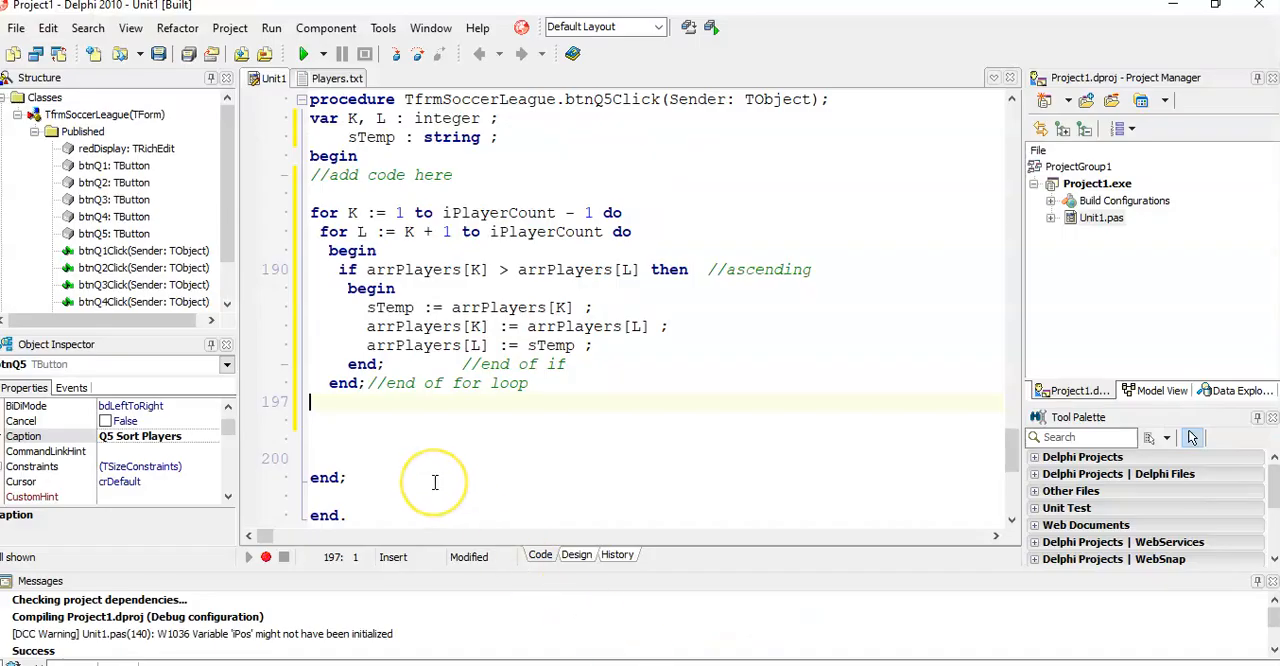
type("showmessa")
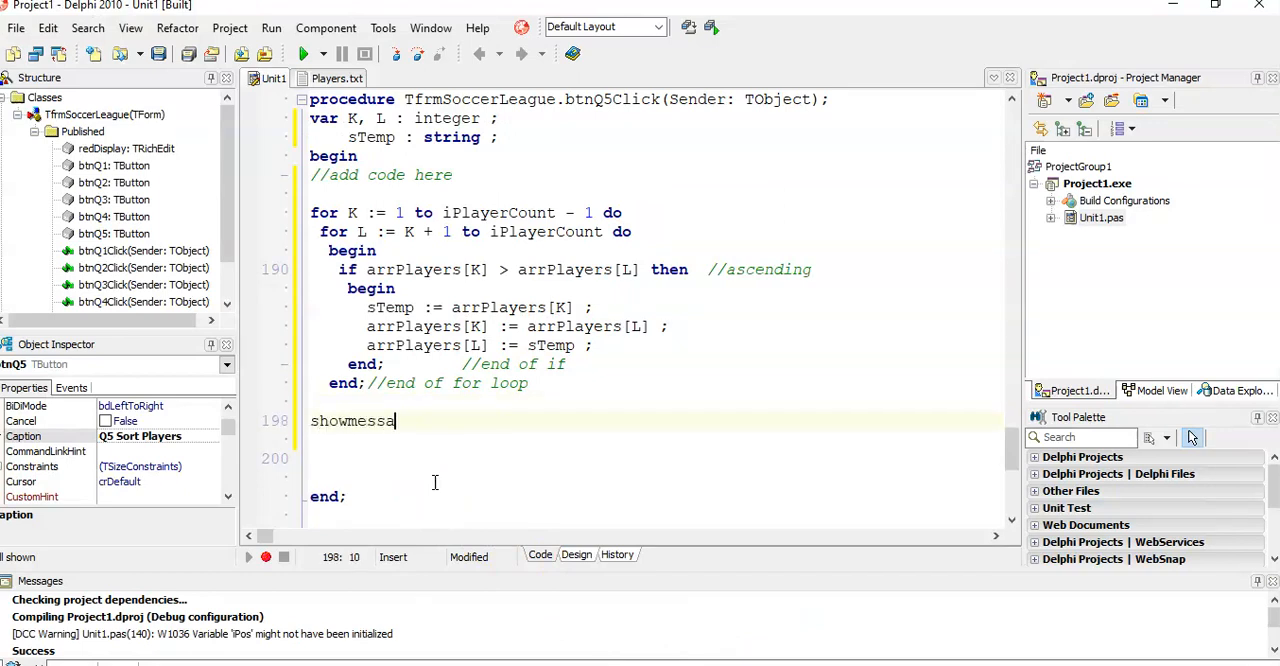
type("ge('")
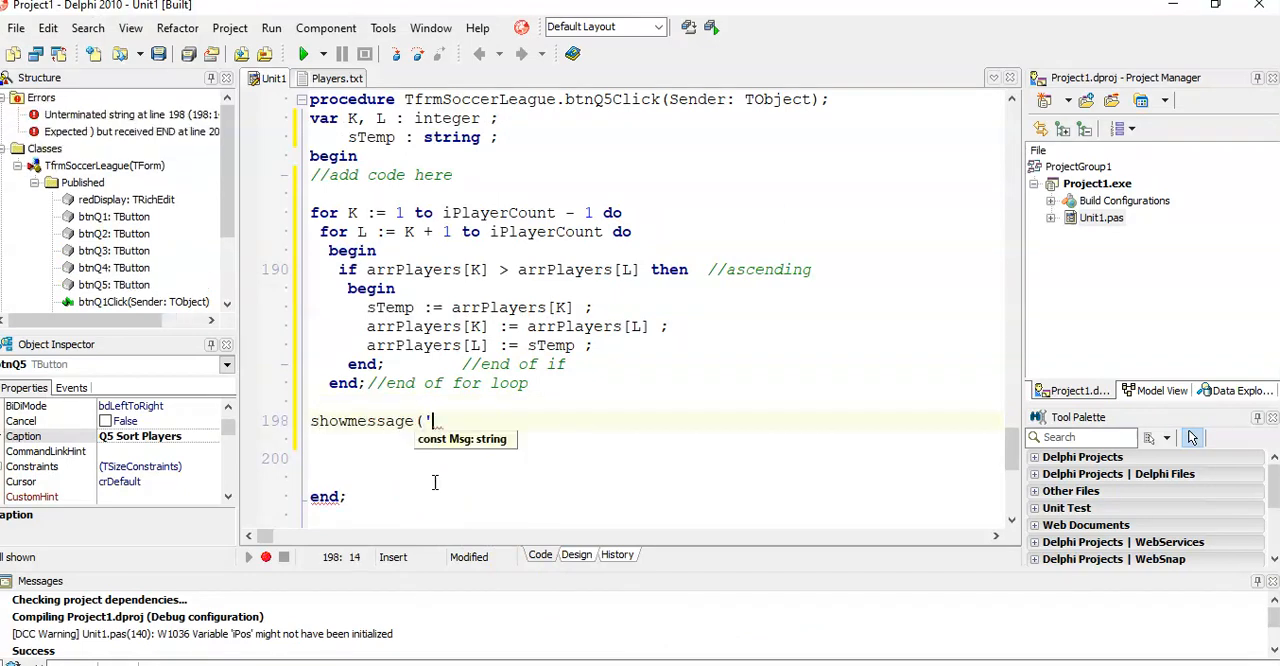
type("This is sorte")
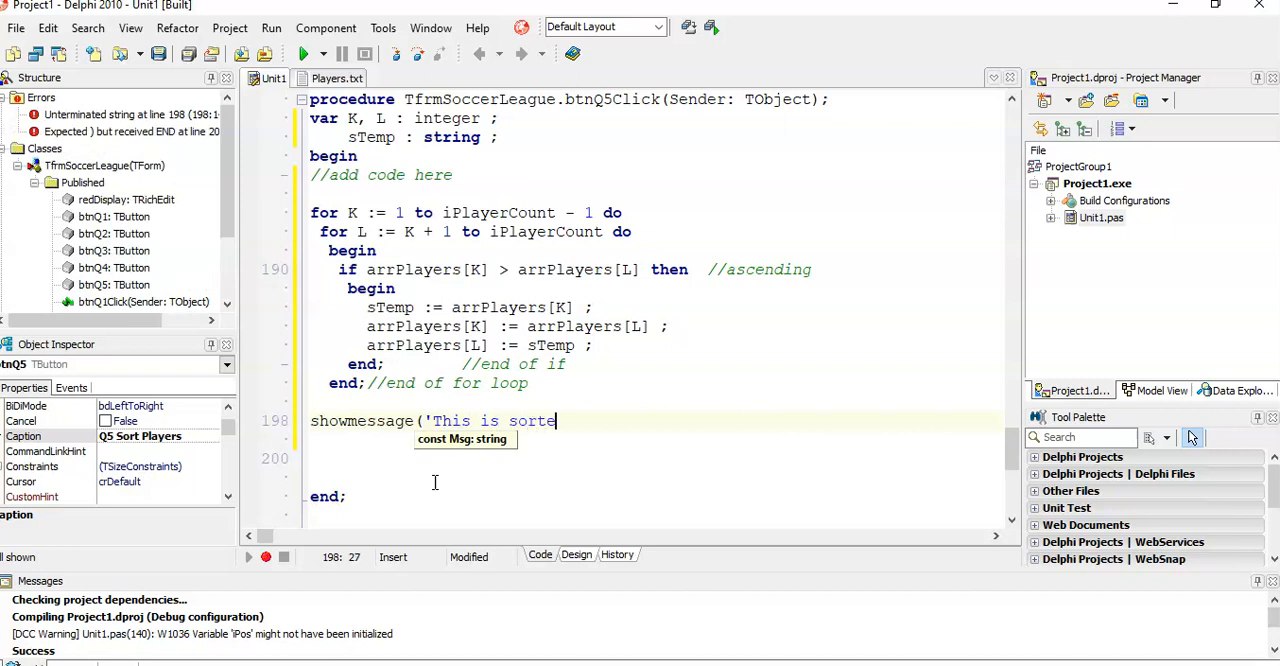
type("d') ;")
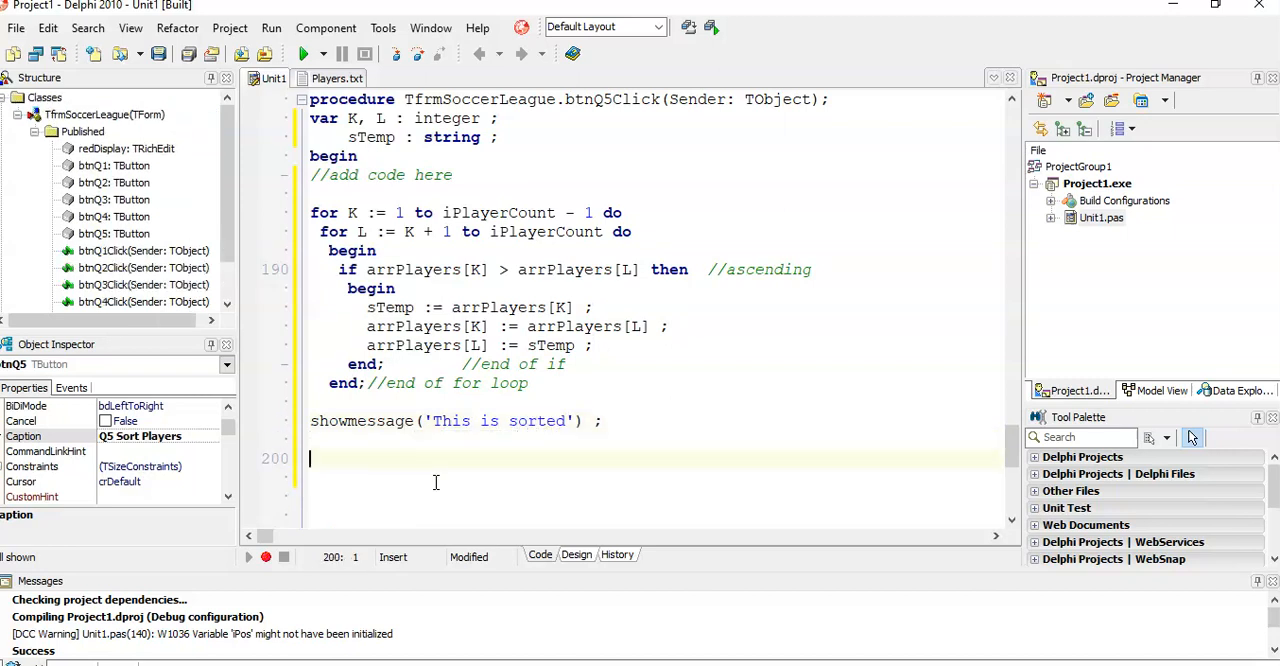
type("r")
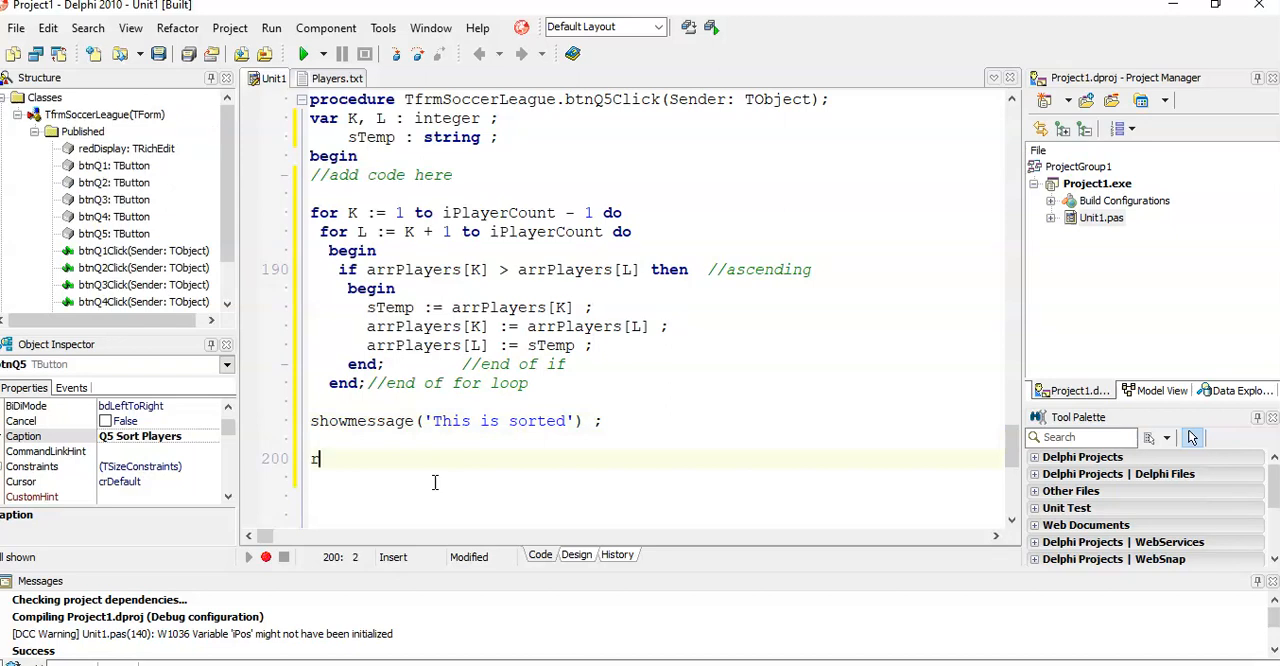
type("edDisplay")
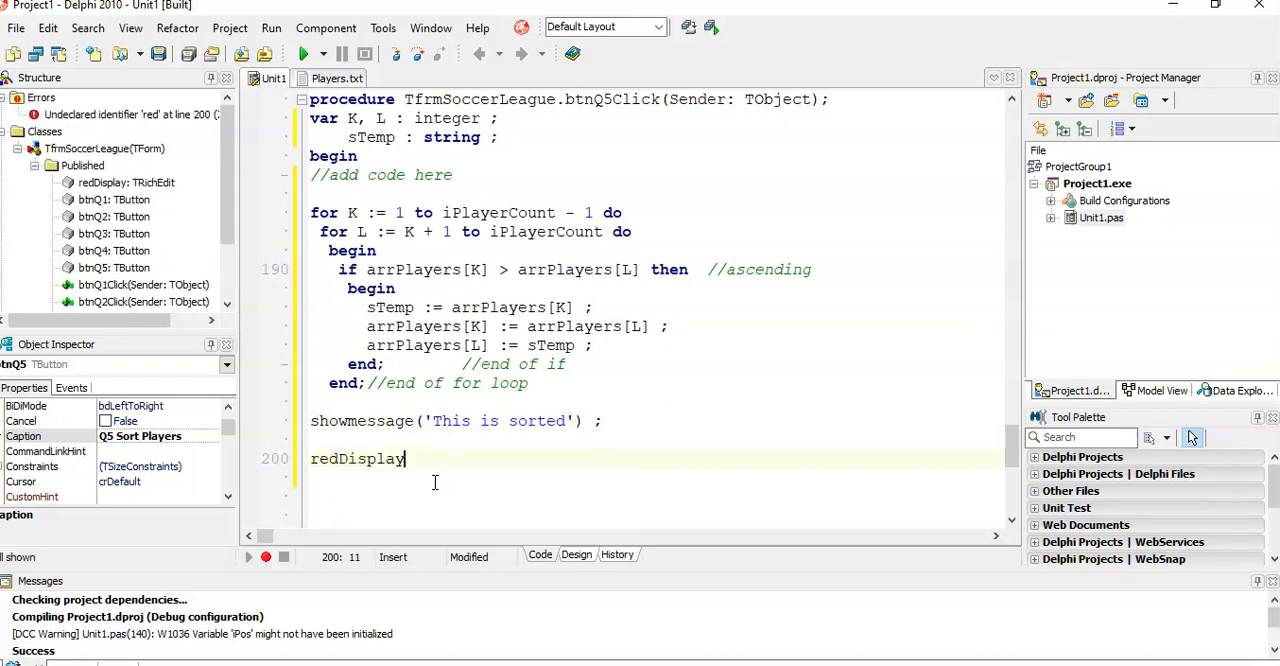
type(".clear ;")
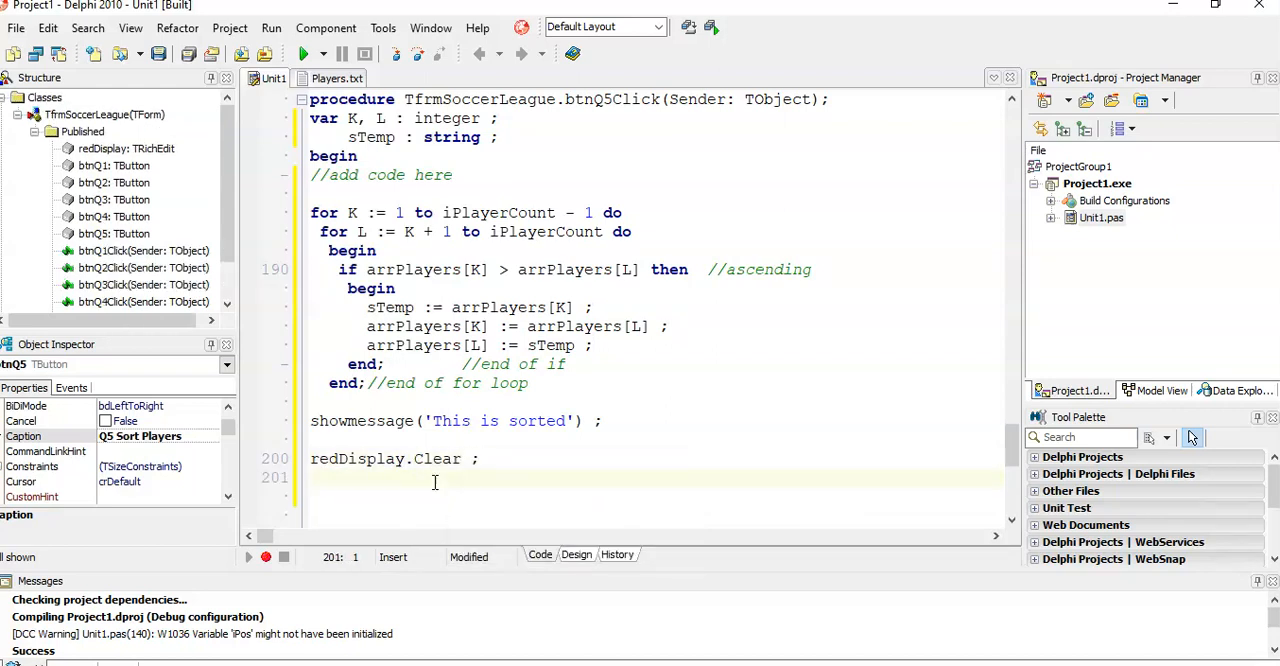
- Add 'for K := 1 to iPlayerCount do redDisplay.Lines.Add(arrPlayers[K]);' and run the program
type("for K := 0 to List.Count - 1 do")
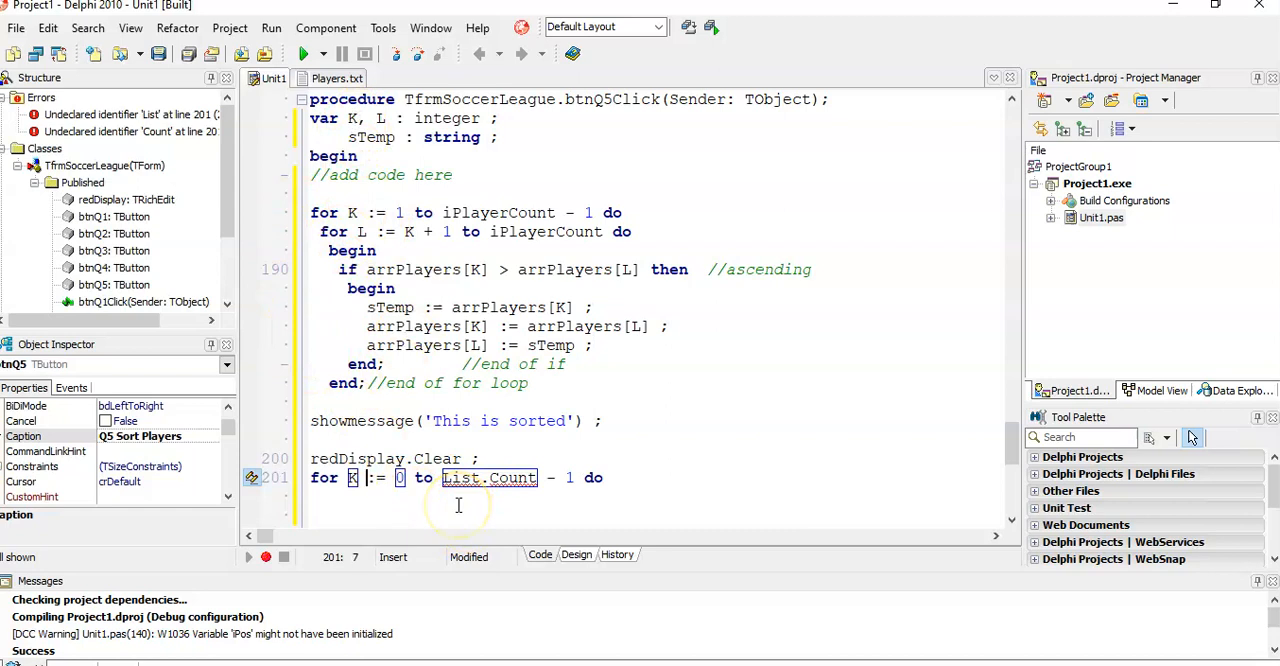
type("1")
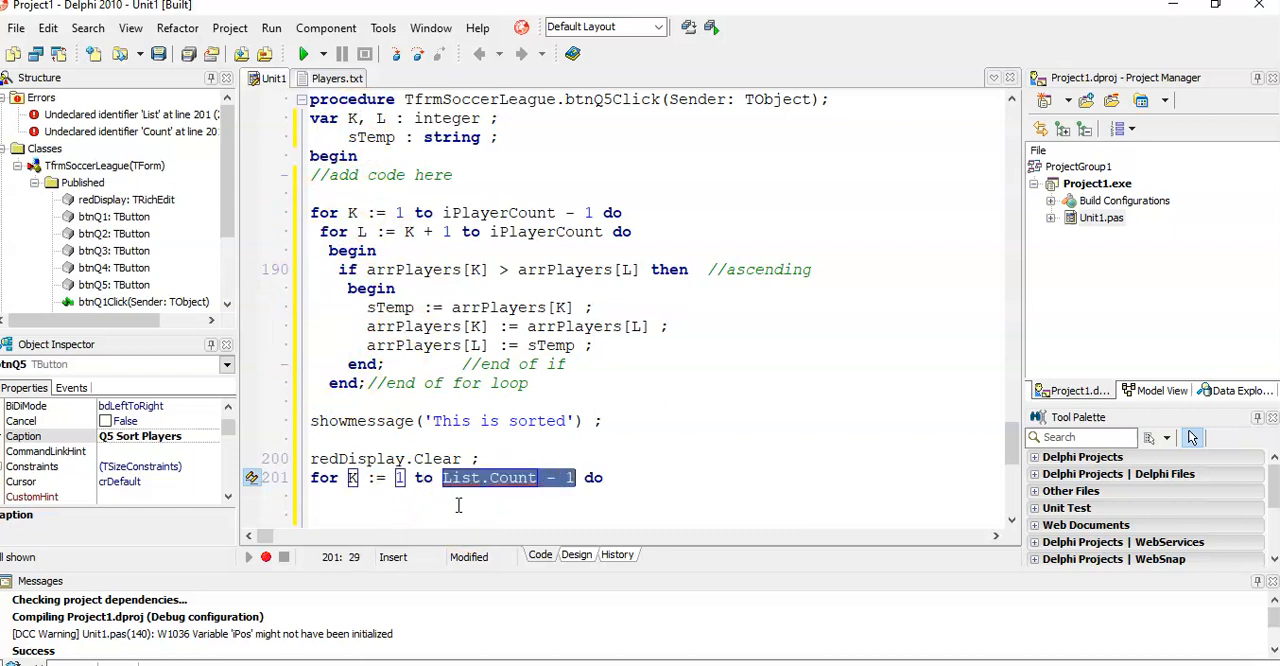
type("iPlayerCount")
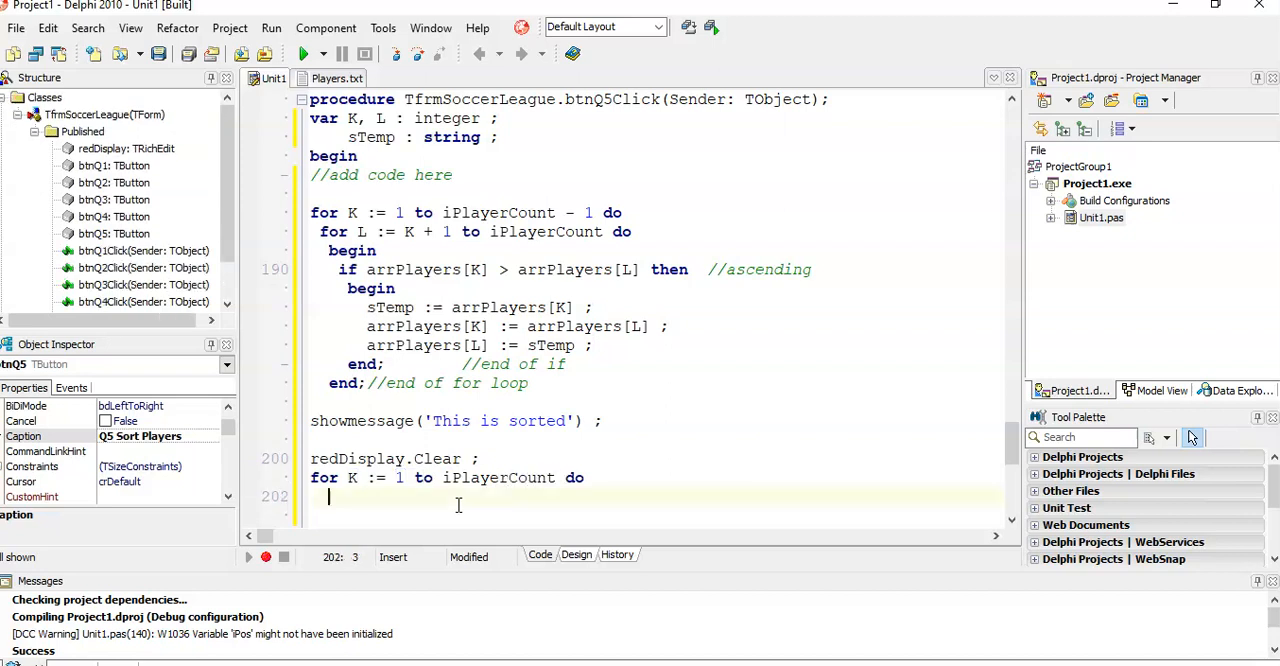
type("redDispl")
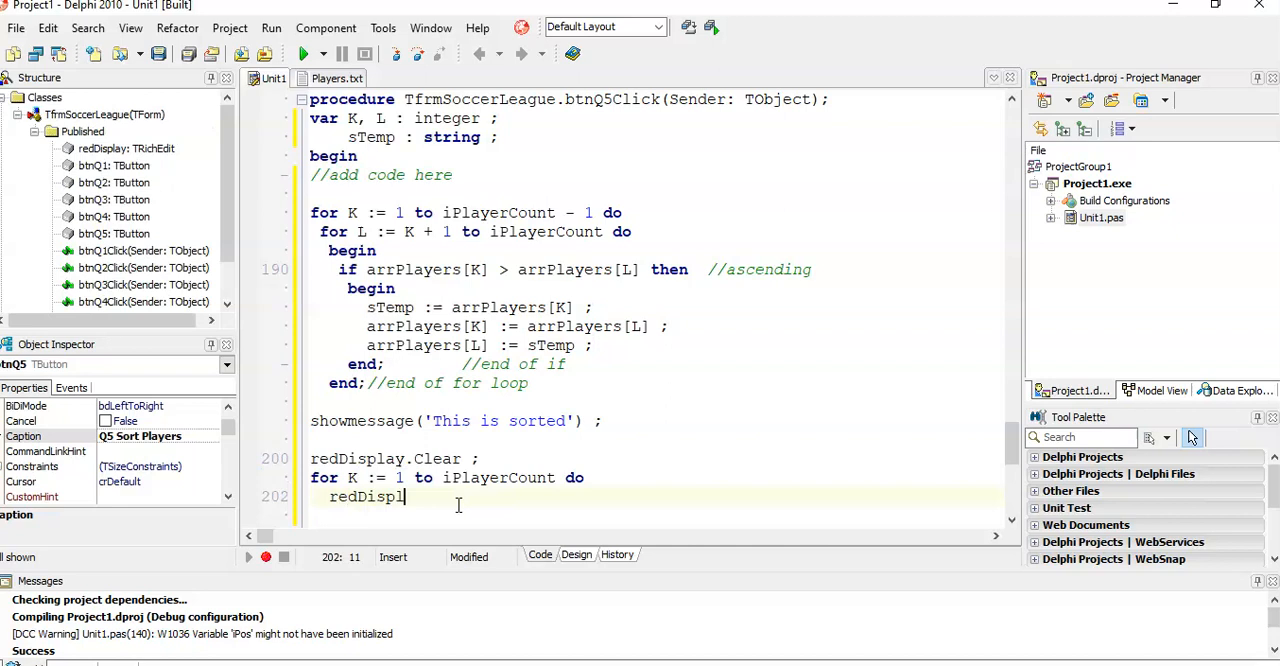
type(".Lines.Add( a")
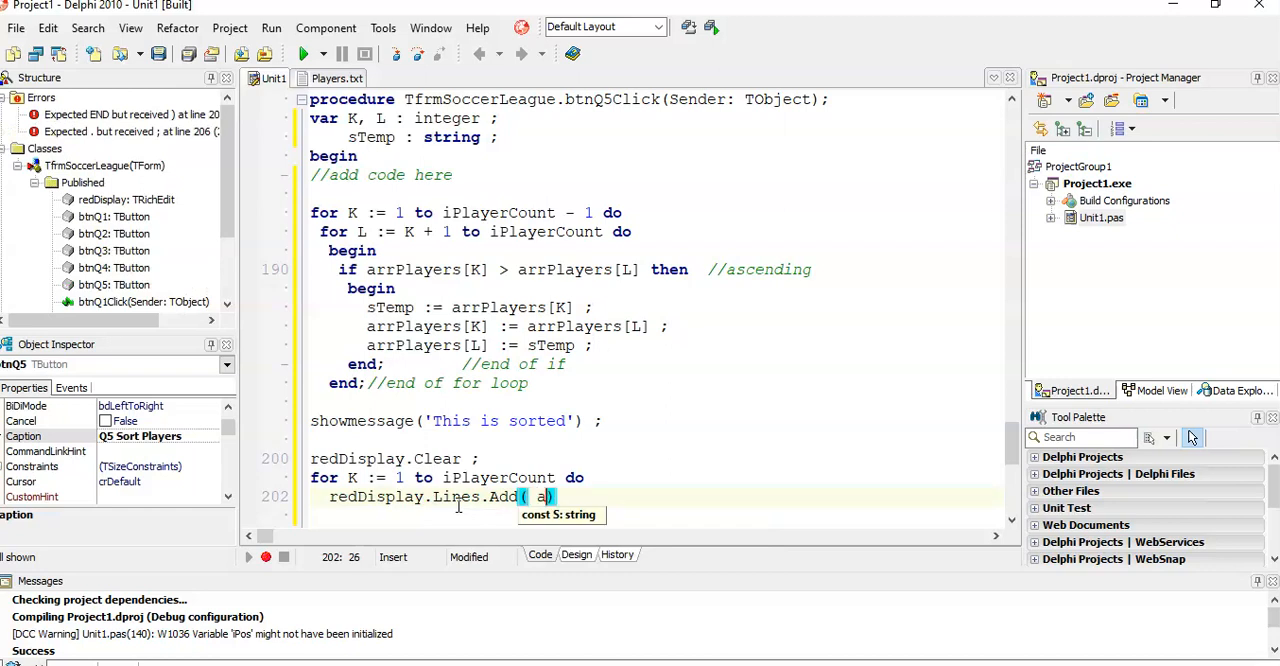
type("rrPlayers[i")
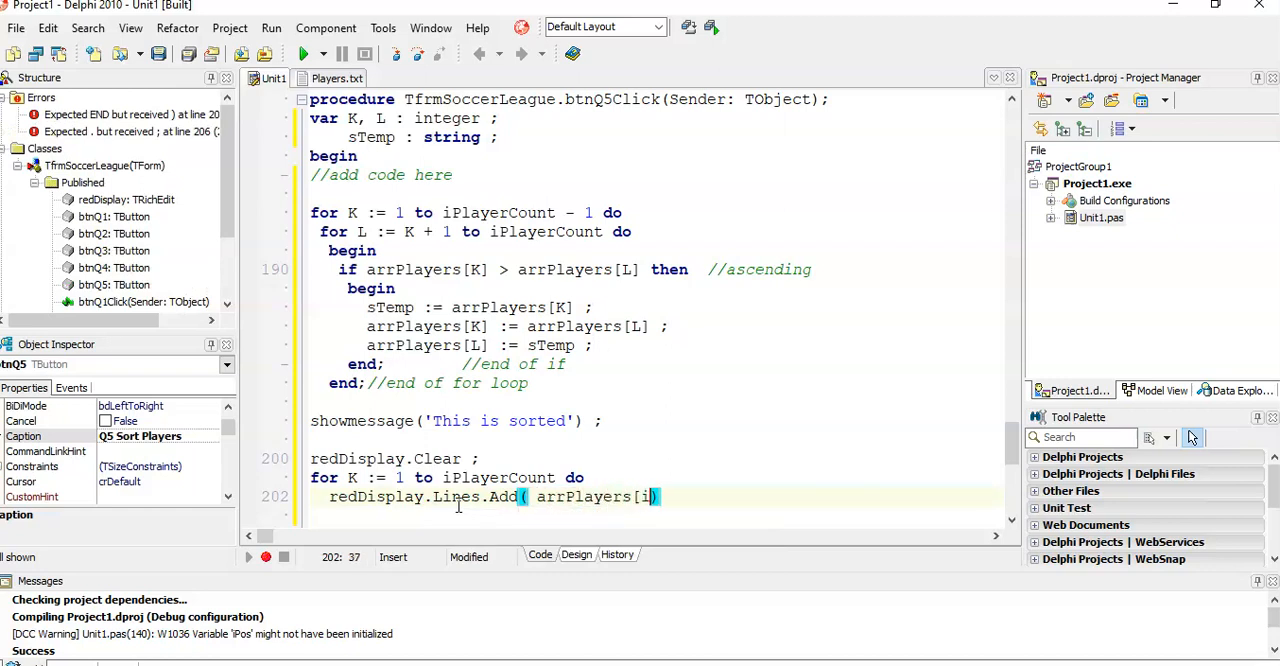
type("K")
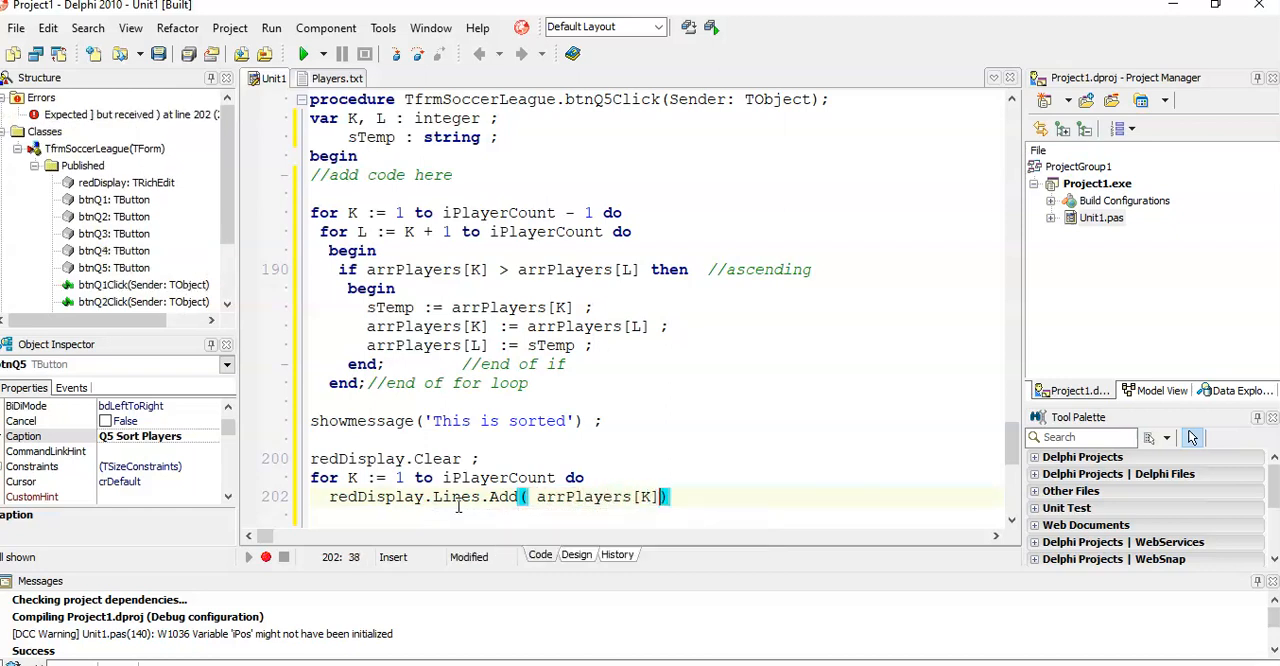
type(") ;")
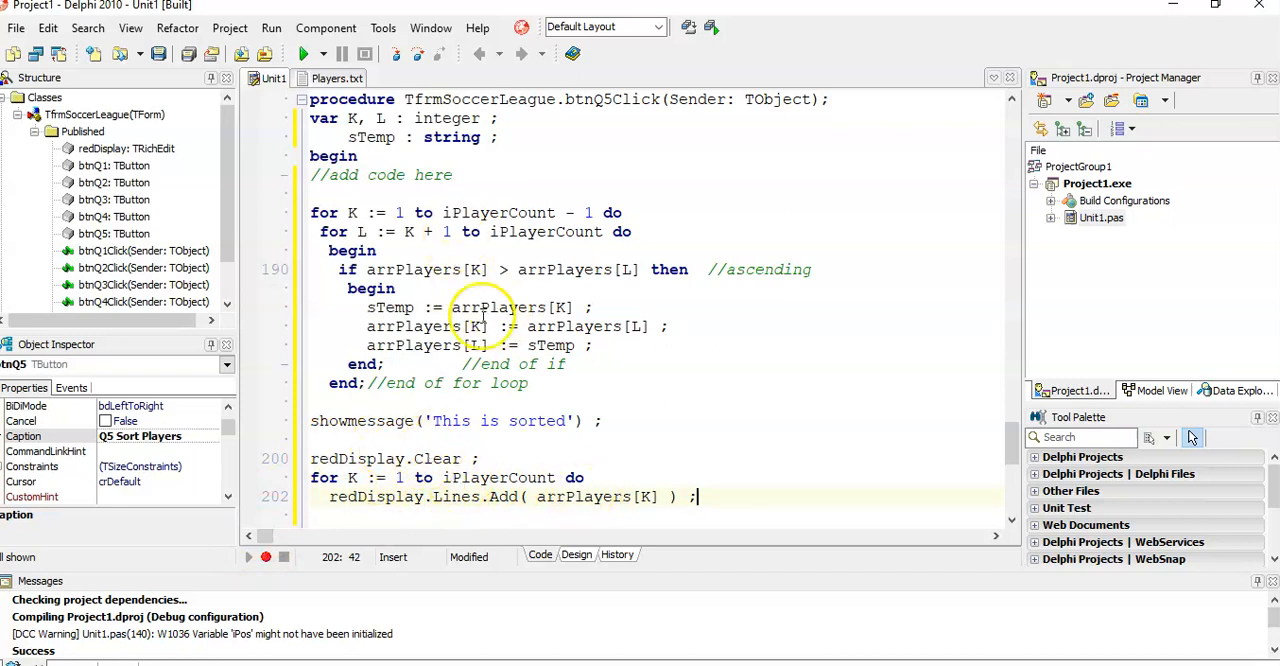
left_click(303, 54)
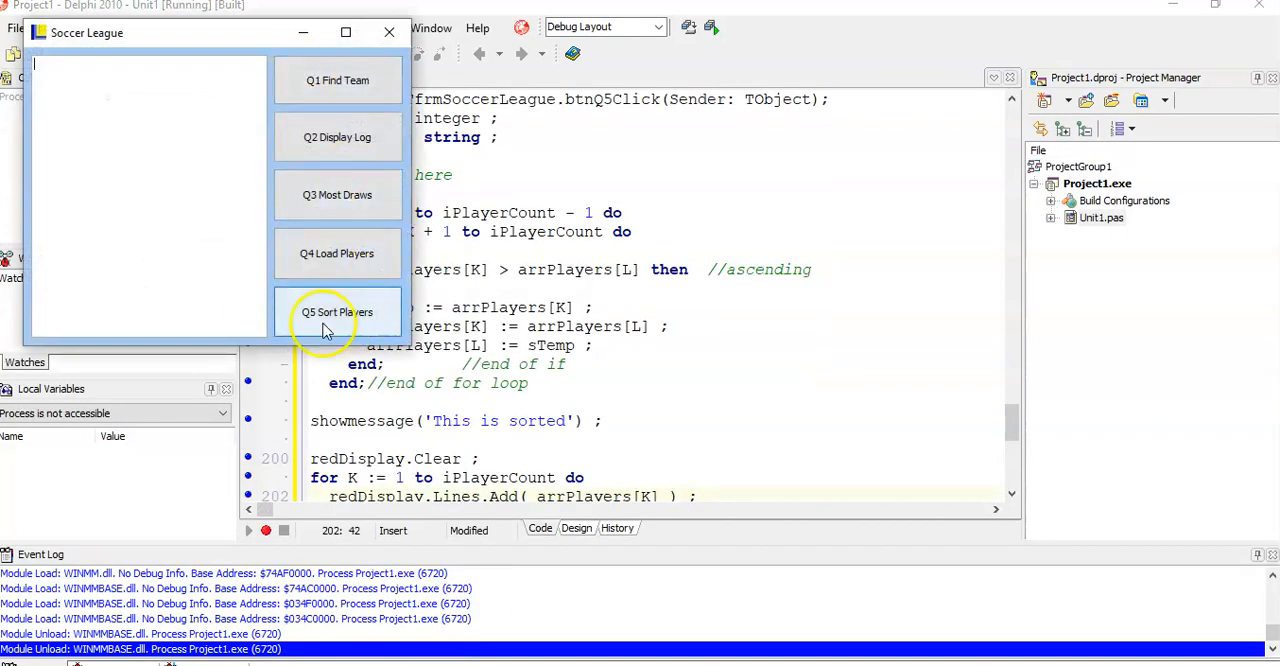
mouse_move(337, 253)
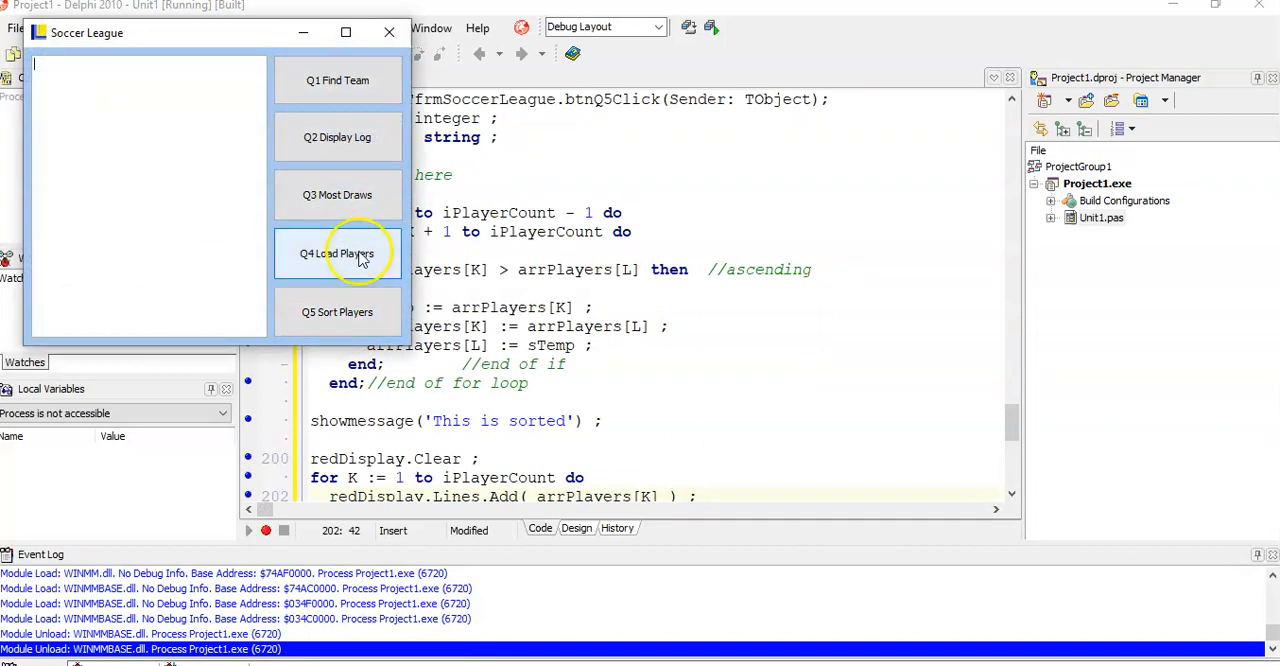
mouse_move(337, 312)
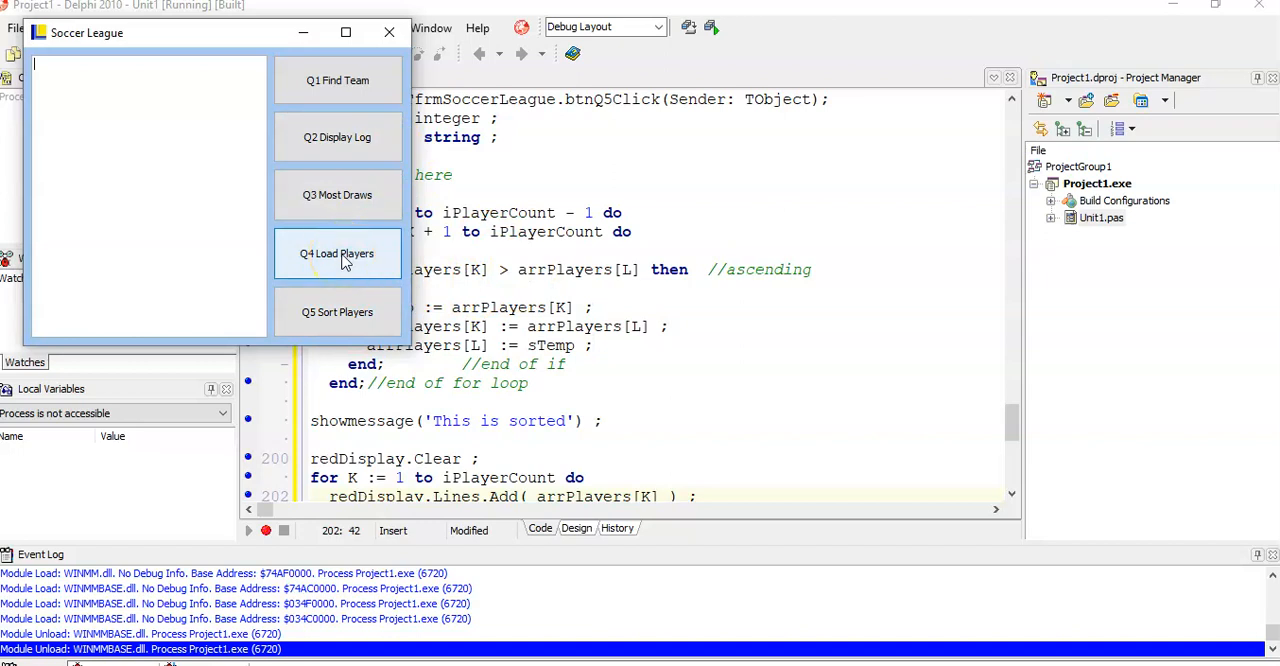
- Load and sort the players, confirm 'This is sorted', scroll the sorted list, and close the form
left_click(337, 253)
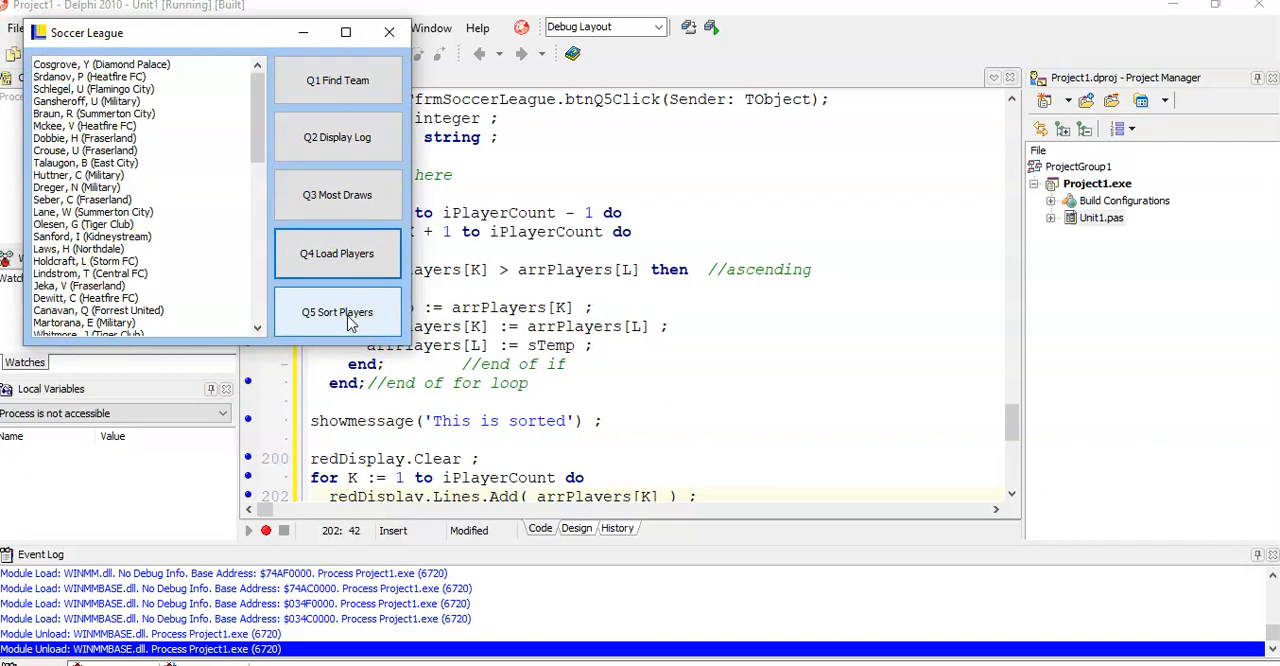
left_click(337, 312)
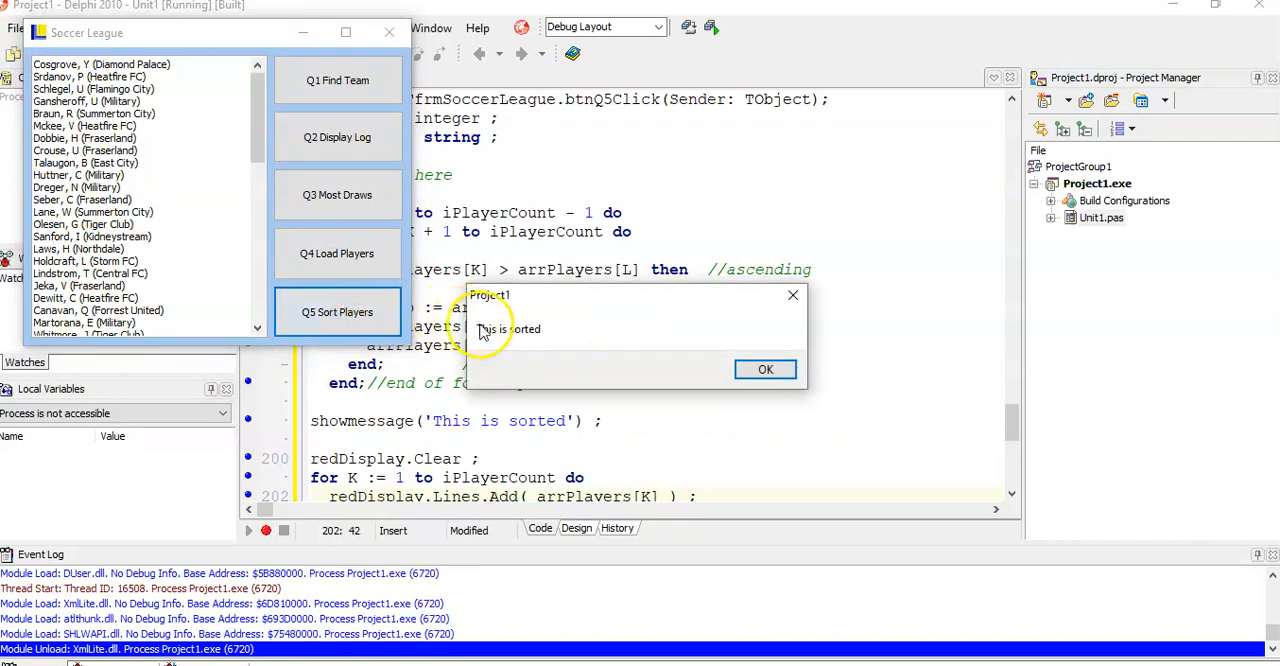
mouse_move(680, 340)
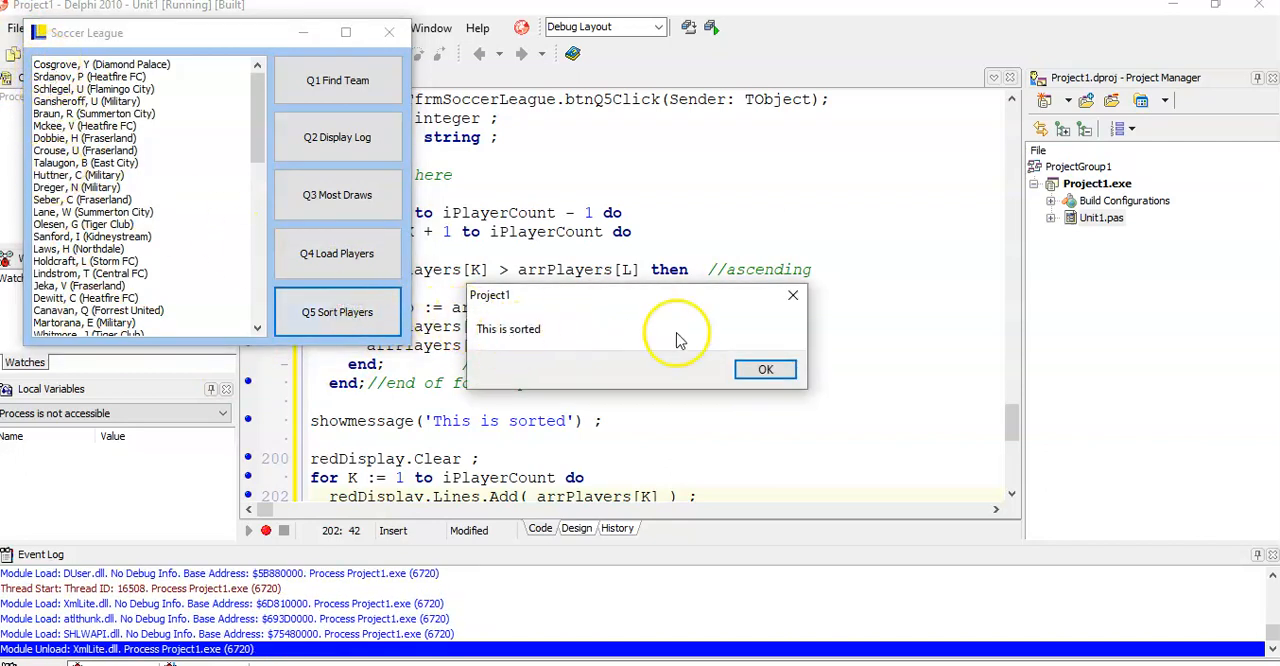
left_click(765, 369)
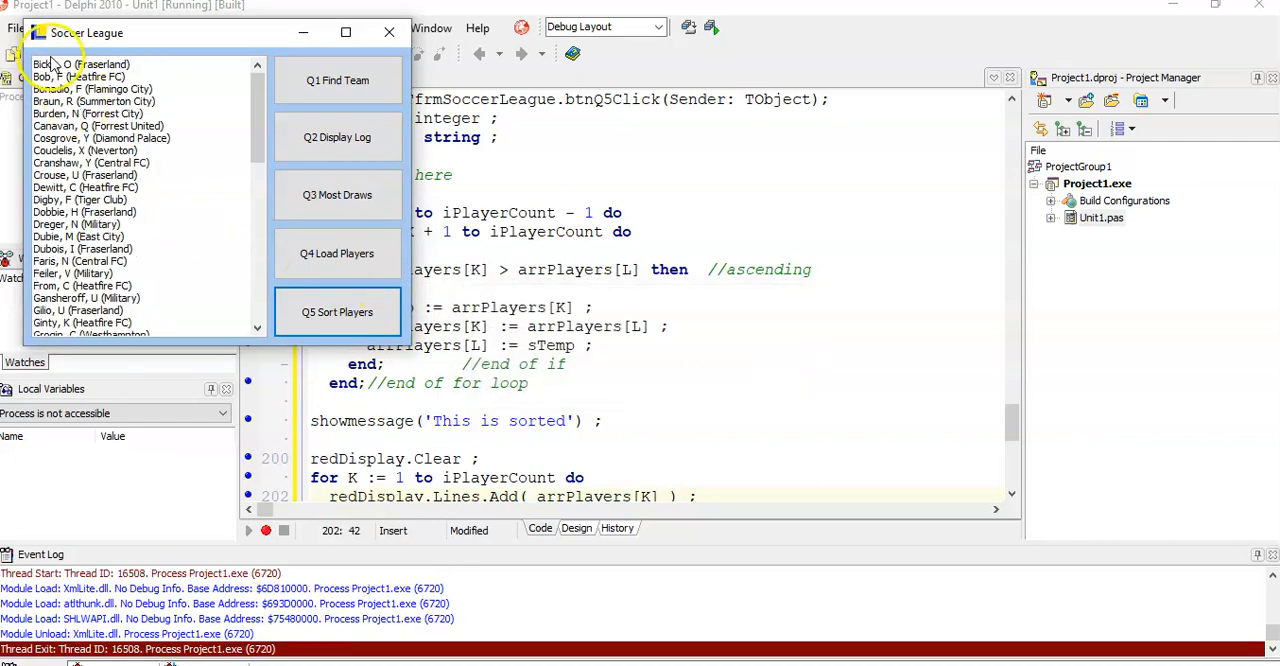
scroll("down", 3)
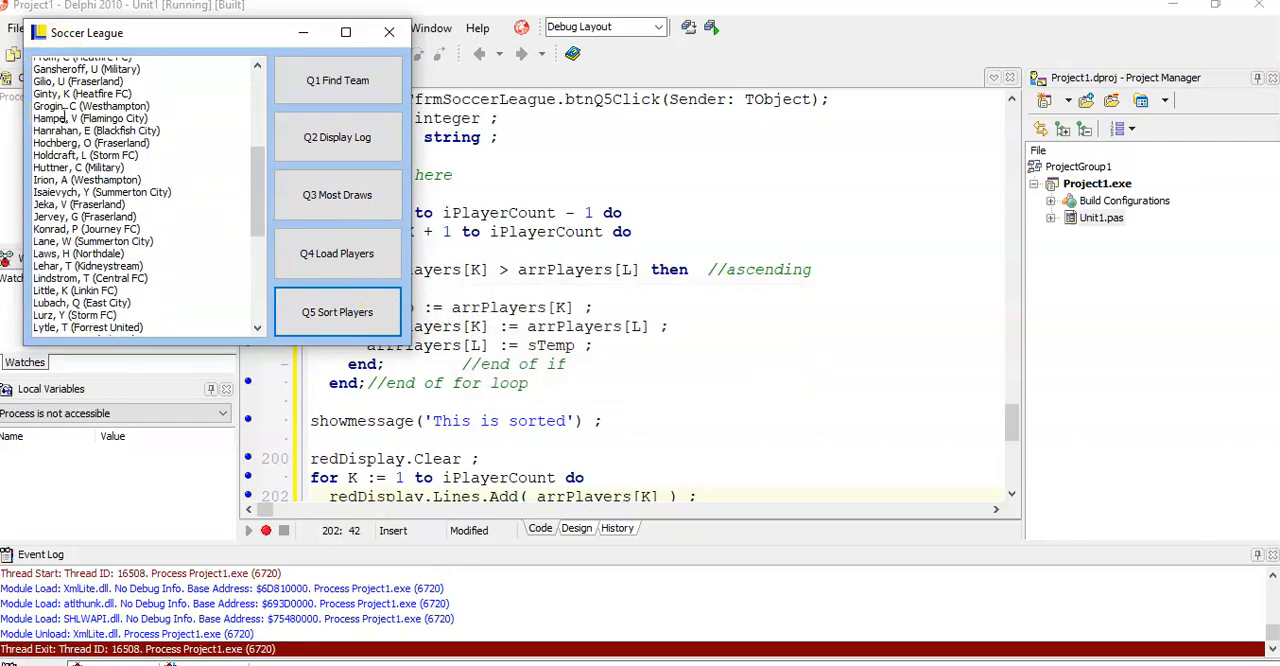
left_click(389, 32)
type("<")
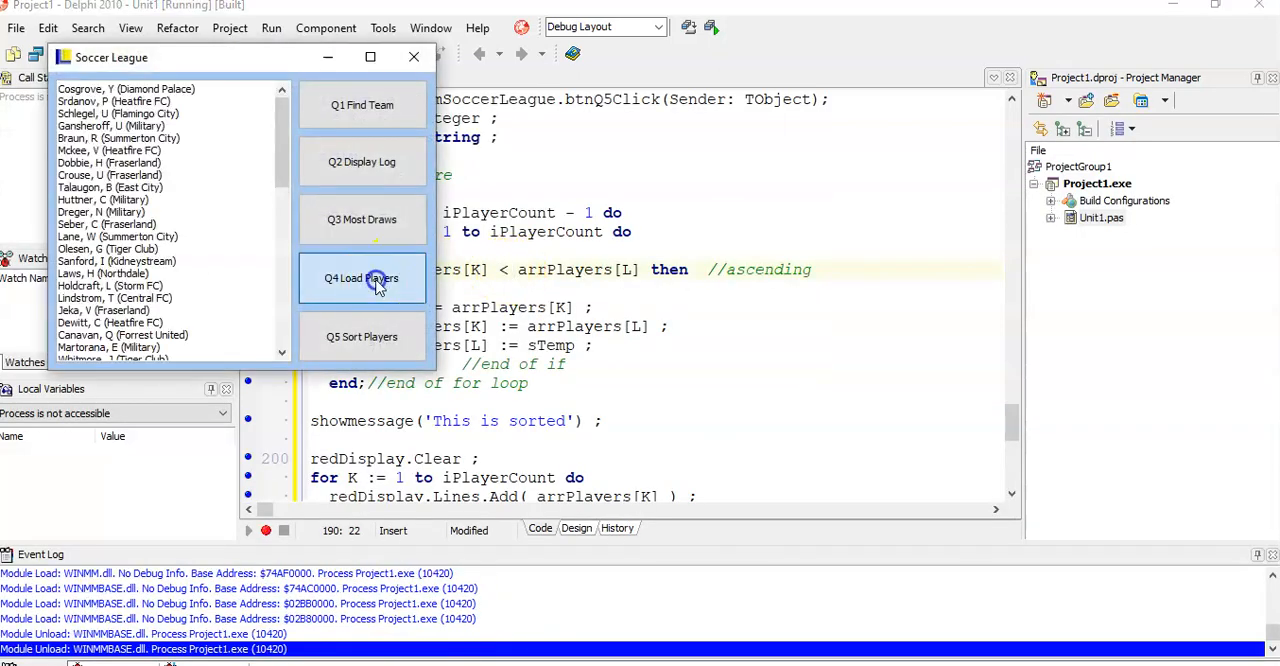
- Sort the players again in the rerun and dismiss the 'This is sorted' message
left_click(362, 336)
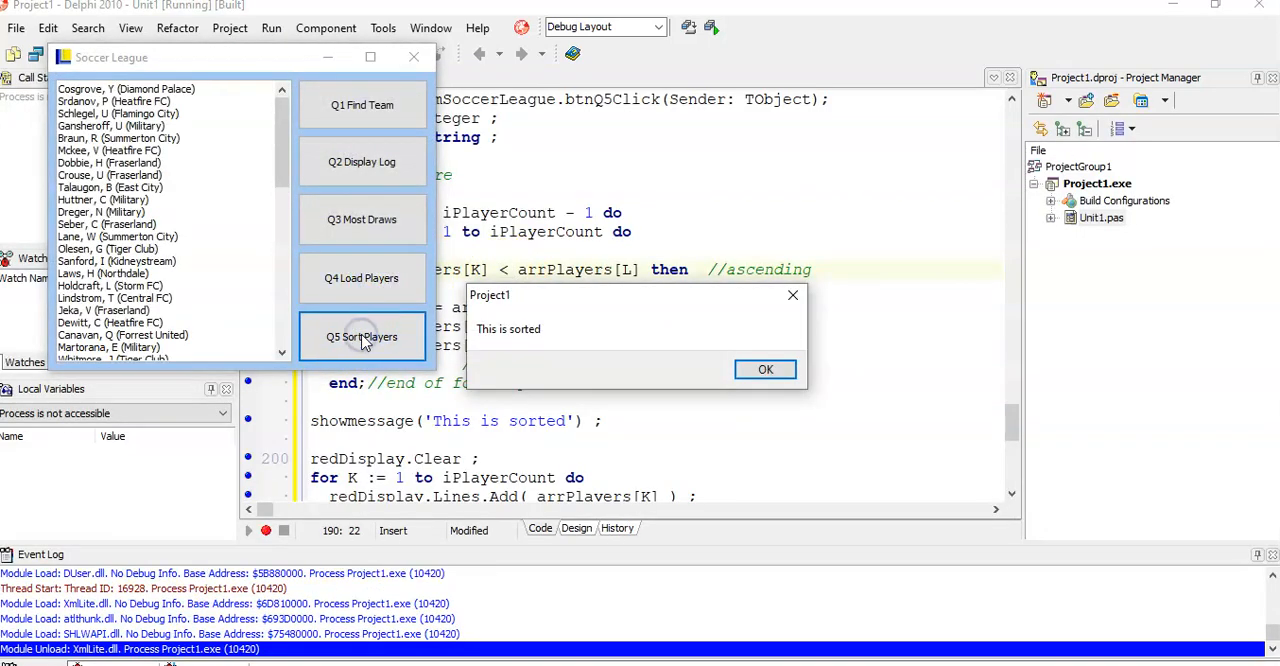
left_click(765, 369)
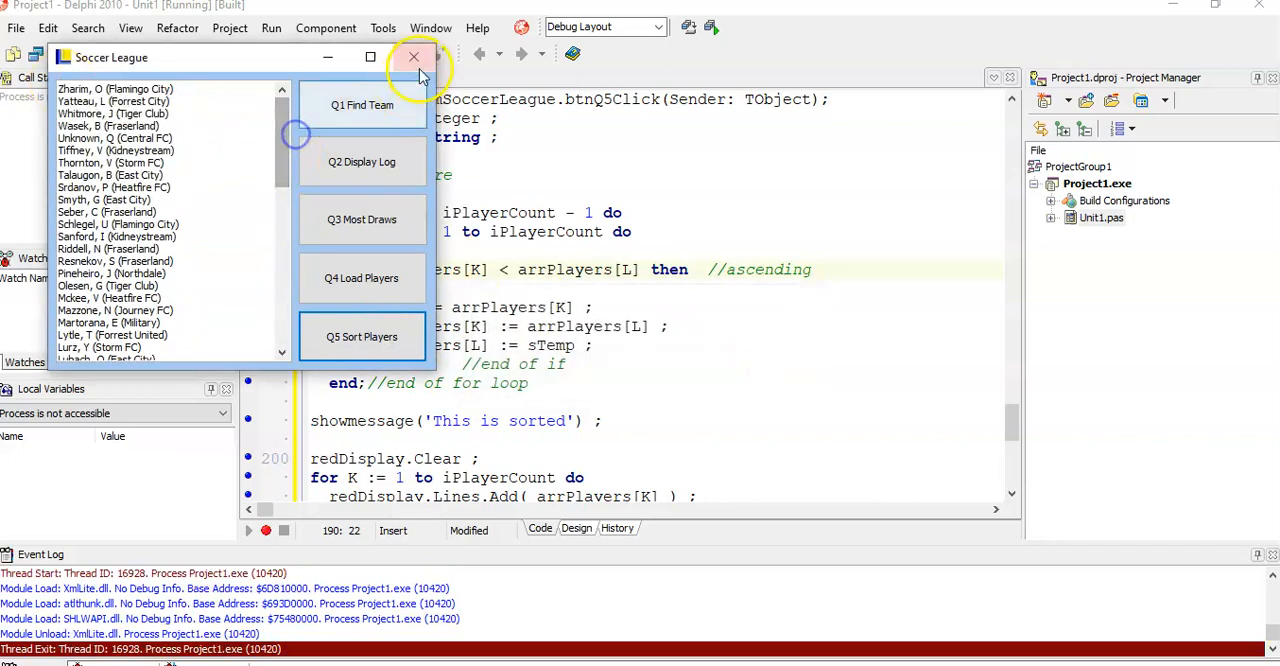
- Restore the > comparison and declare sTeamK, sTeamL as strings after sTemp
left_click(413, 57)
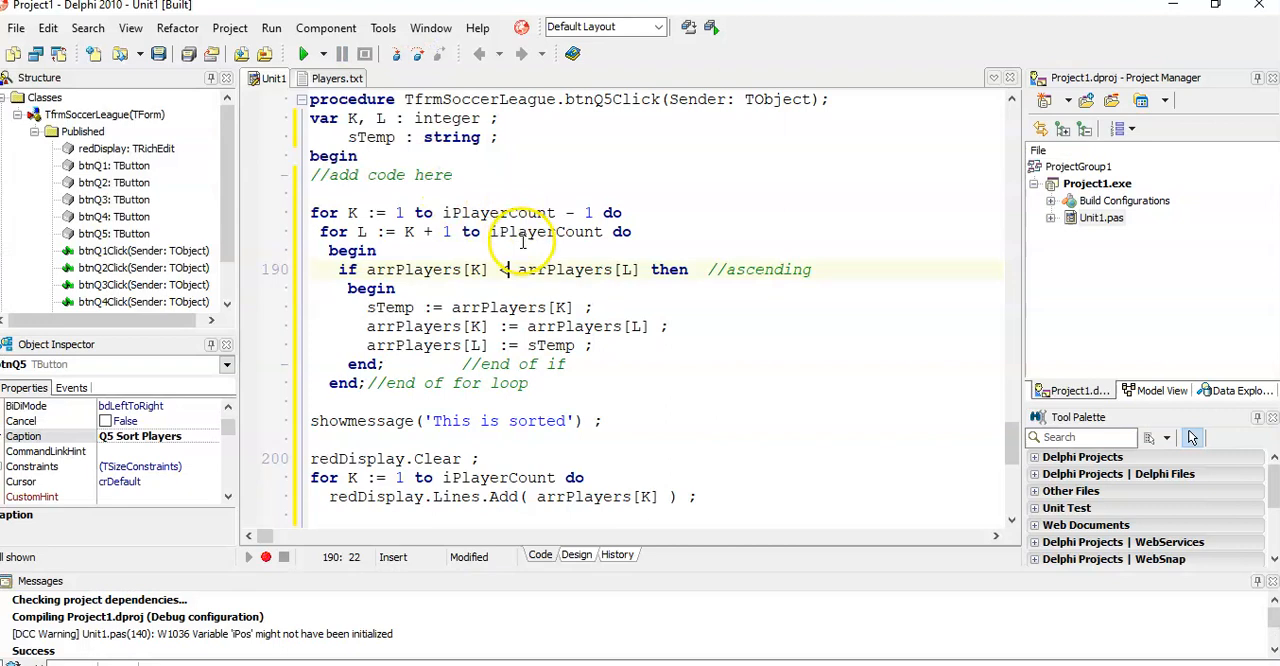
mouse_move(528, 232)
type(">")
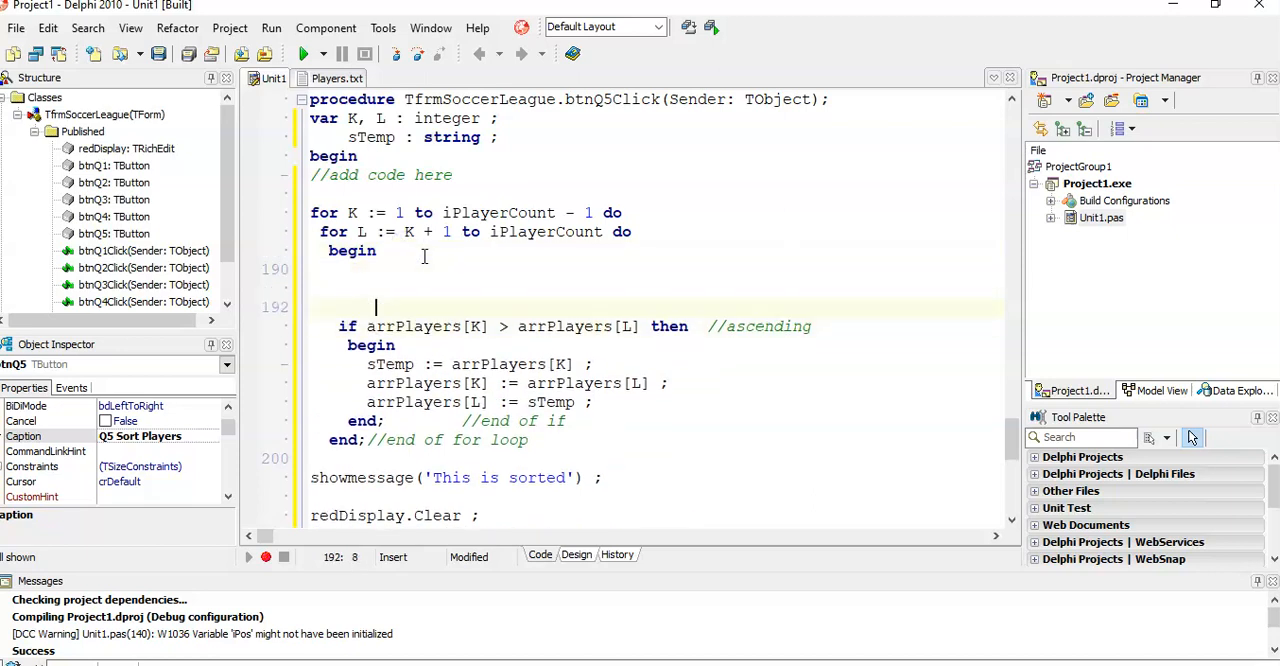
left_click(397, 137)
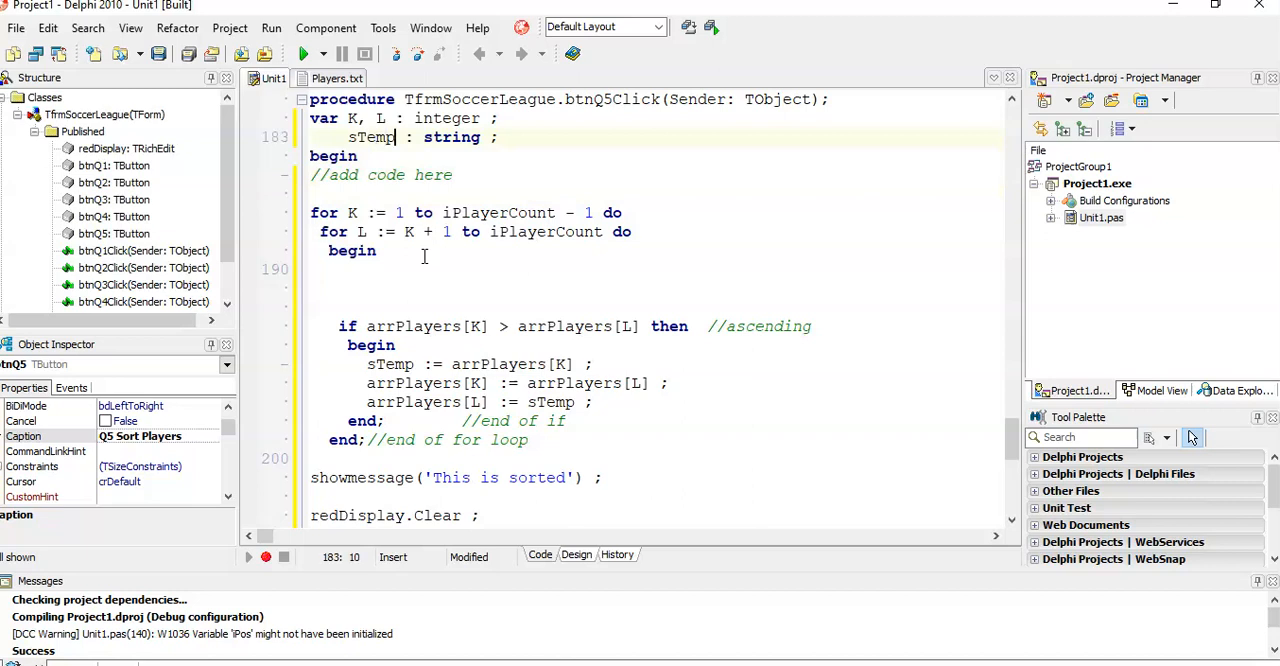
type(", sTeamK, sTea")
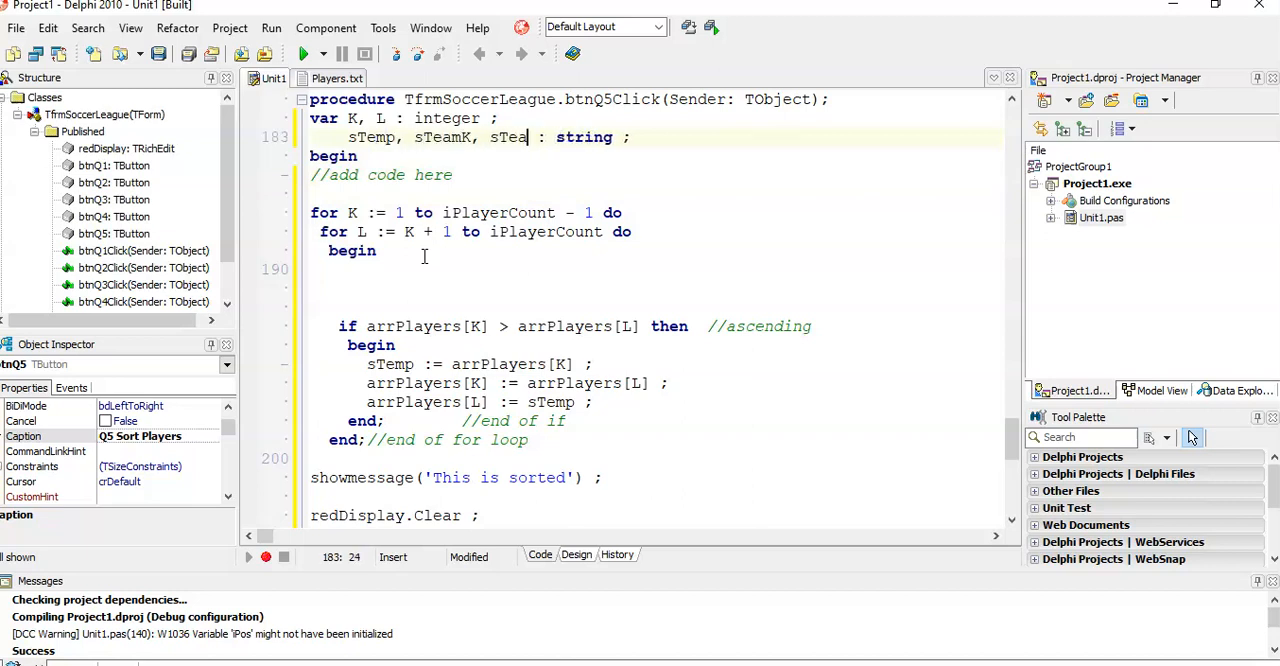
type("mL")
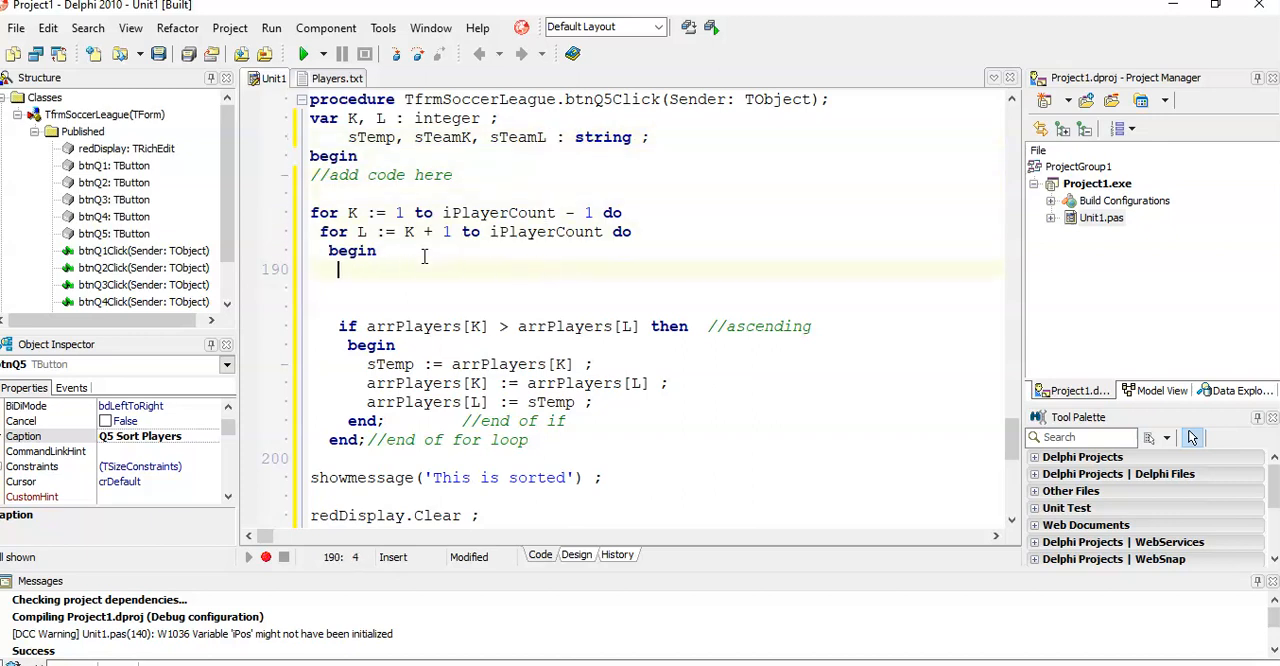
- Start the 'sTeamK :=' assignment in the inner loop and view Players.txt
type("sTeamK")
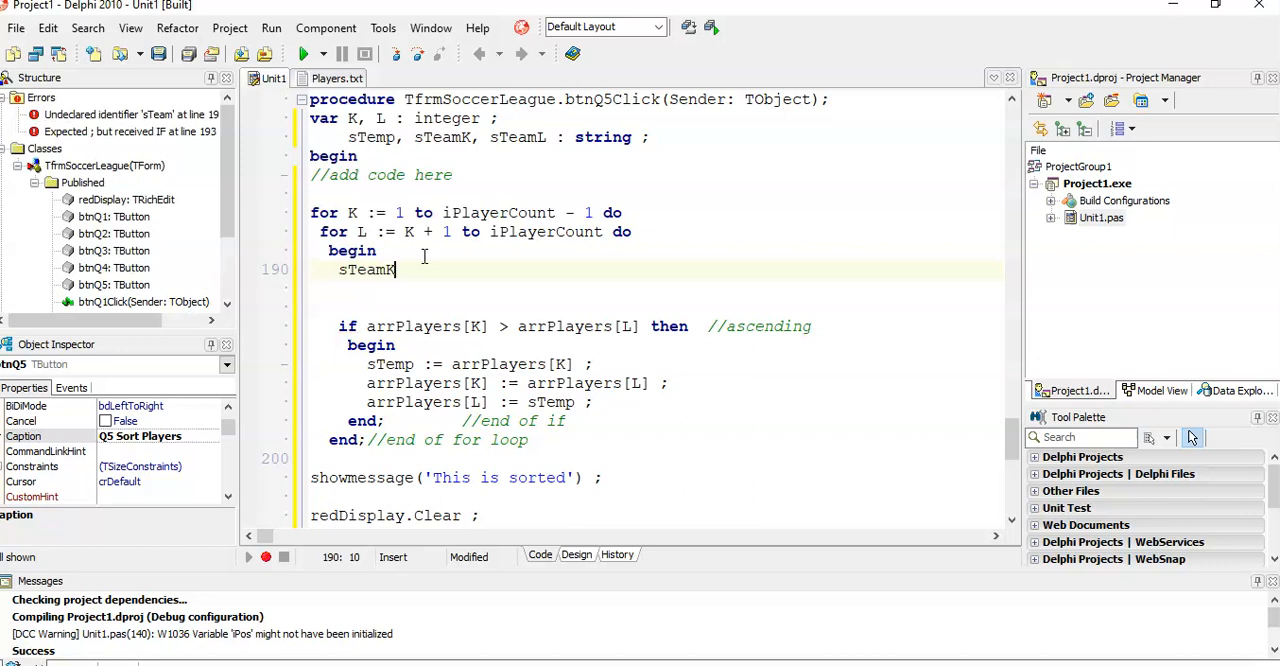
type(":=")
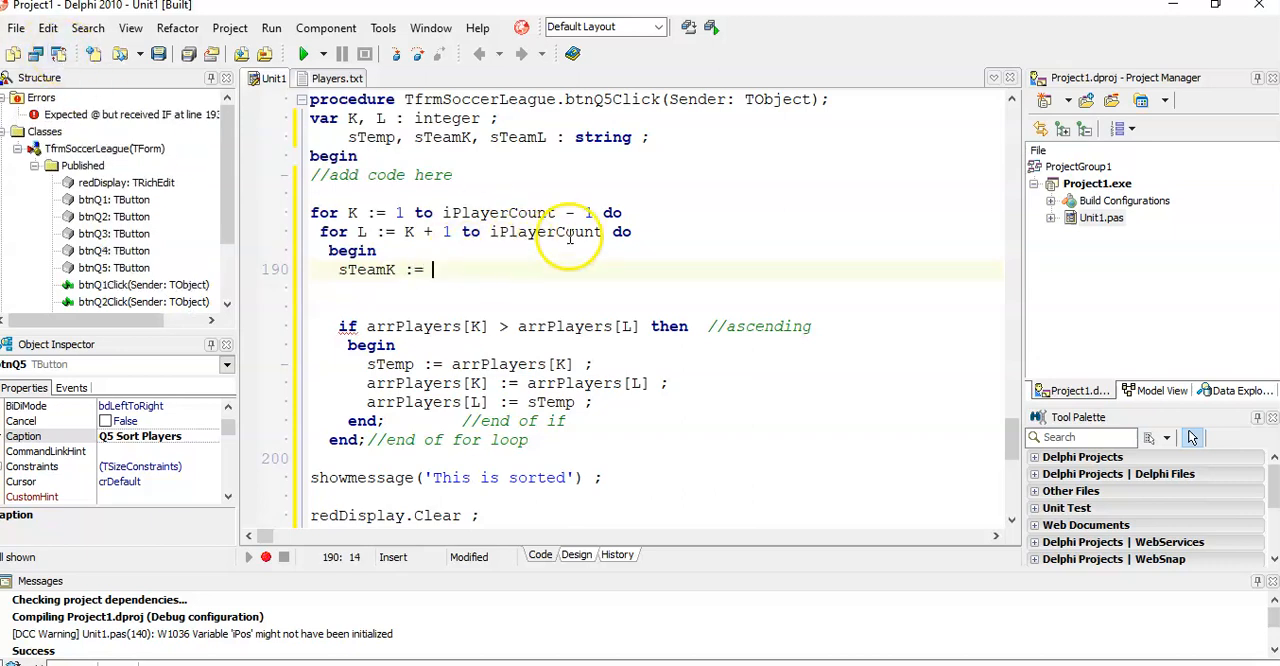
left_click(336, 78)
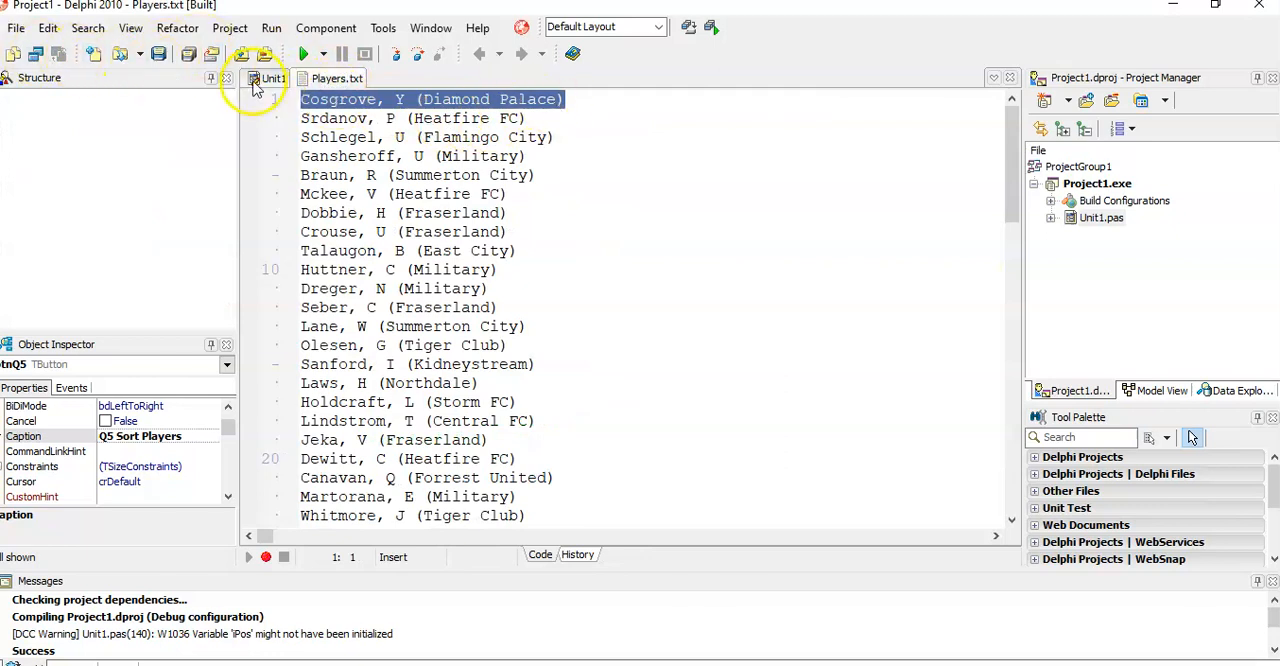
- In Unit1, assign sTeamK and sTeamL from arrPlayers[K] and arrPlayers[L] to extract bracketed team names
left_click(267, 78)
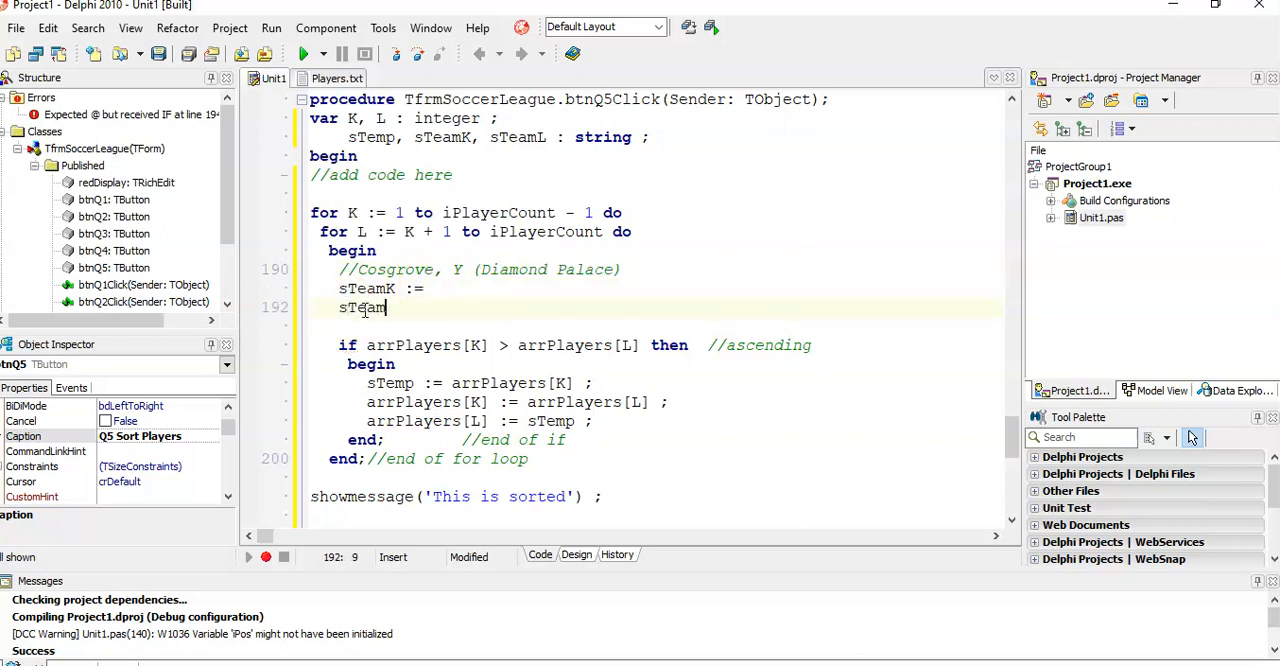
type("L :=")
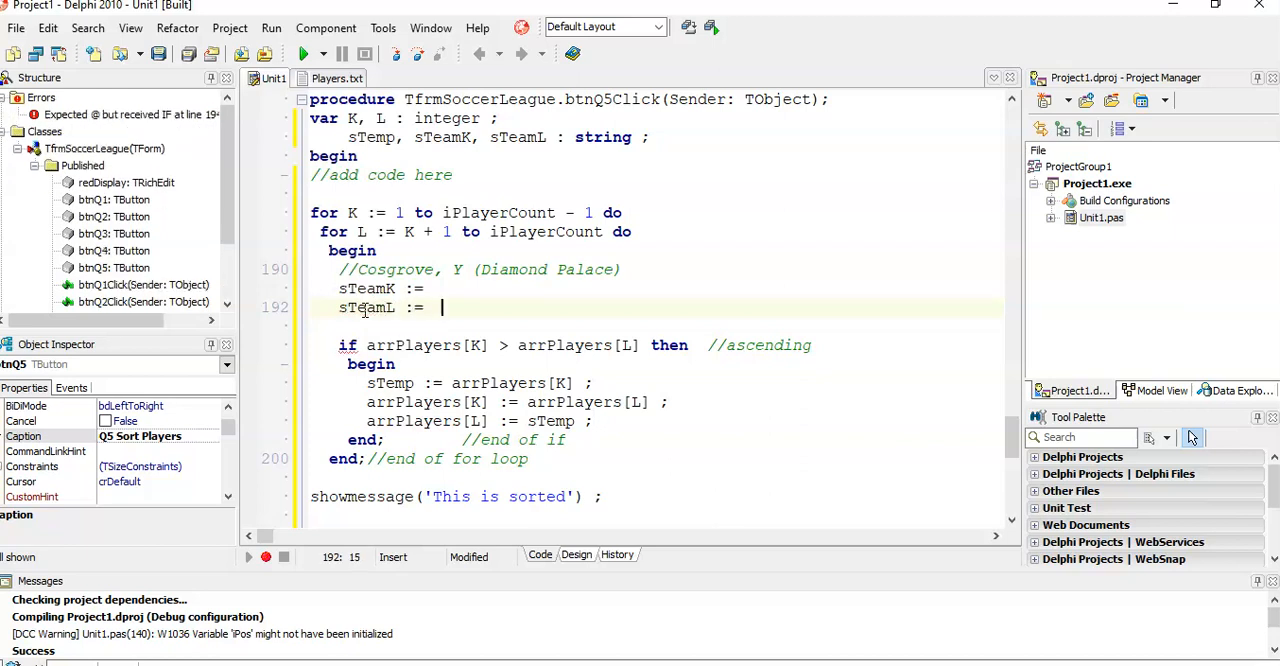
type("arrPl")
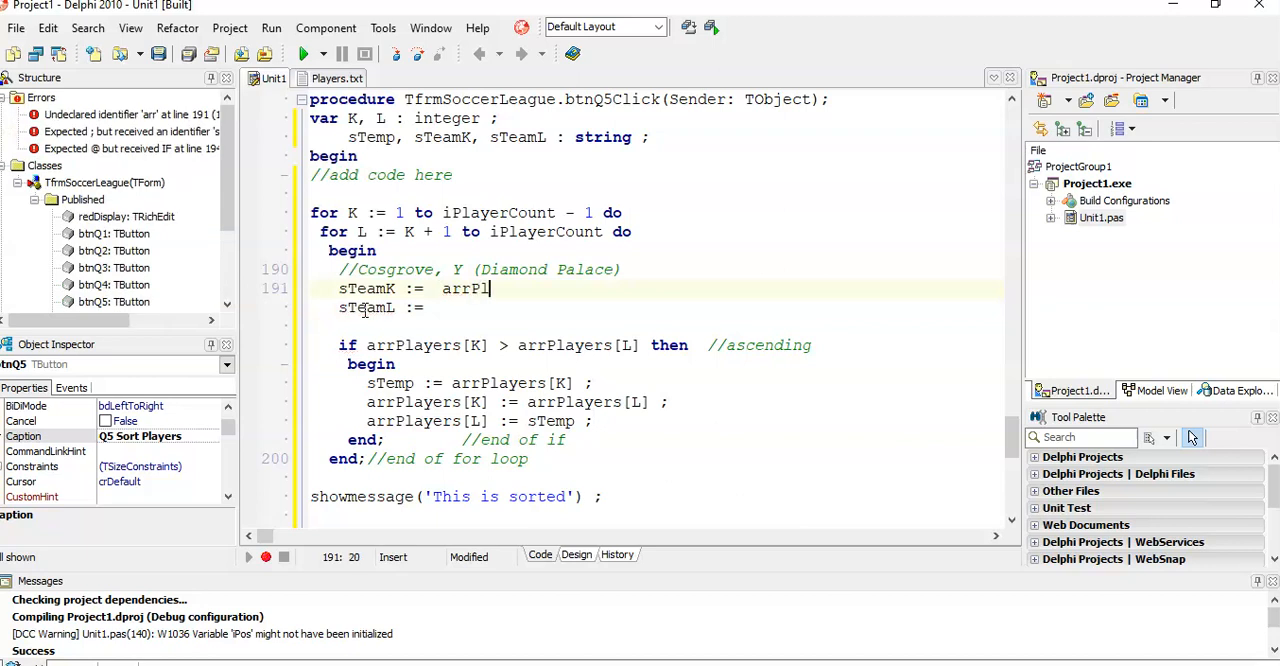
type("ayers[K]")
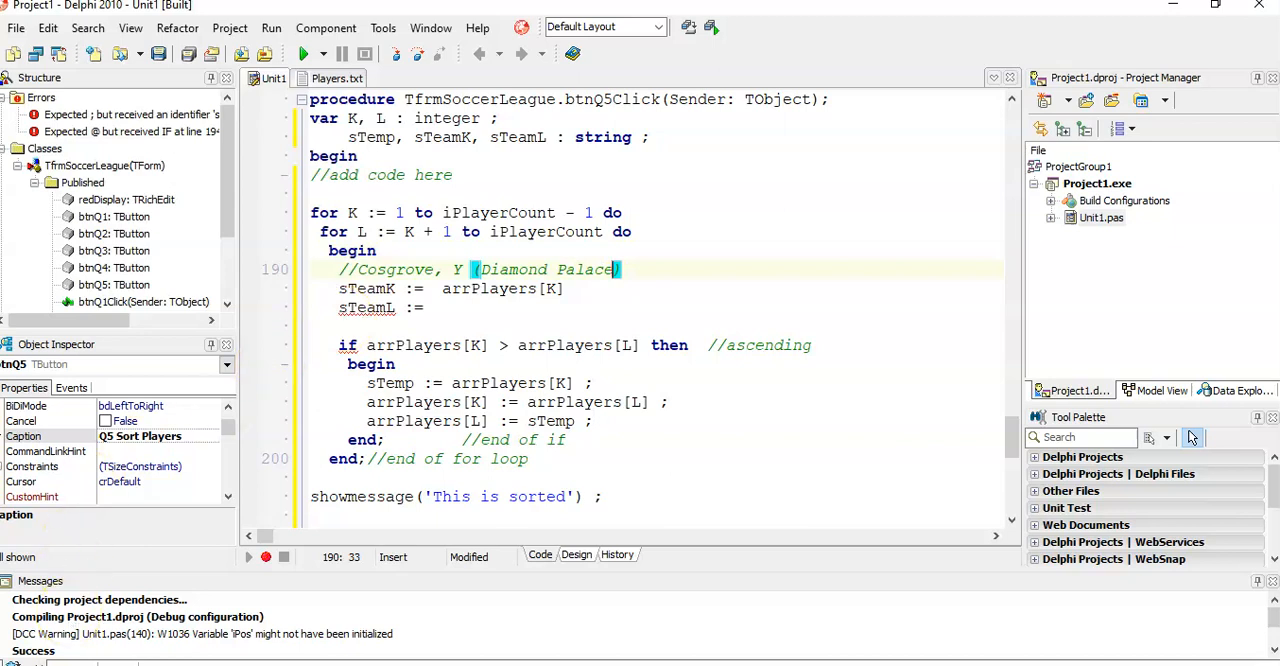
left_click(443, 307)
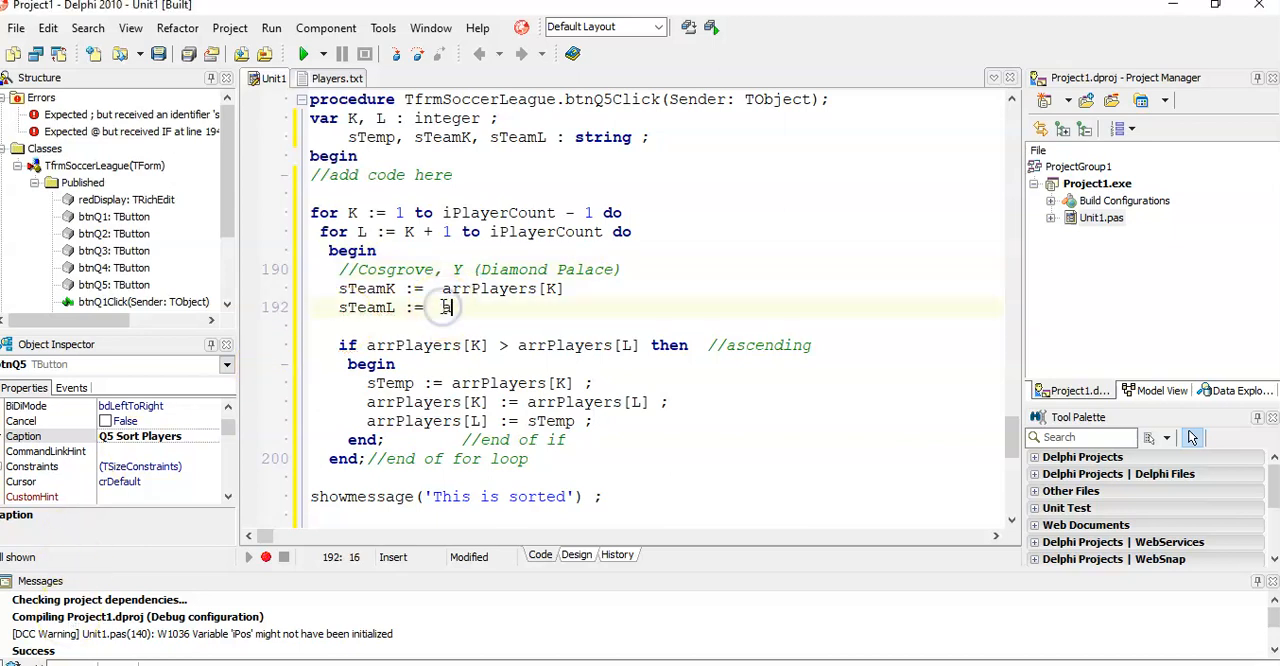
type("arrPlayers")
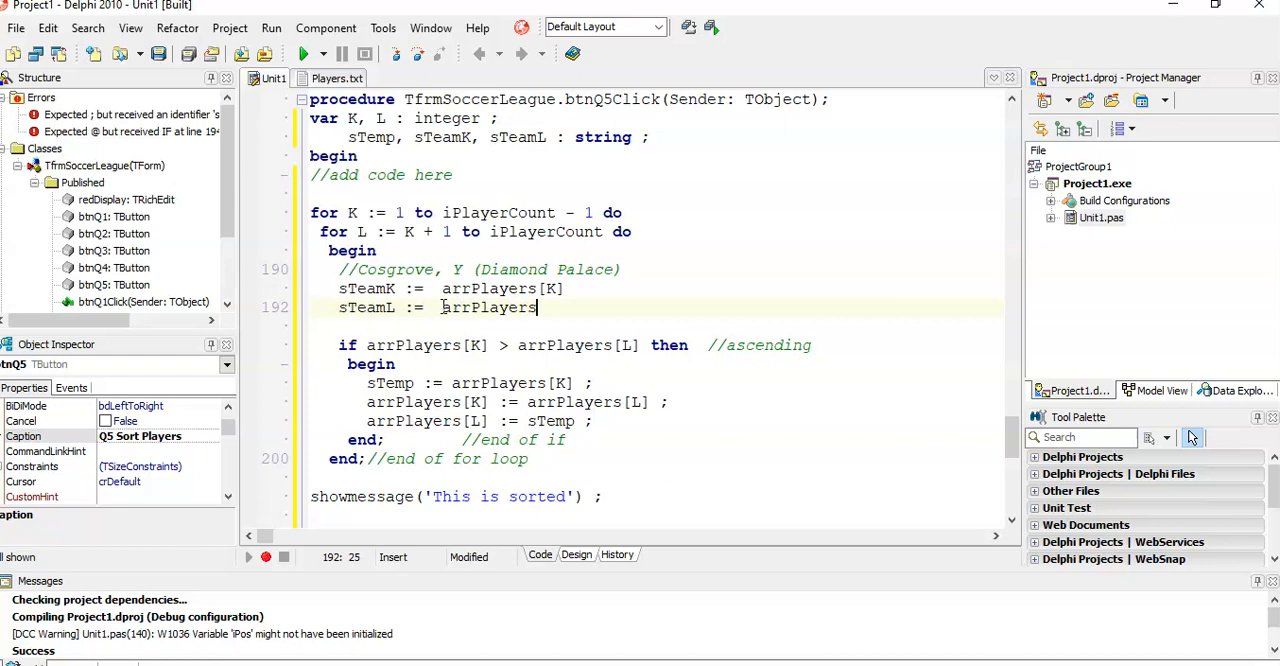
type("[L")
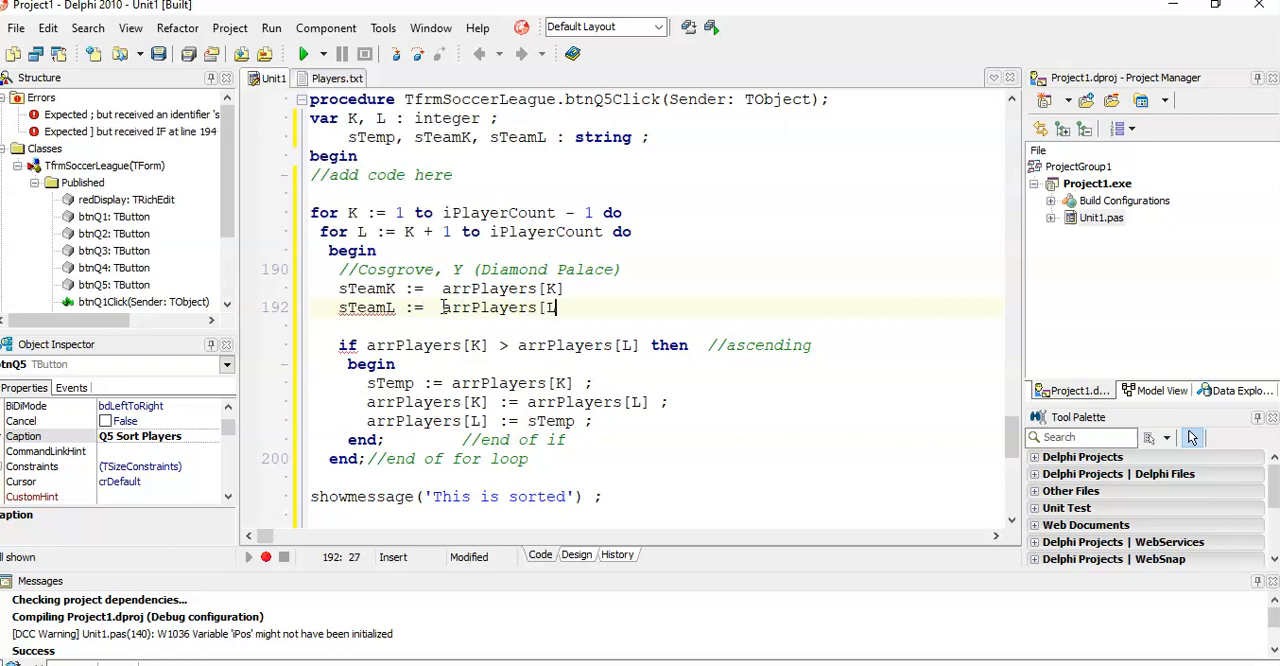
type("]")
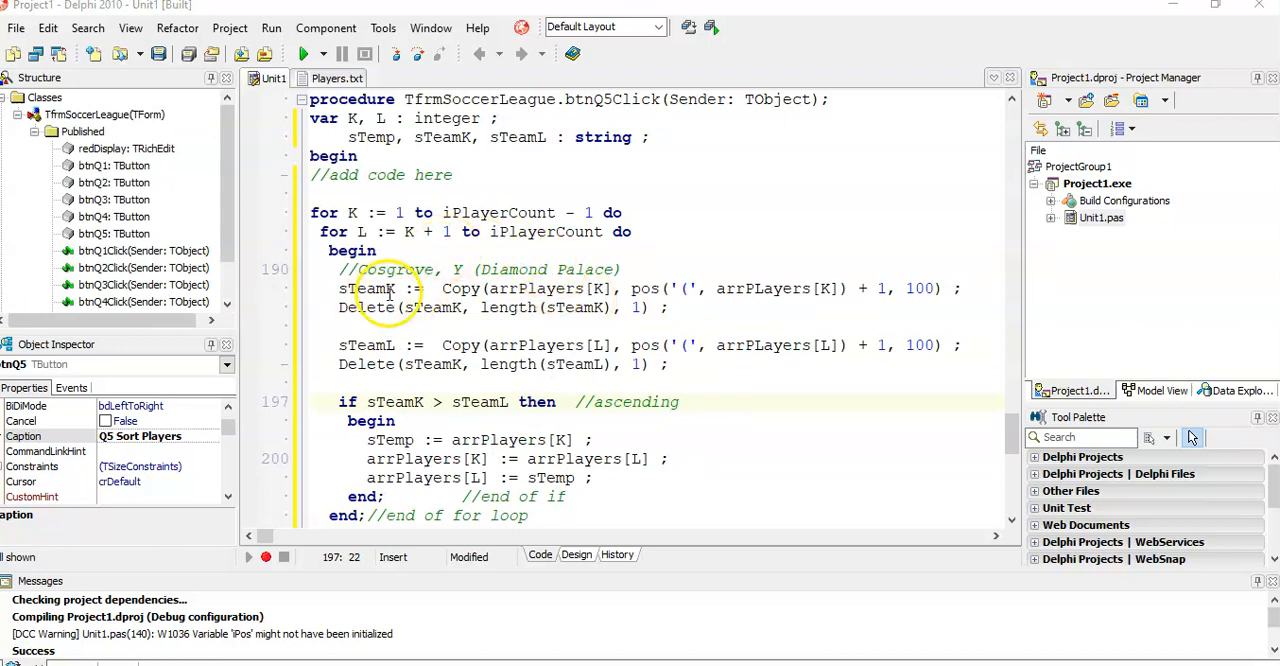
left_click(494, 269)
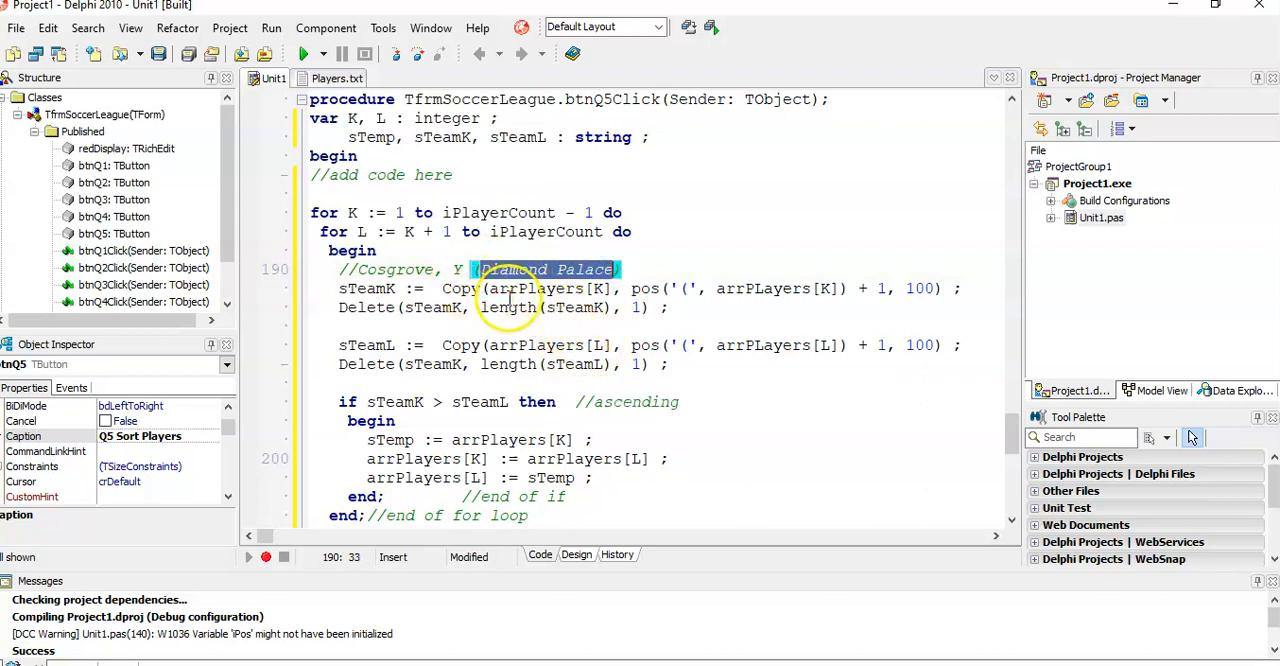
mouse_move(685, 292)
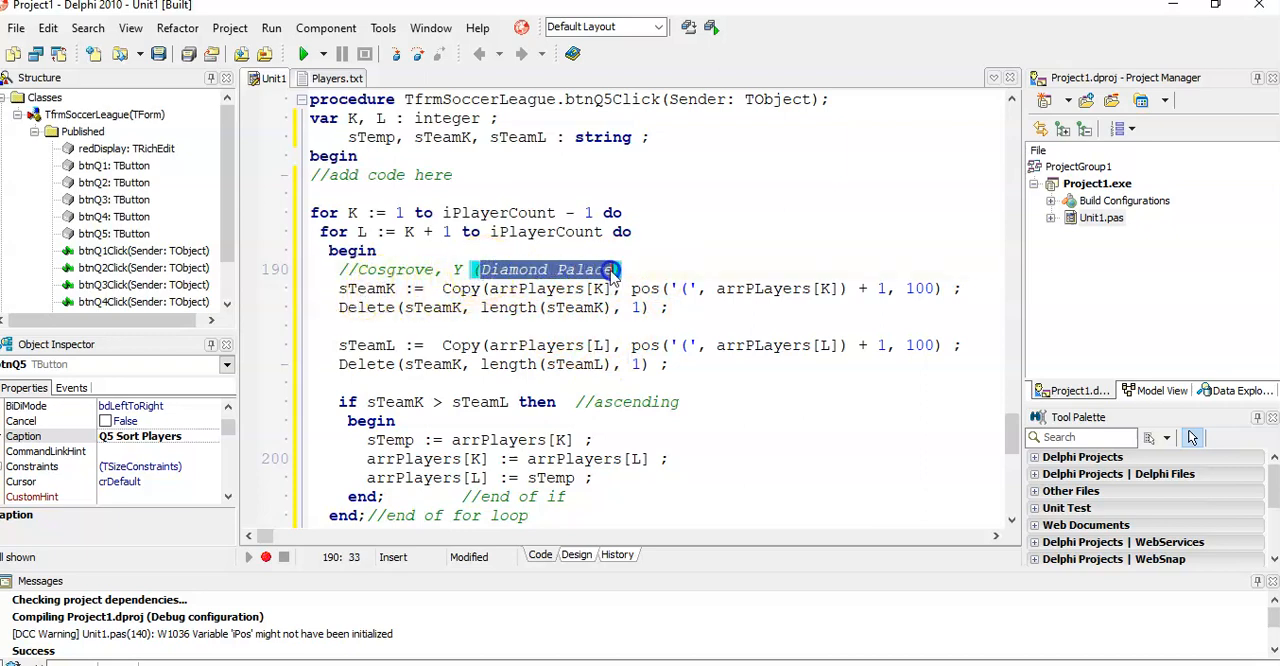
mouse_move(380, 318)
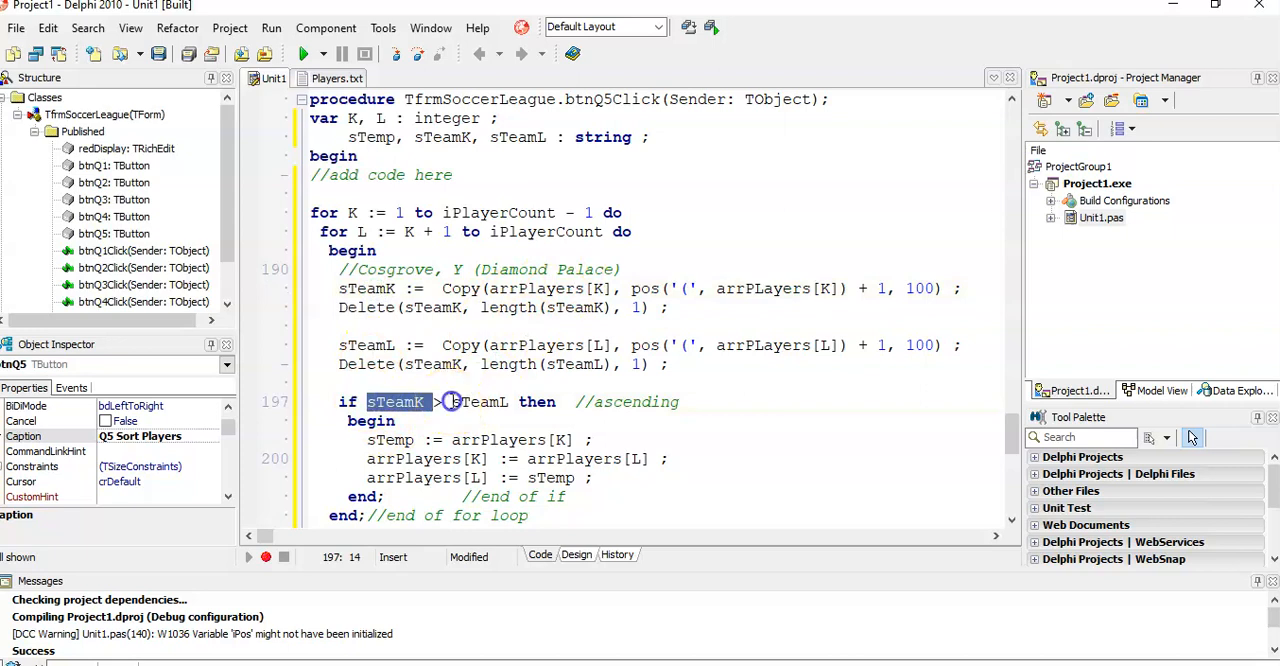
double_click(480, 402)
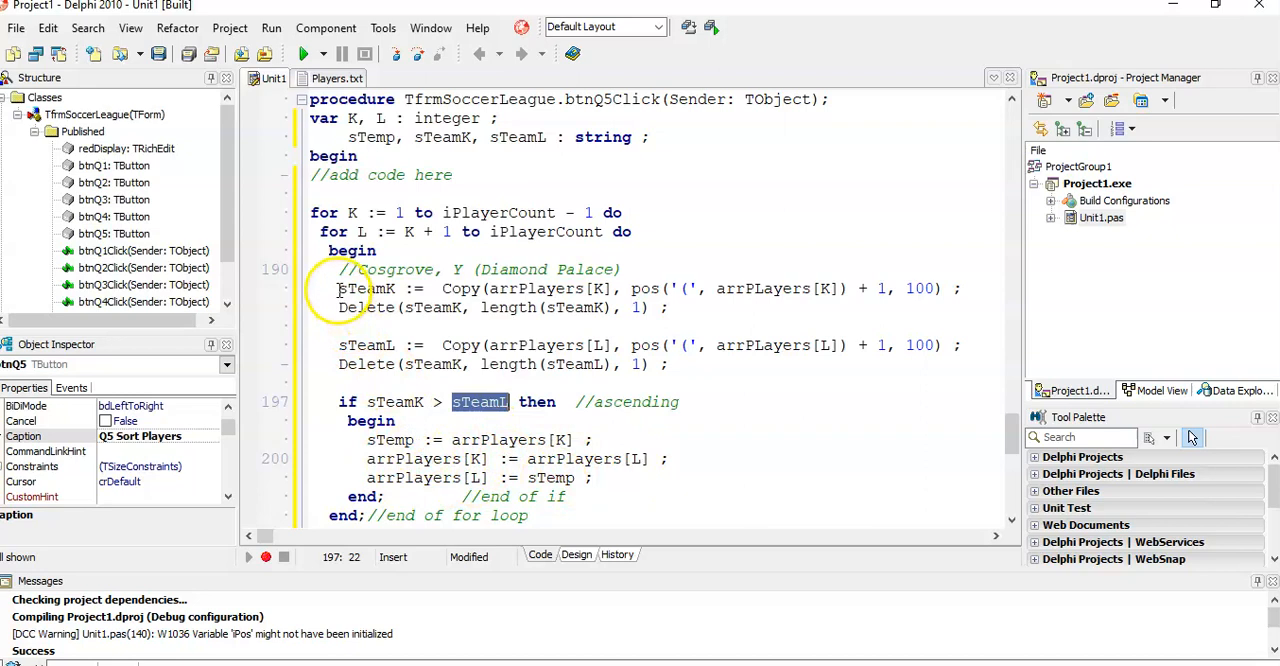
left_click(393, 401)
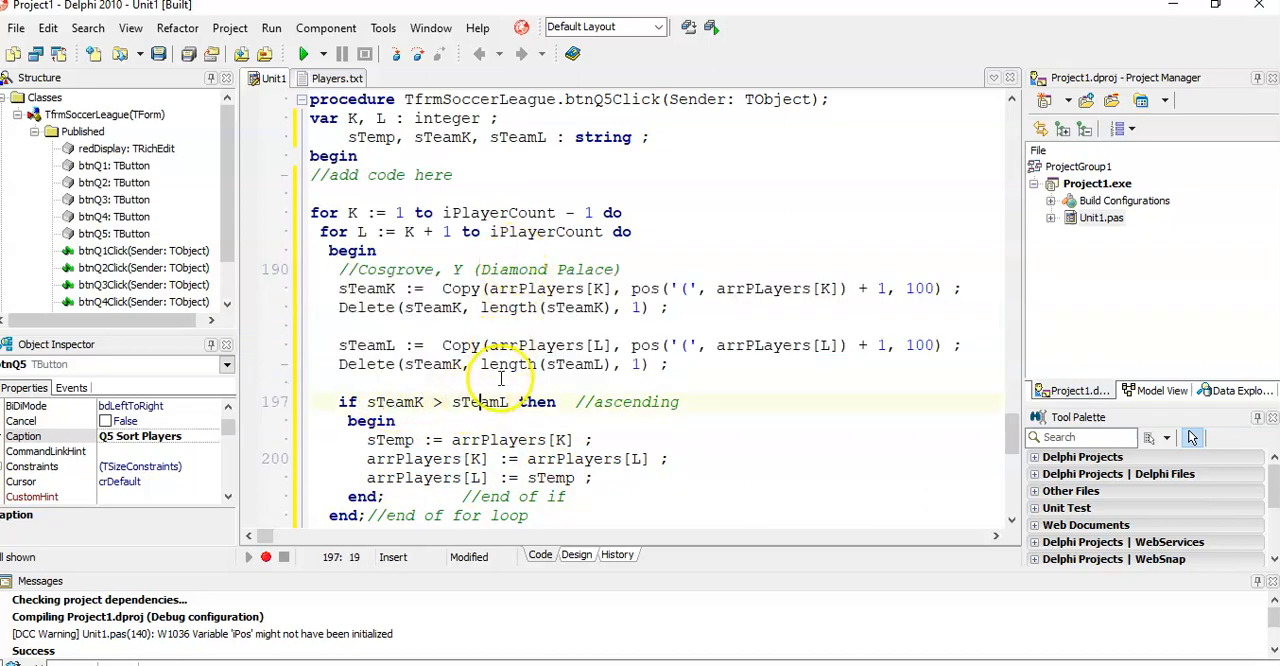
double_click(503, 270)
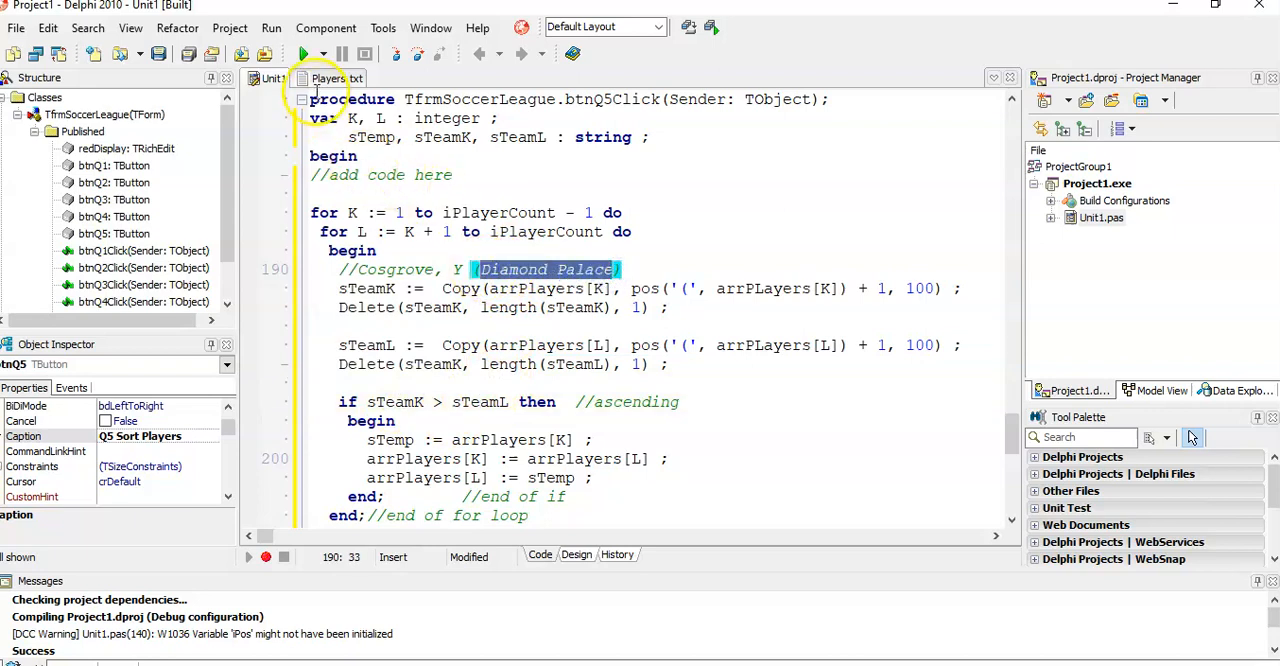
- Run the Soccer League program, load and sort players, confirm, and scroll the team-ordered list
left_click(305, 54)
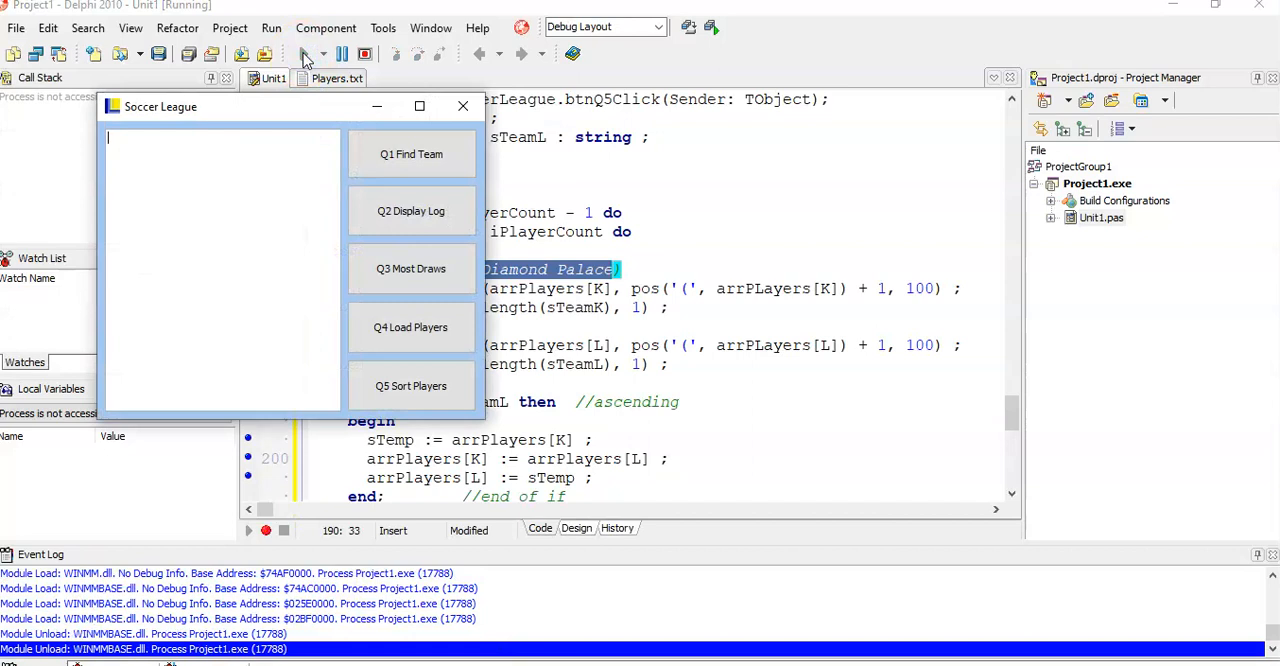
left_click(410, 327)
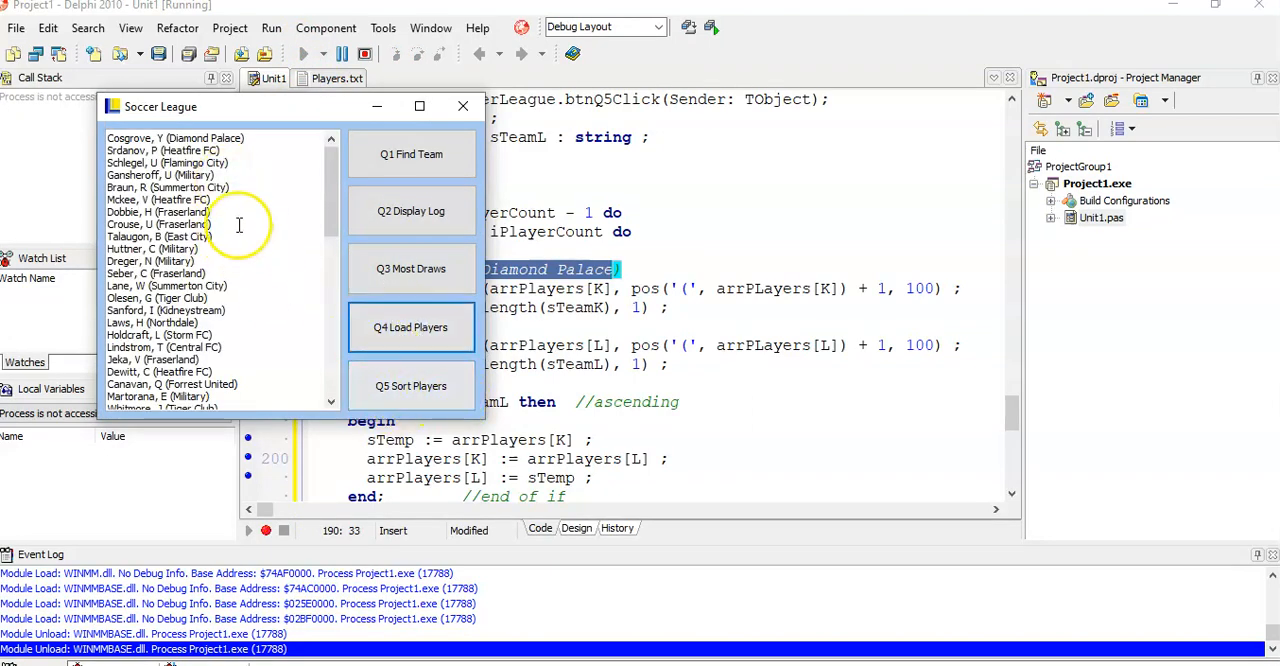
left_click(410, 386)
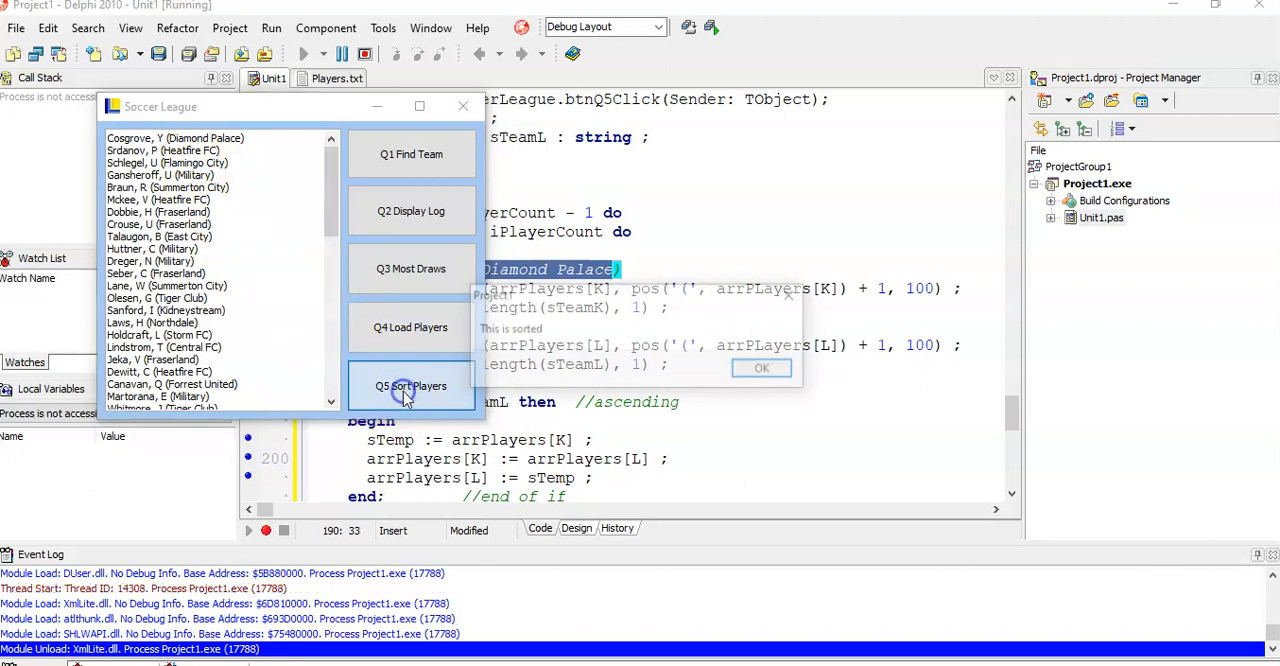
left_click(410, 385)
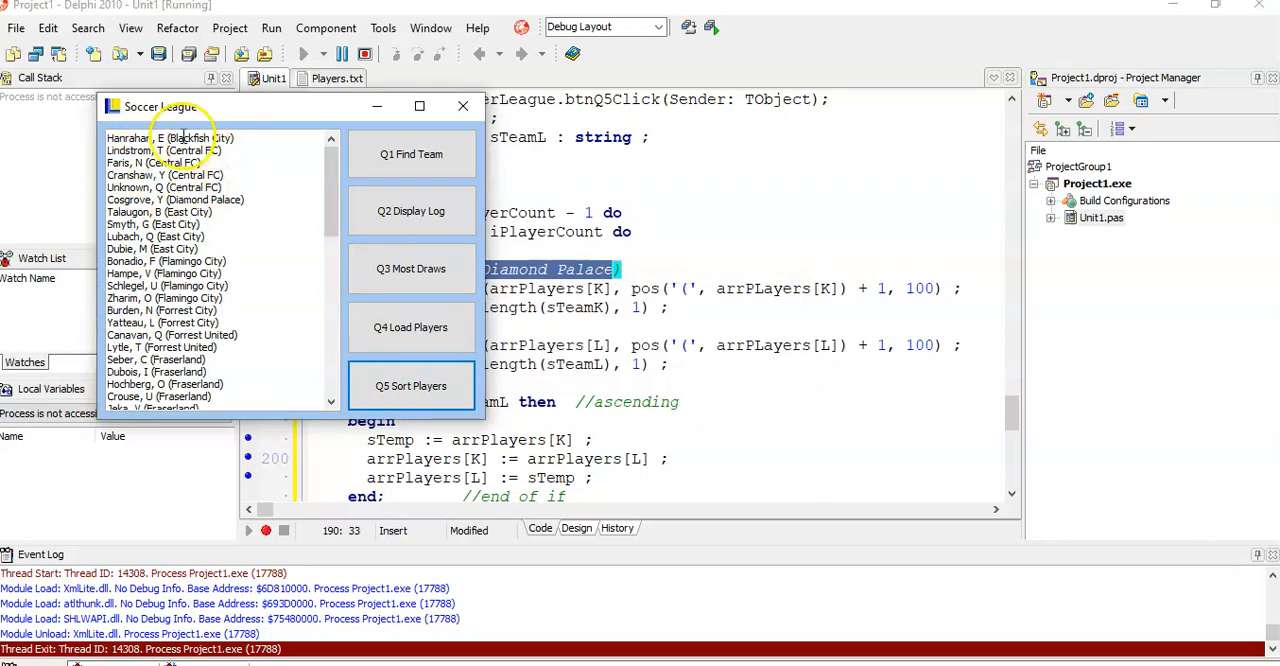
mouse_move(180, 175)
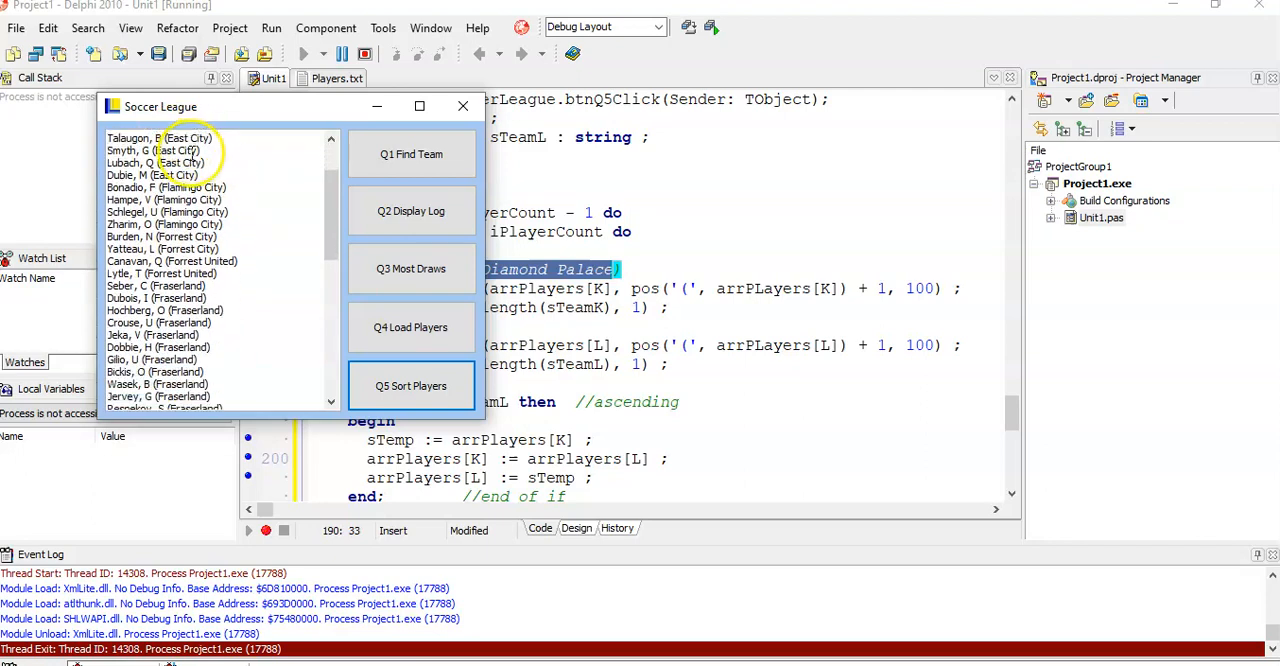
scroll("down", 3)
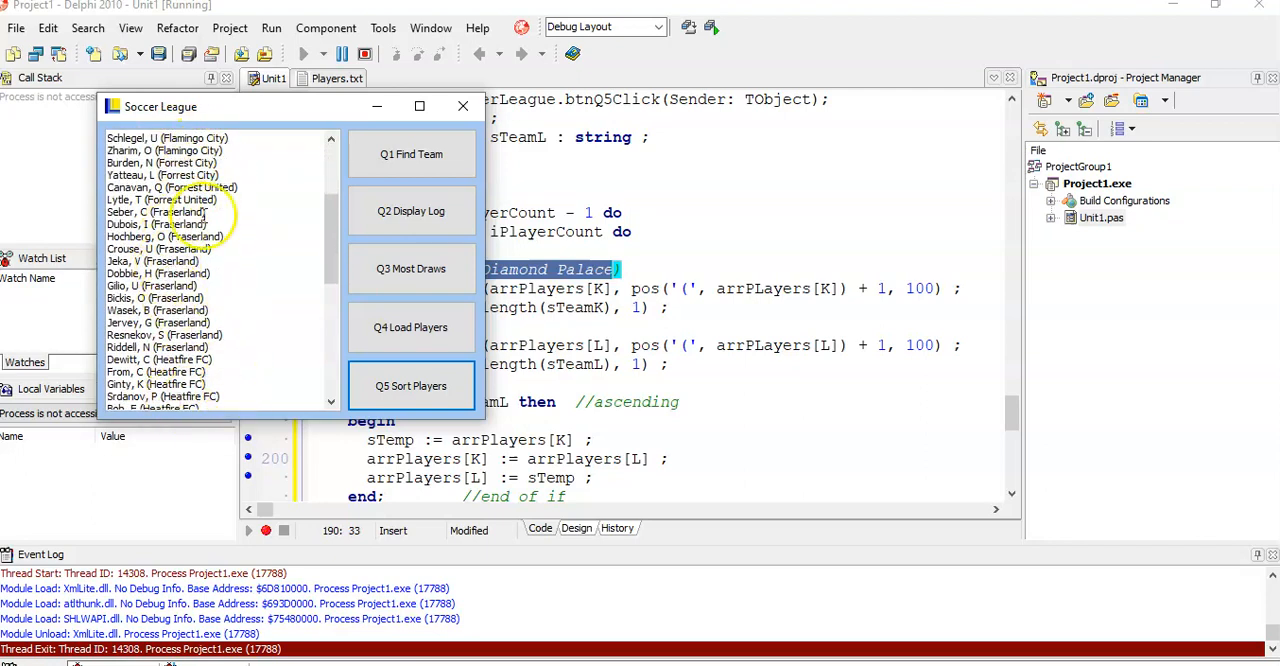